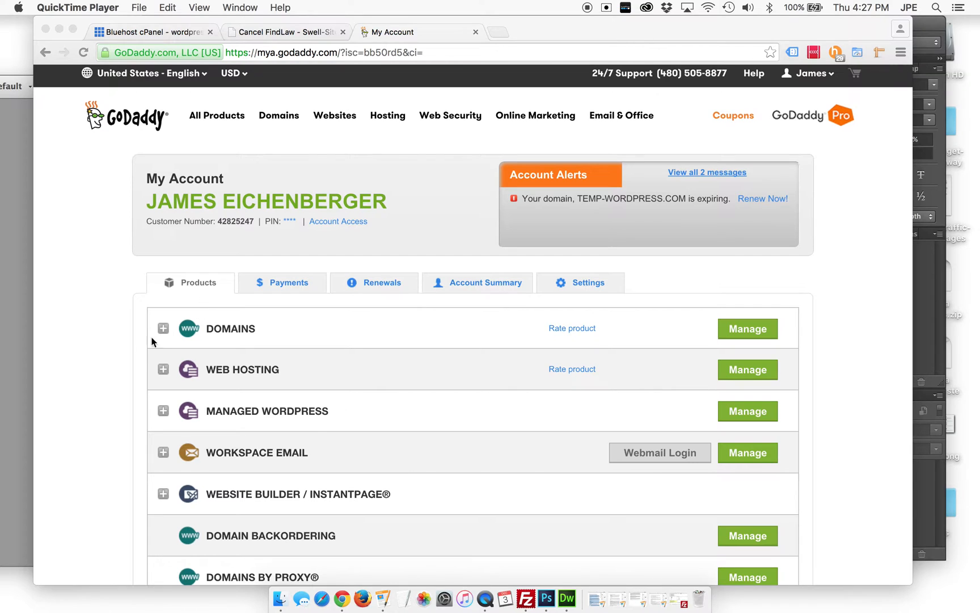
Step: Bring the 'Cancel FindLaw – Swell-Sites' blog tab to the front in Chrome
left_click(286, 32)
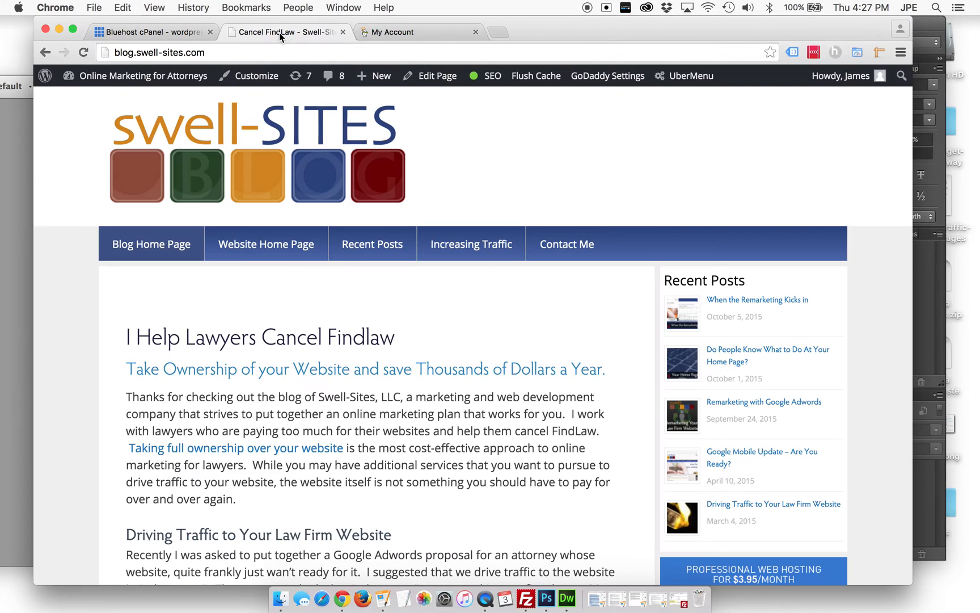
mouse_move(608, 379)
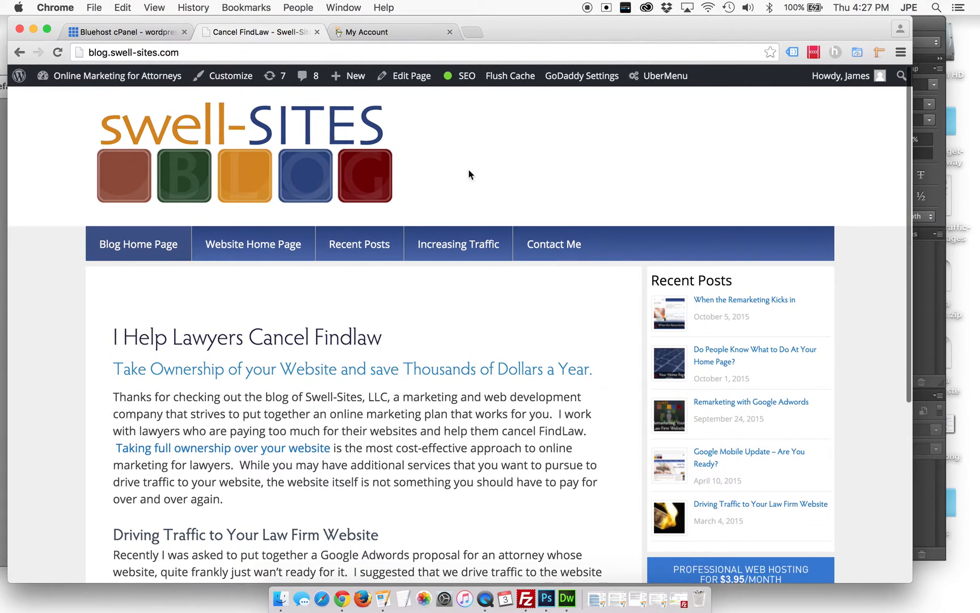
mouse_move(581, 75)
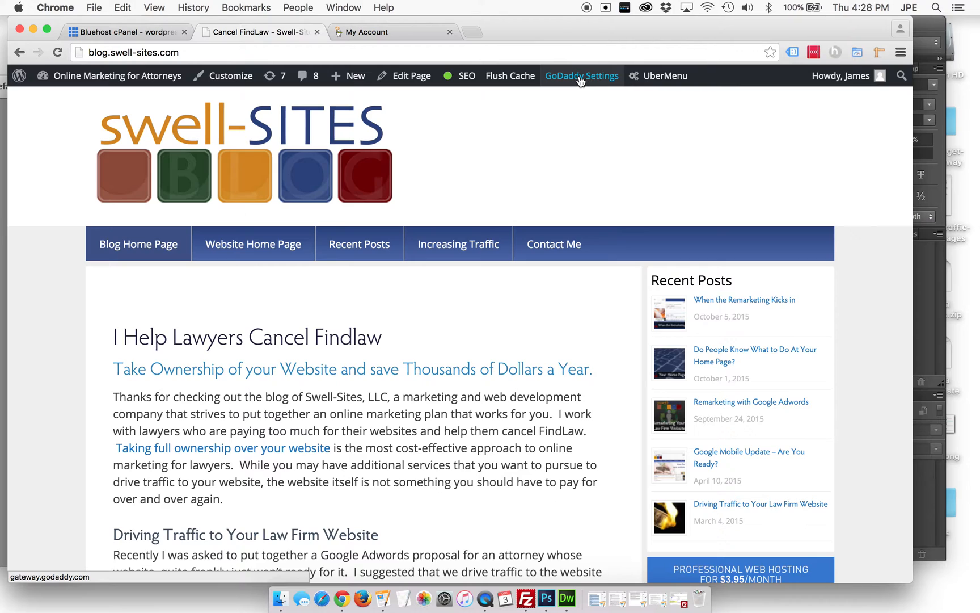
mouse_move(53, 210)
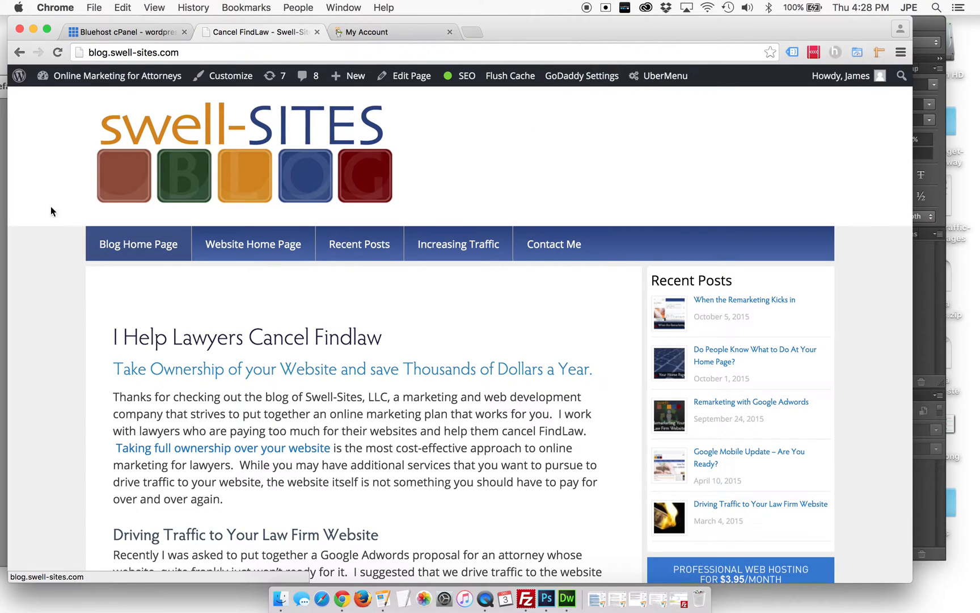
Step: Open the Swell-Sites WordPress Dashboard from the site-name menu in the admin bar
left_click(116, 76)
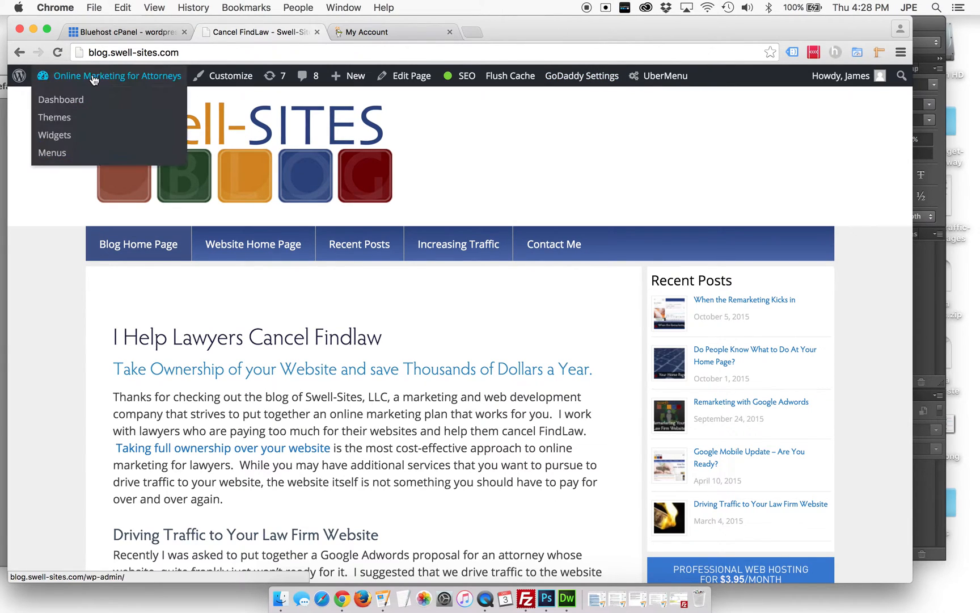
left_click(61, 99)
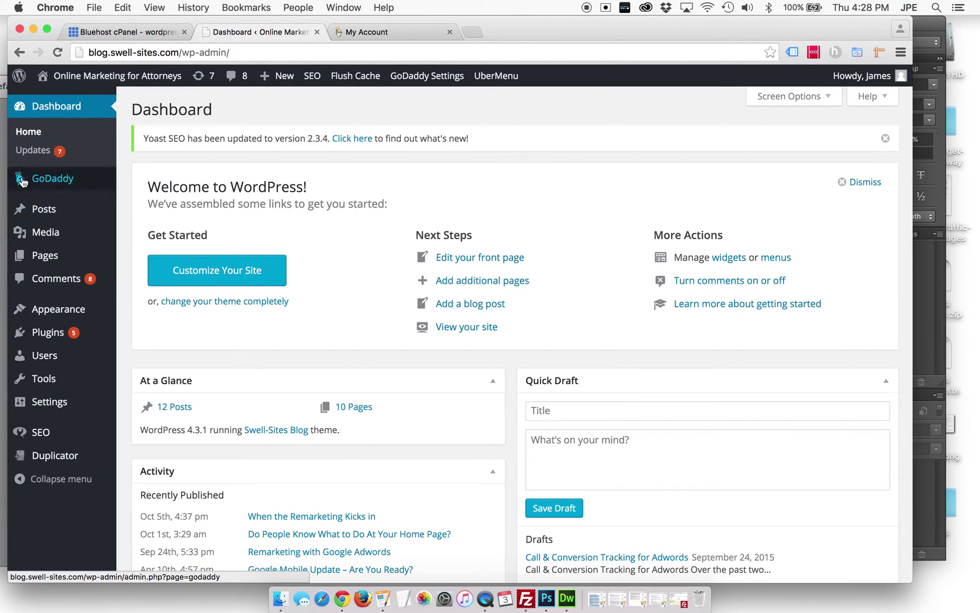
mouse_move(50, 194)
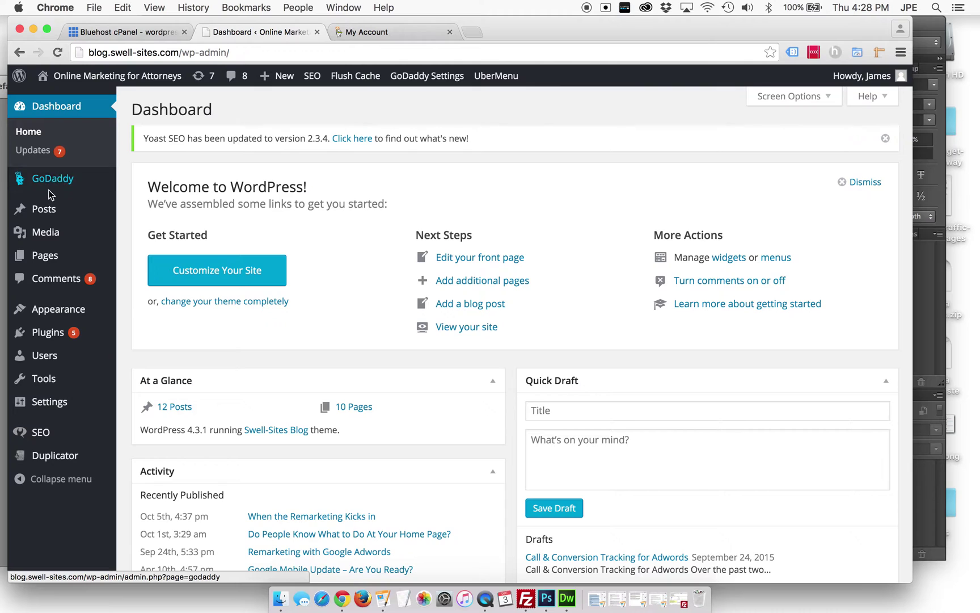
mouse_move(555, 375)
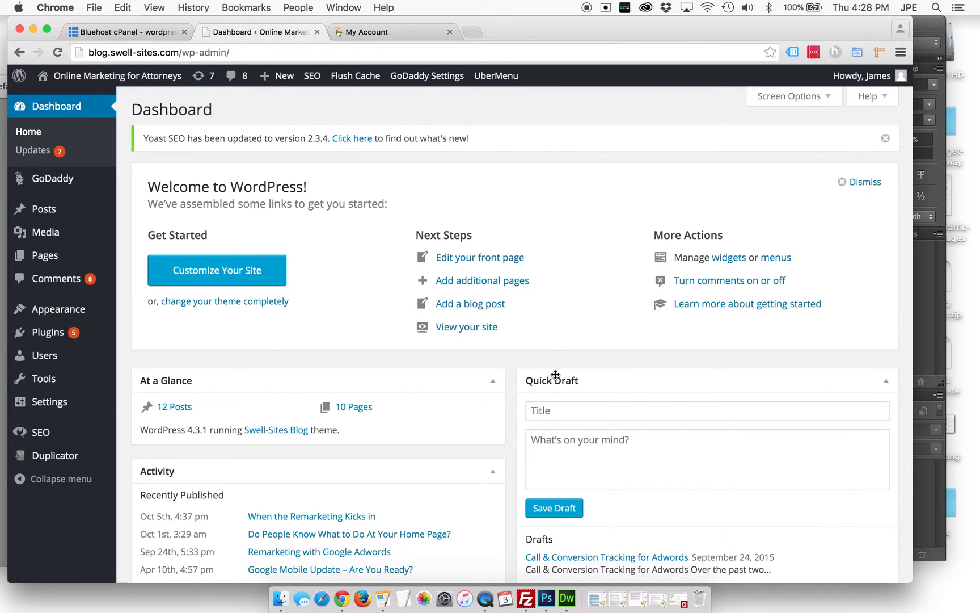
mouse_move(41, 432)
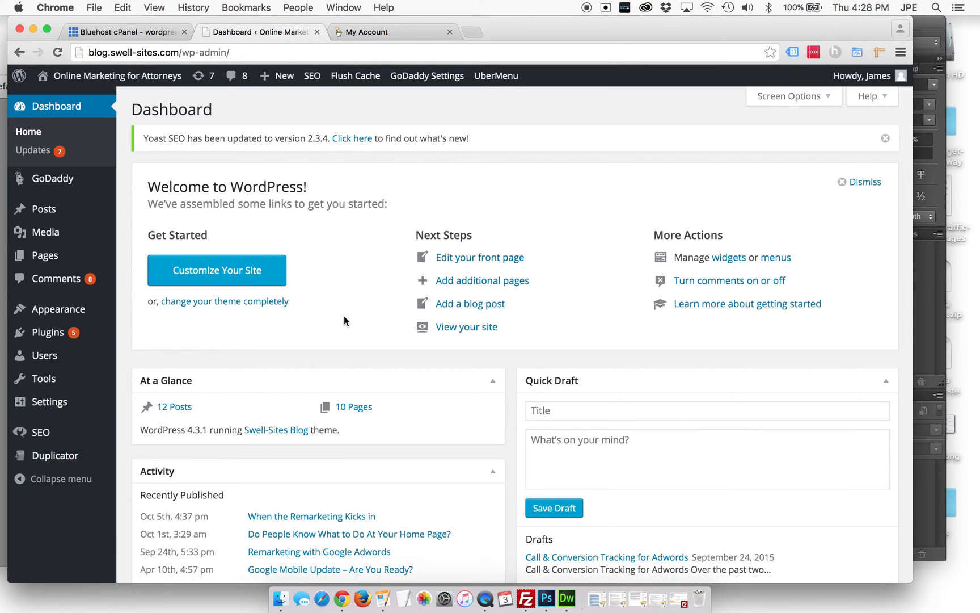
mouse_move(336, 264)
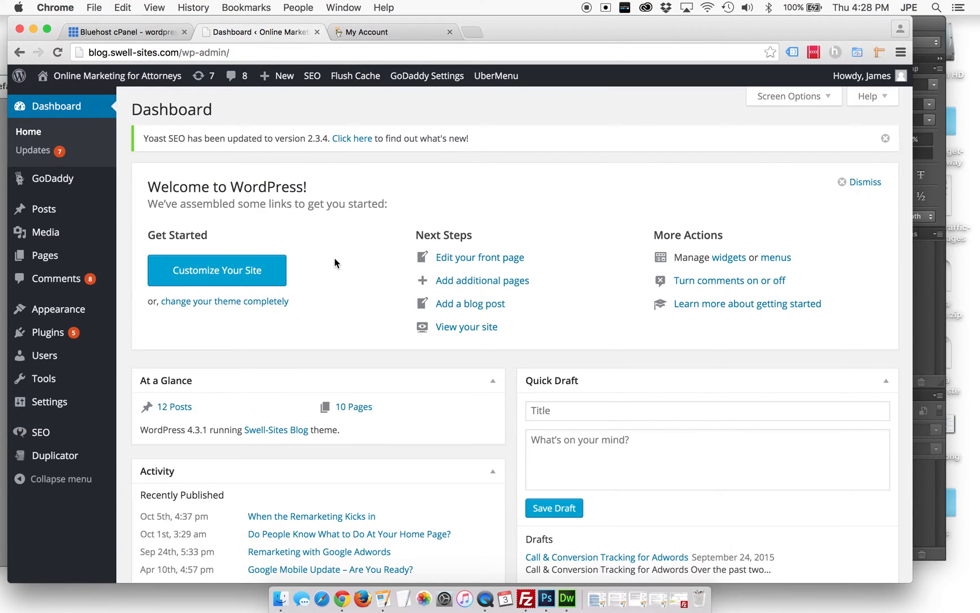
mouse_move(906, 578)
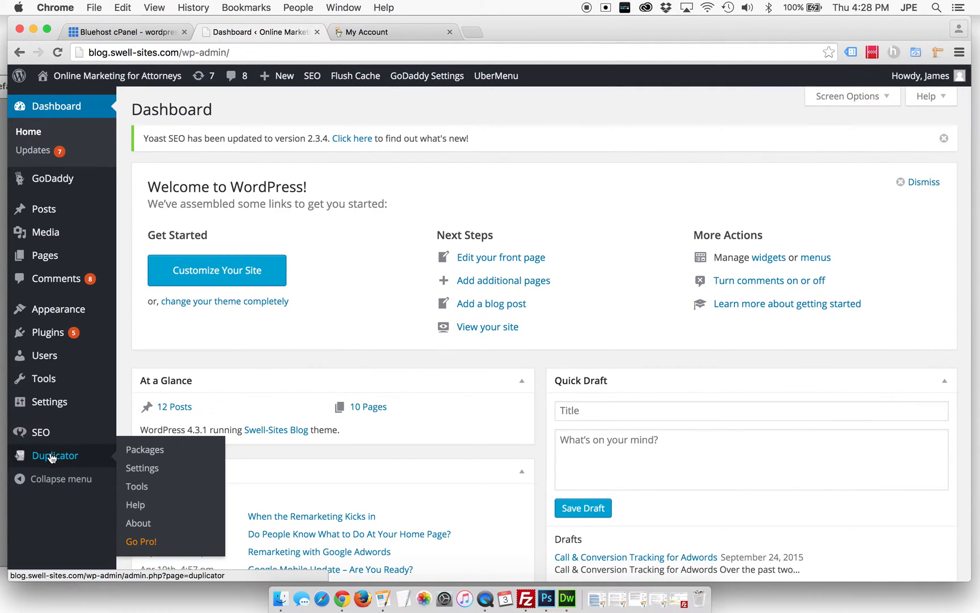
Step: Create a new Duplicator package named 'demo' and continue to the system scan
left_click(144, 448)
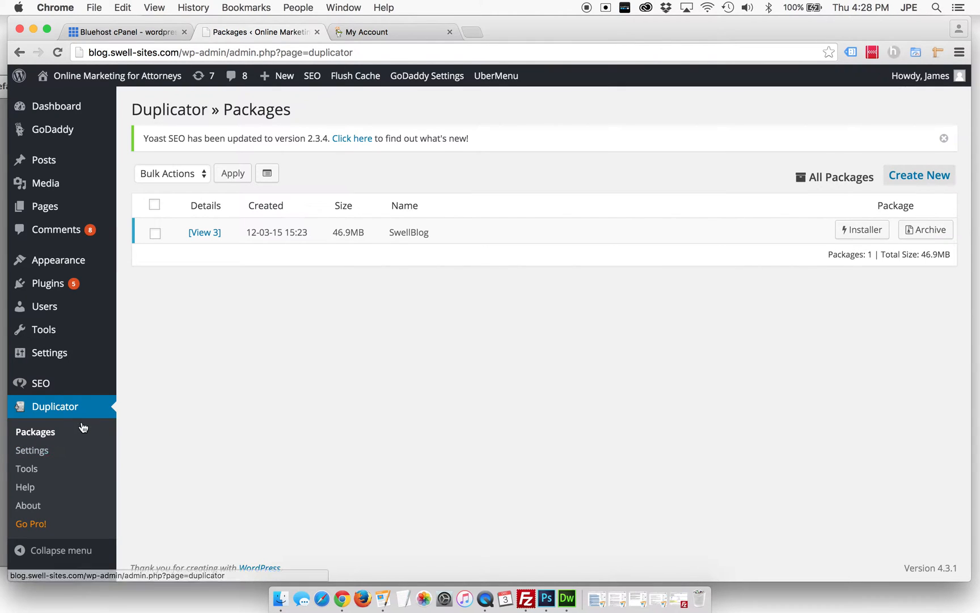
mouse_move(918, 139)
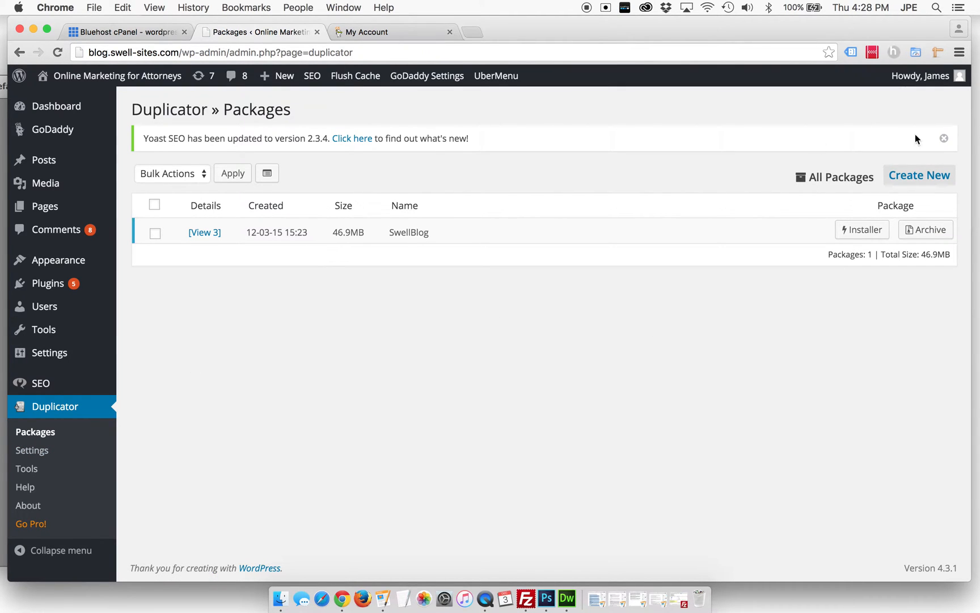
left_click(919, 176)
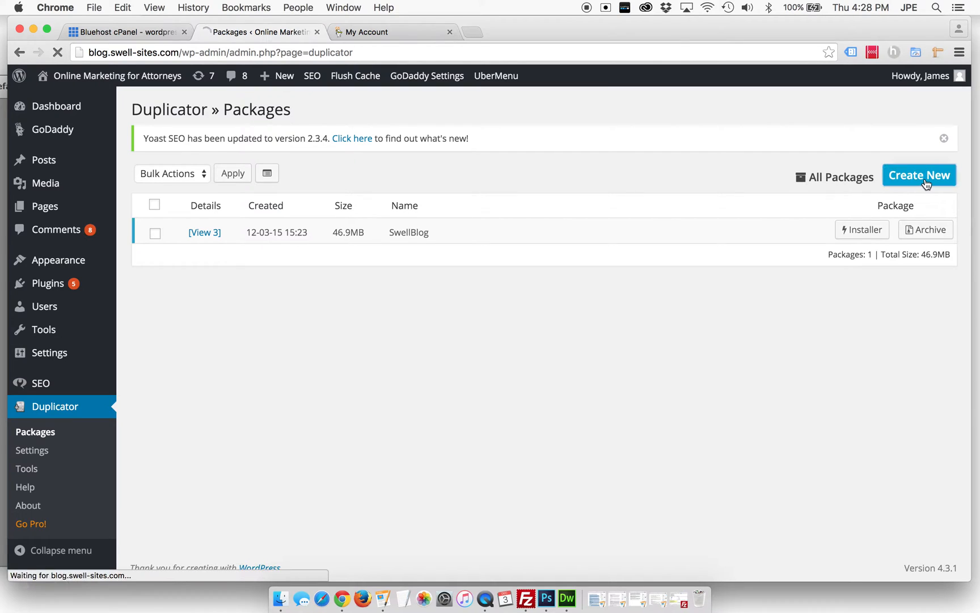
left_click(919, 175)
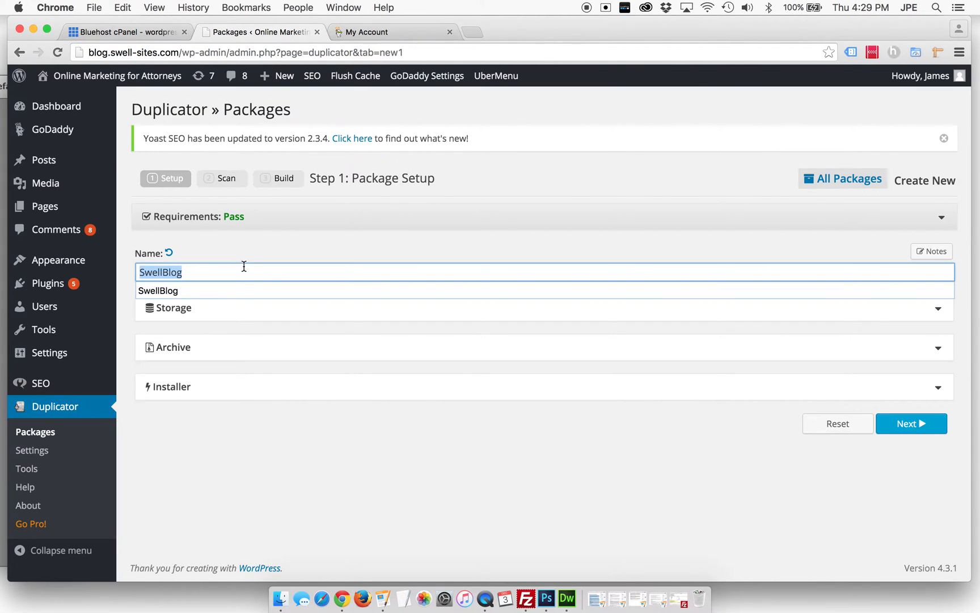
type("demo")
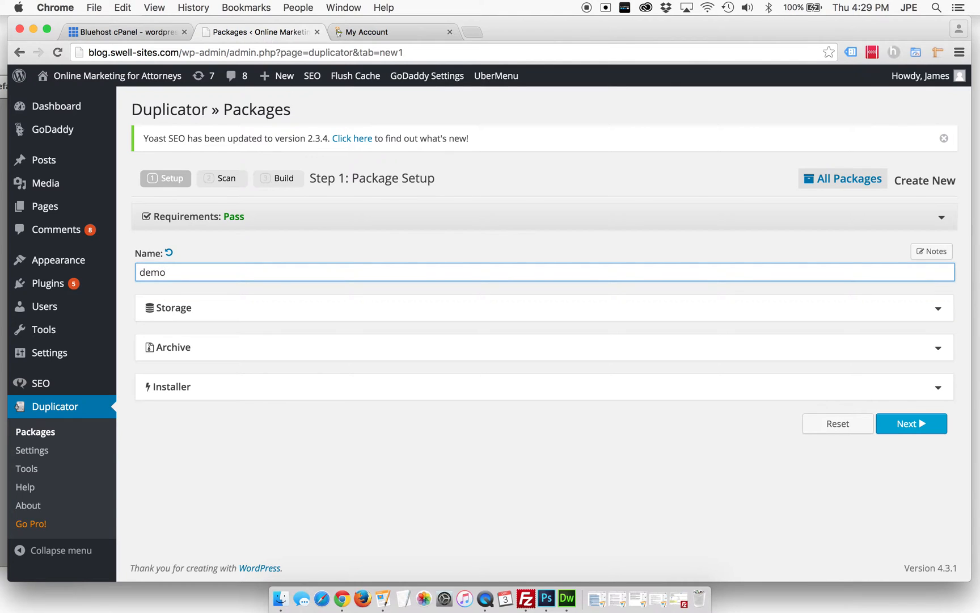
left_click(356, 466)
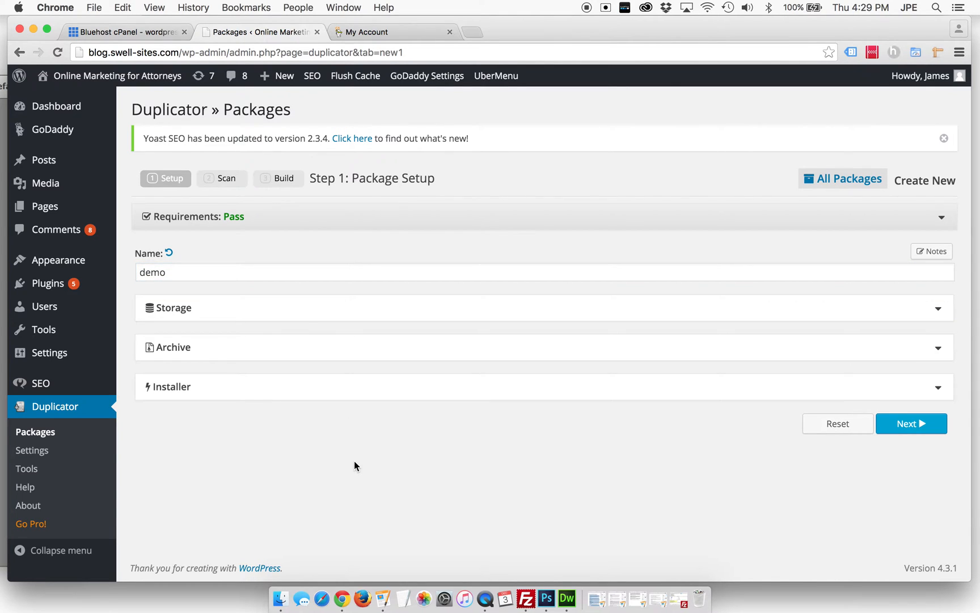
mouse_move(500, 447)
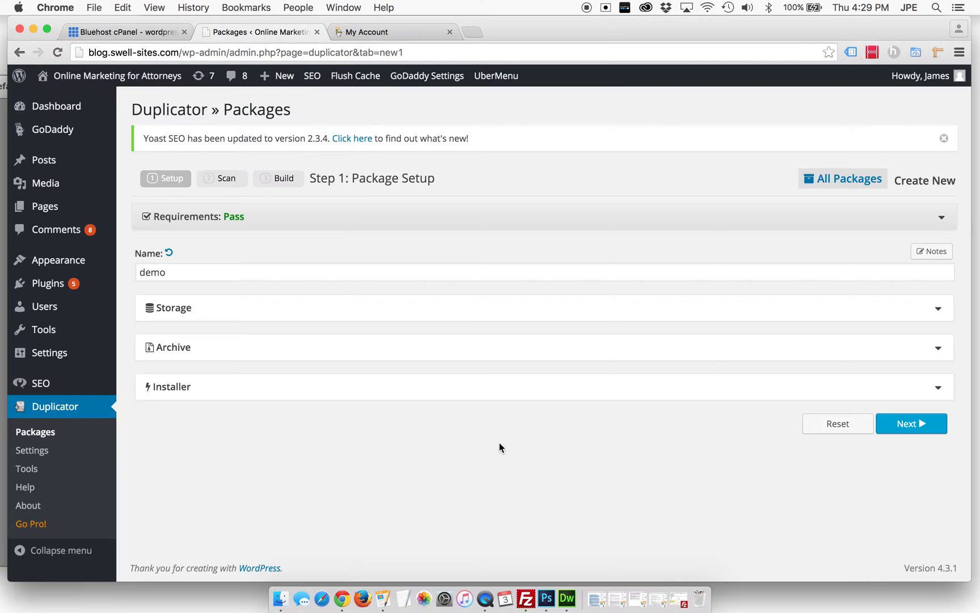
mouse_move(911, 424)
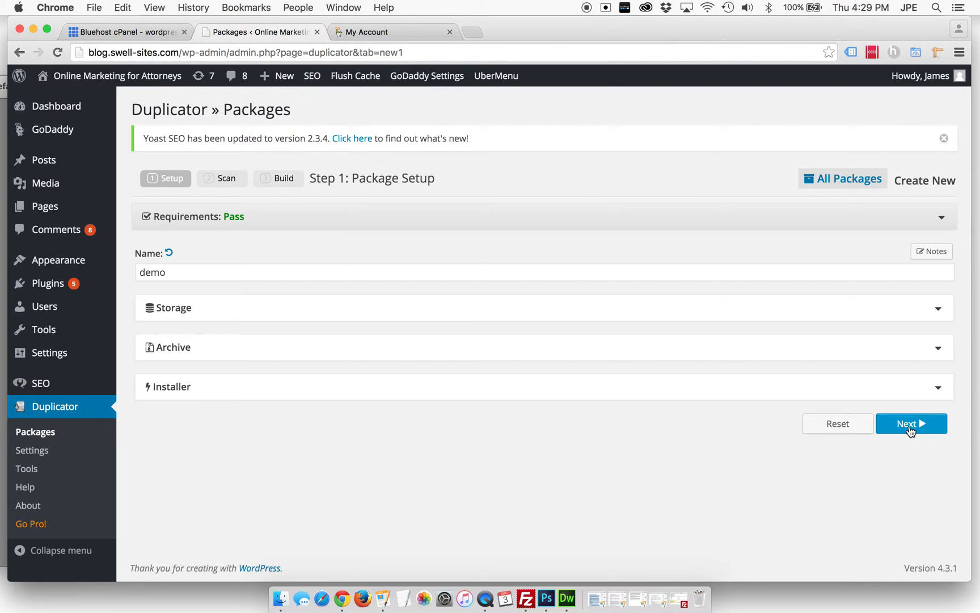
left_click(911, 424)
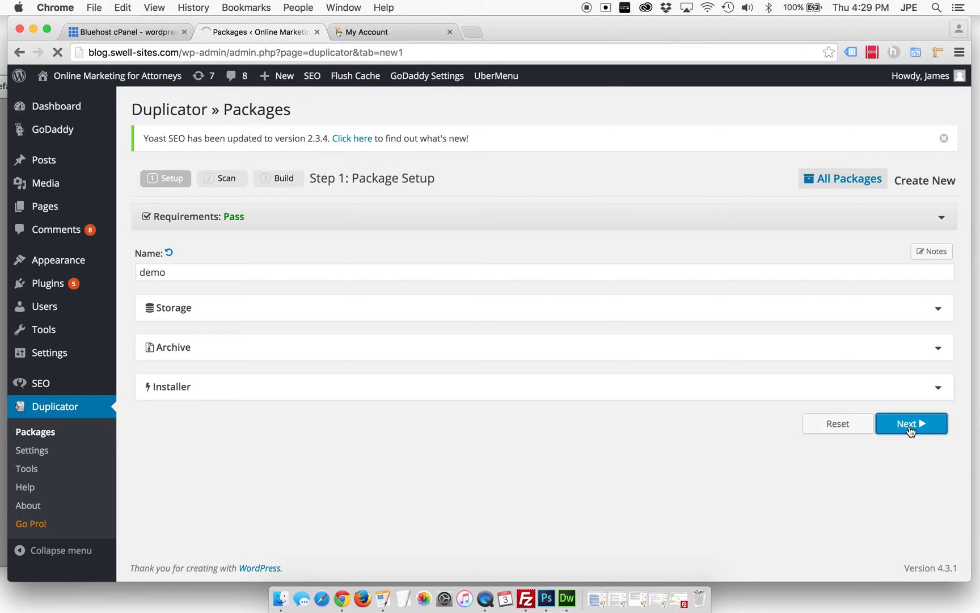
Step: Review the large-files scan warning, confirm continuing, and build the demo package
left_click(910, 423)
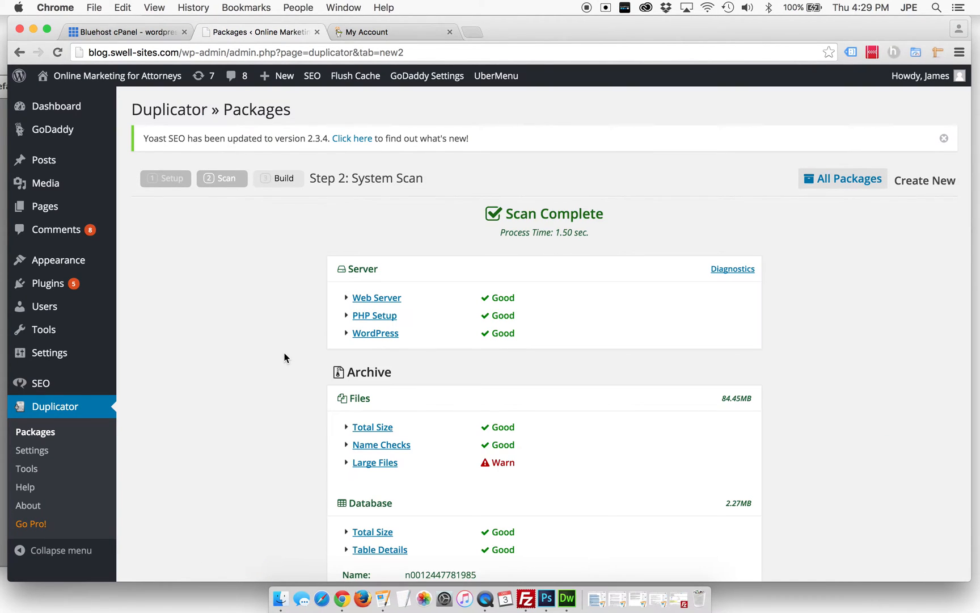
scroll("down", 3)
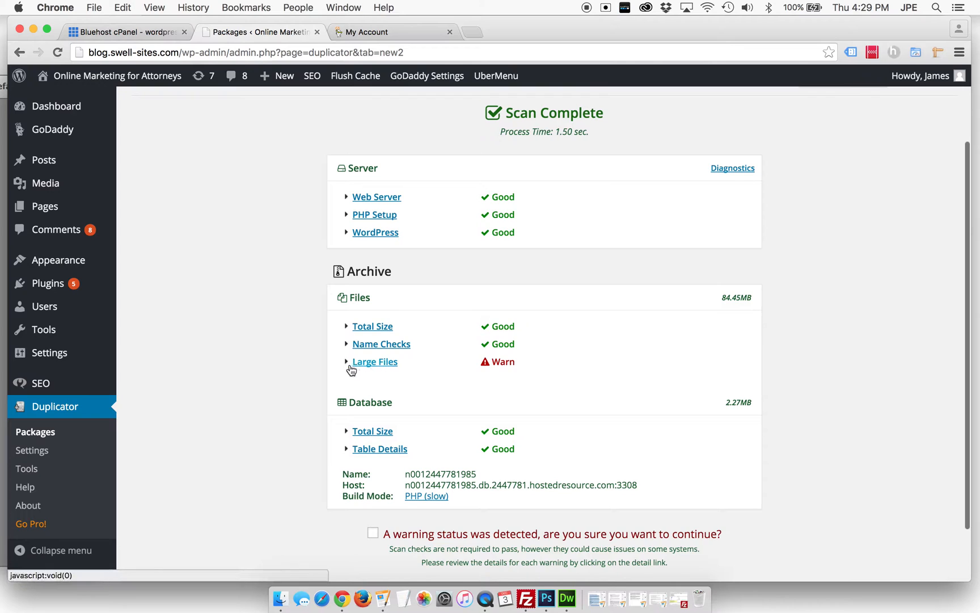
left_click(375, 361)
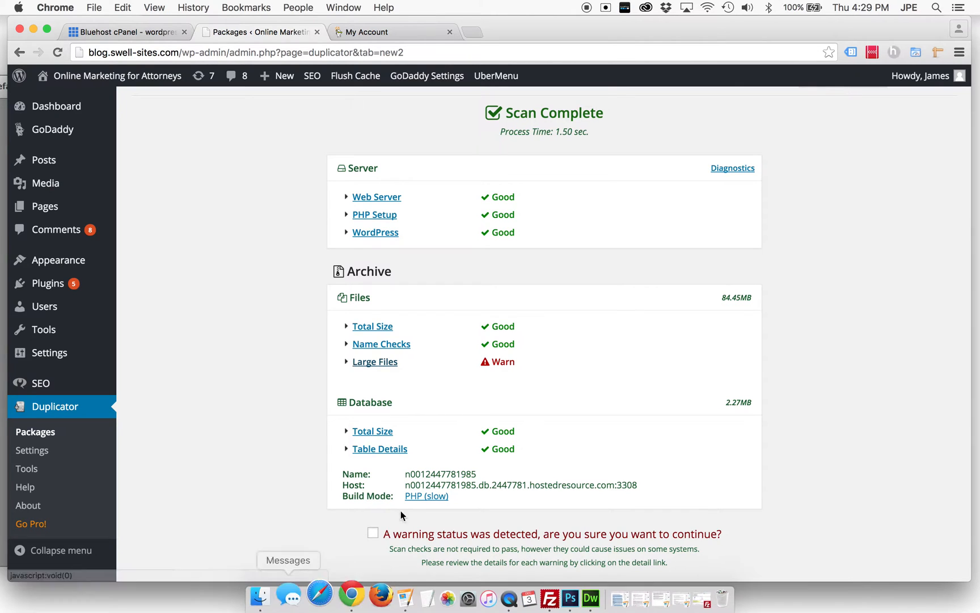
left_click(372, 533)
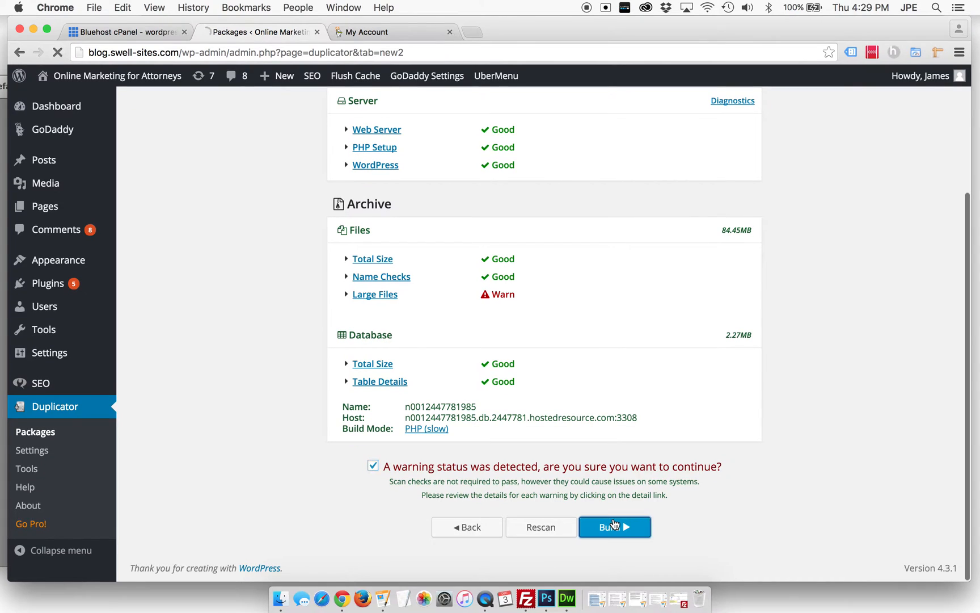
left_click(614, 527)
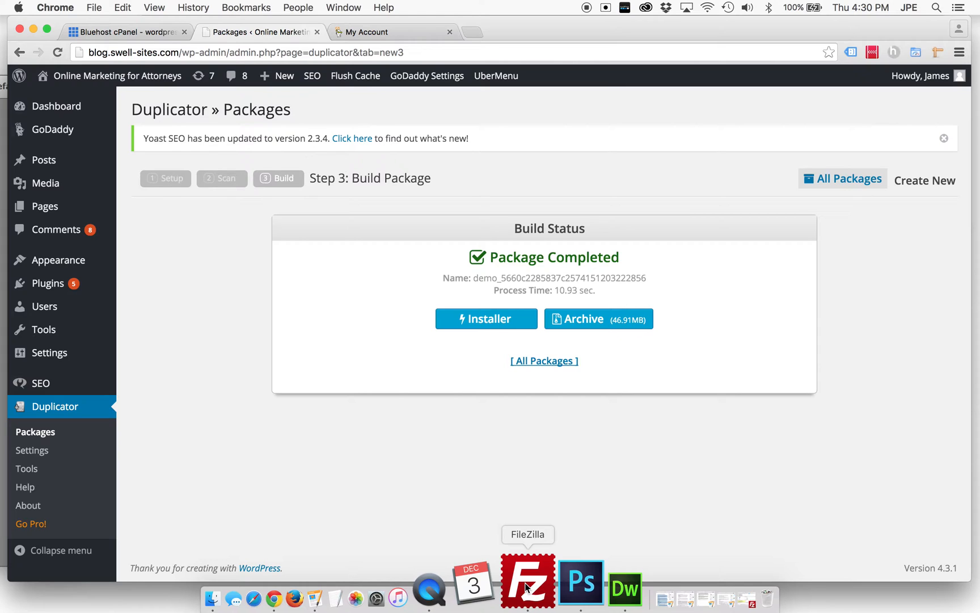
mouse_move(507, 303)
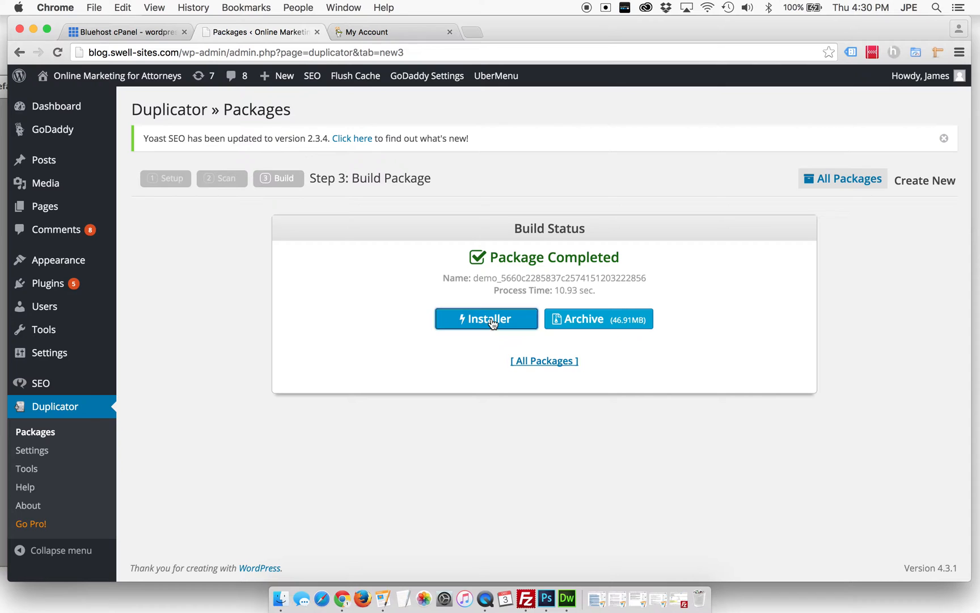
Step: Download the demo package's installer.php and archive, then check their progress in Finder's Downloads folder
left_click(486, 319)
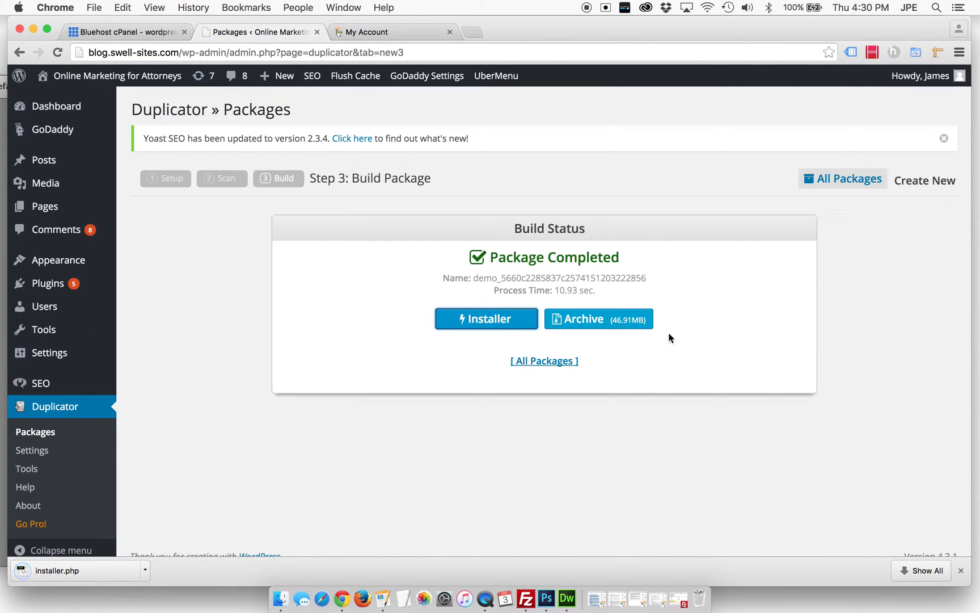
left_click(597, 319)
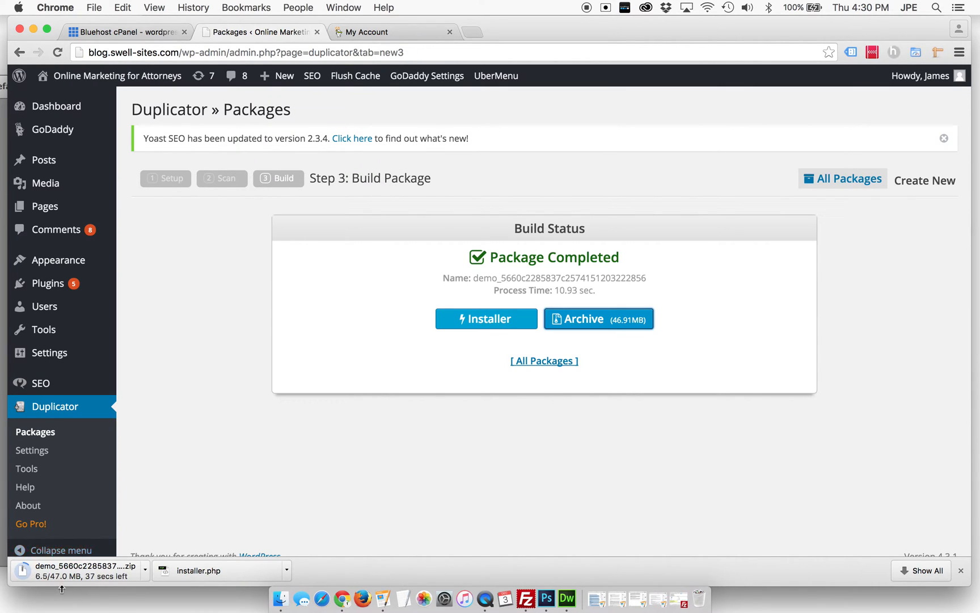
mouse_move(330, 211)
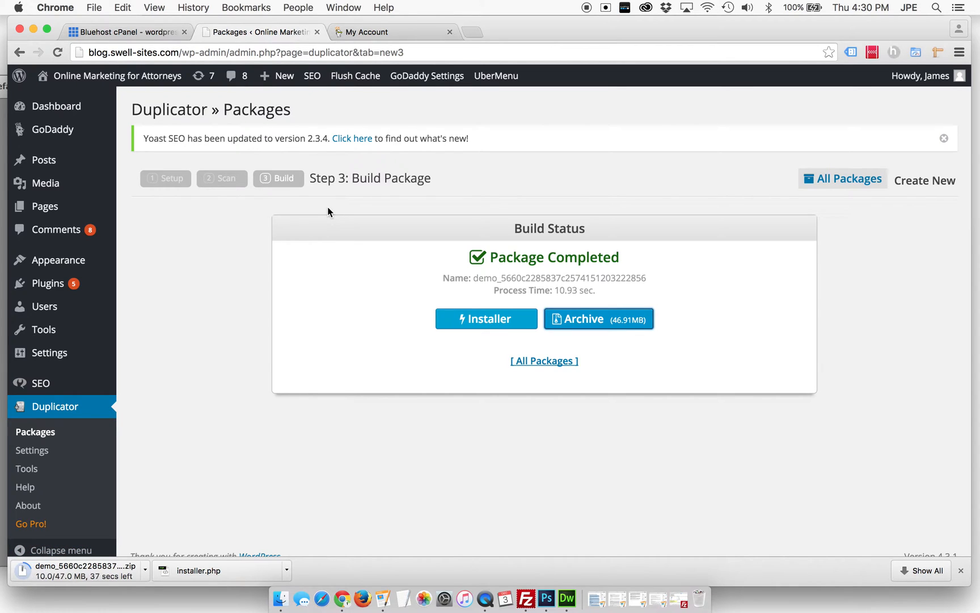
left_click(275, 581)
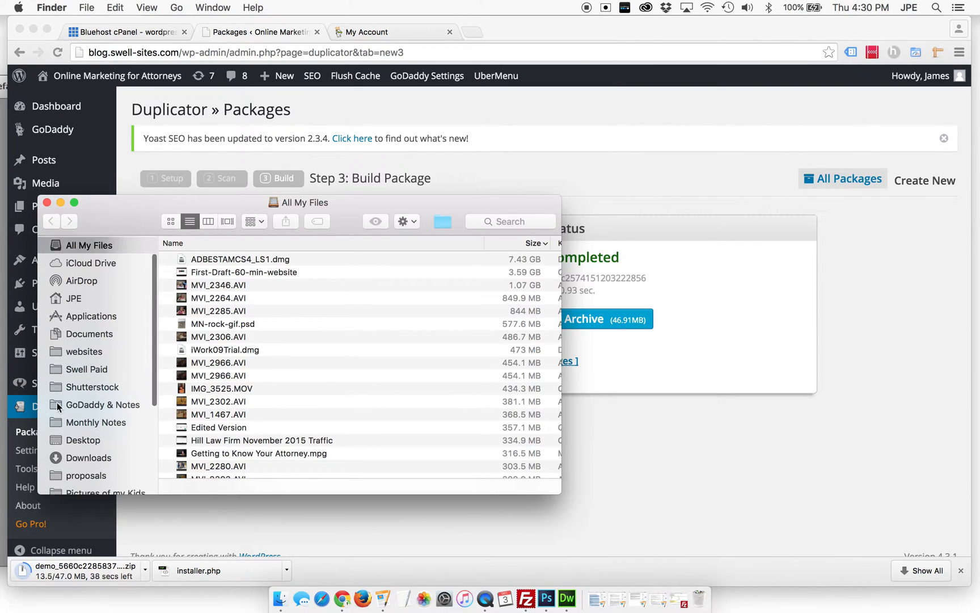
left_click(88, 446)
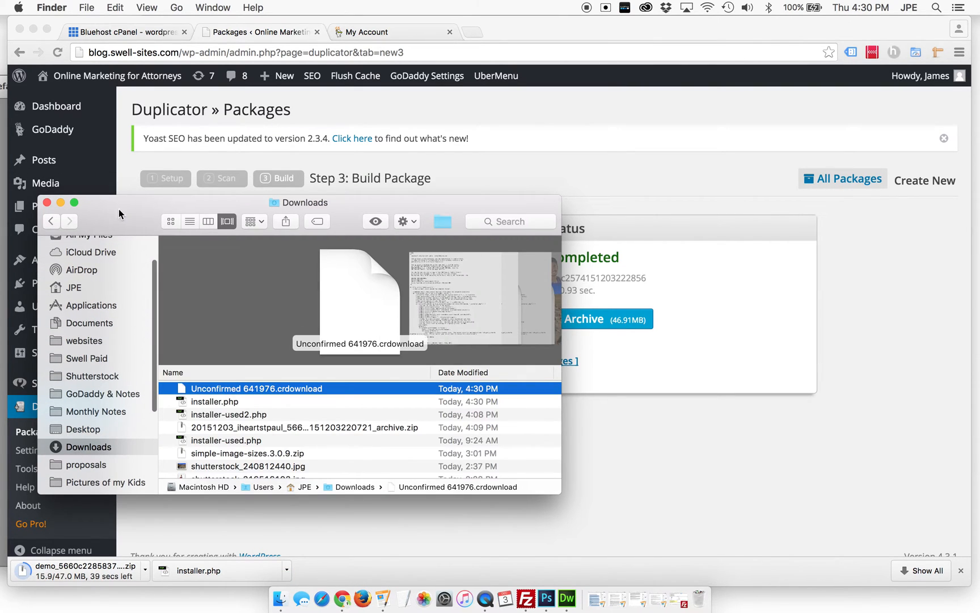
mouse_move(522, 582)
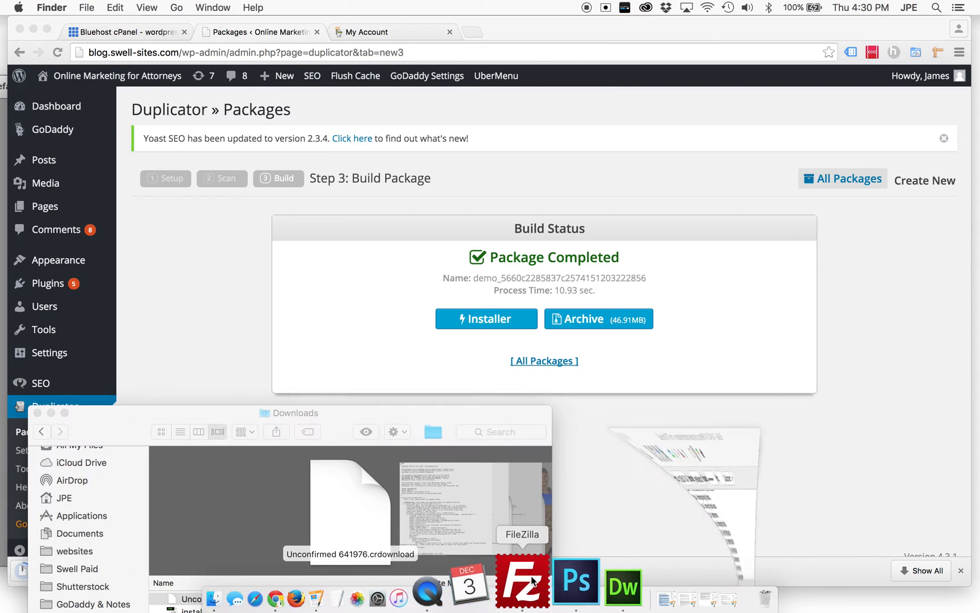
Step: In FileZilla, expand local Downloads and sort it by most recently modified
left_click(522, 582)
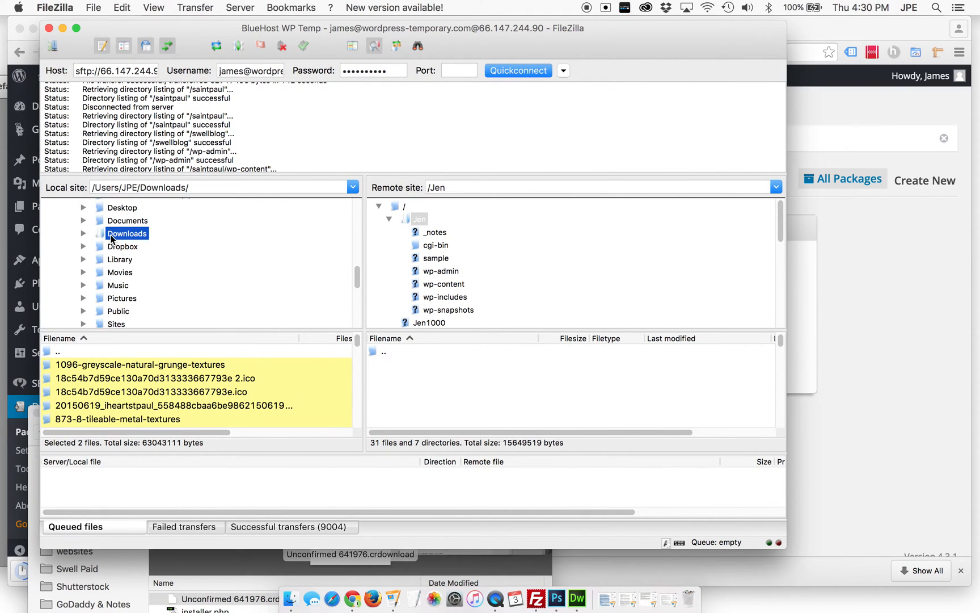
left_click(82, 233)
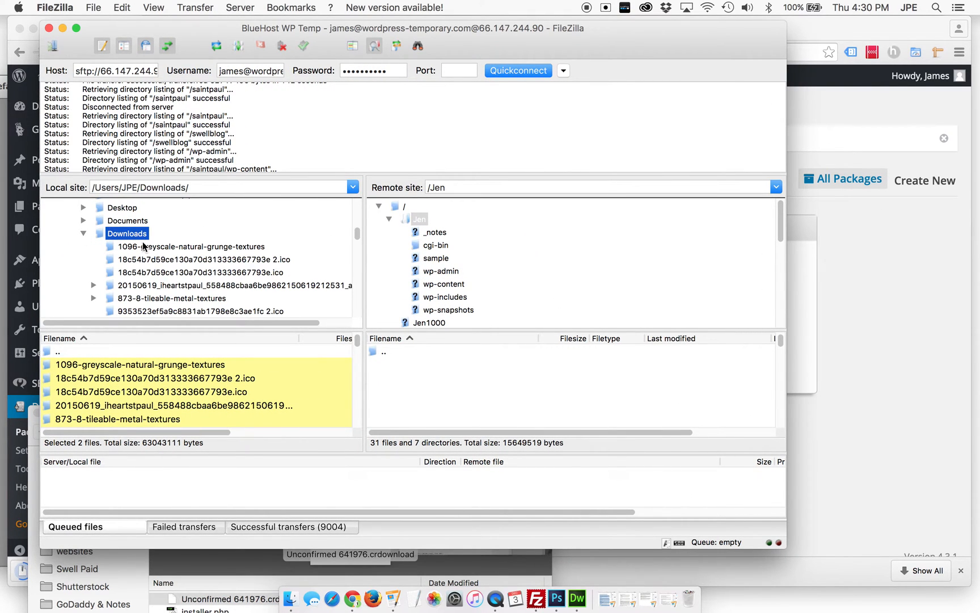
mouse_move(306, 348)
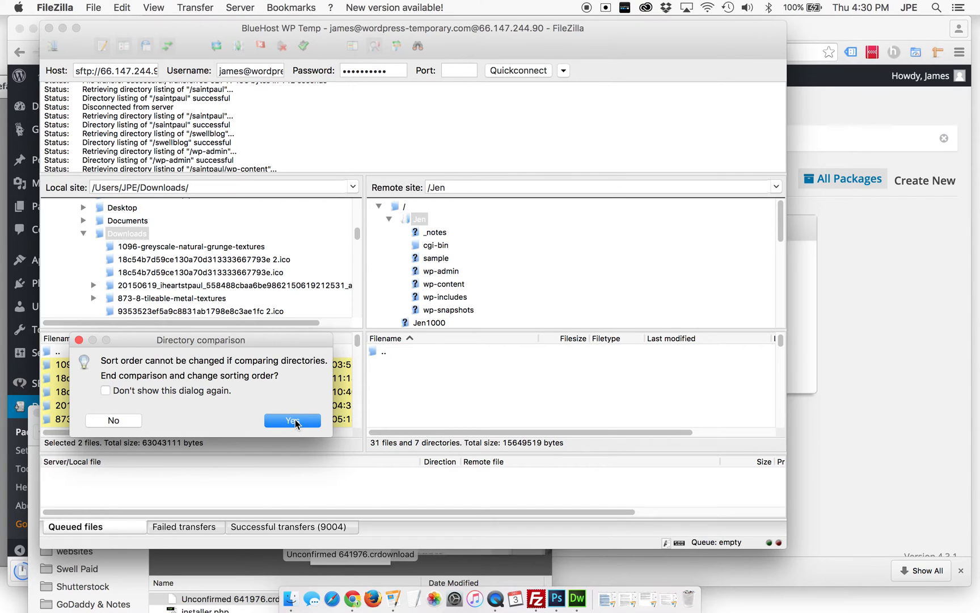
left_click(292, 420)
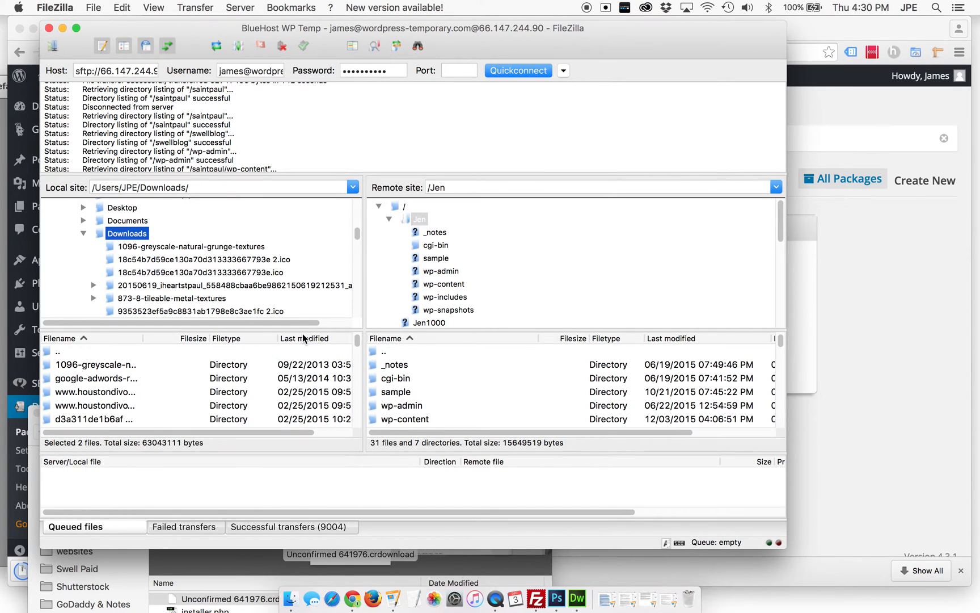
left_click(305, 338)
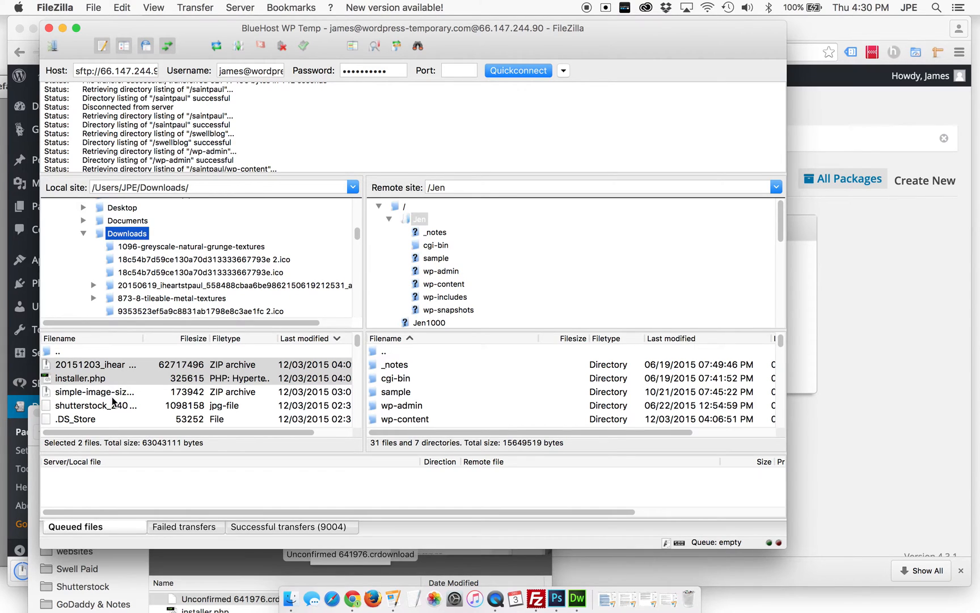
Step: Inspect the downloaded installer and archive files, then the older archive folder's installer and database.sql
left_click(80, 378)
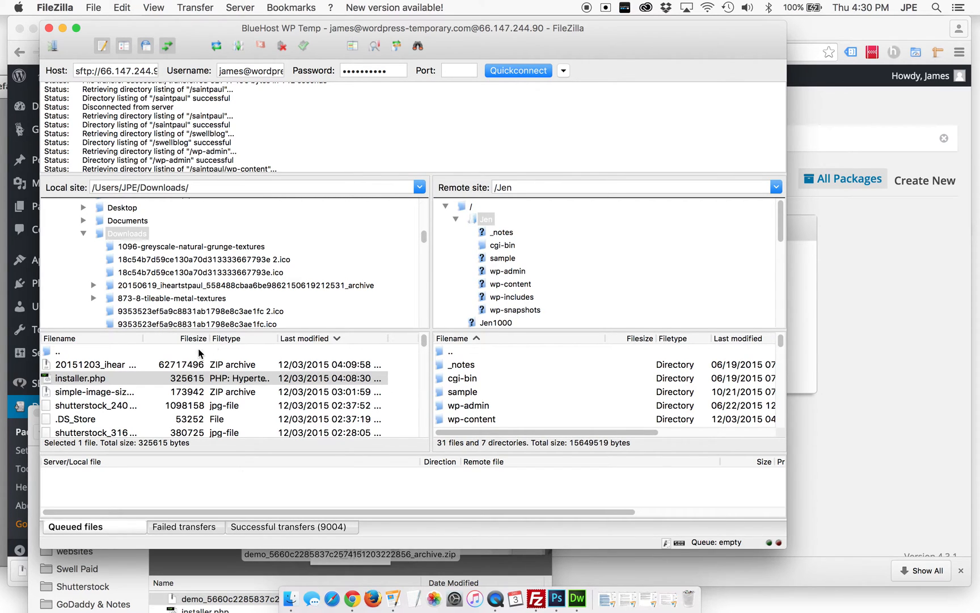
mouse_move(67, 375)
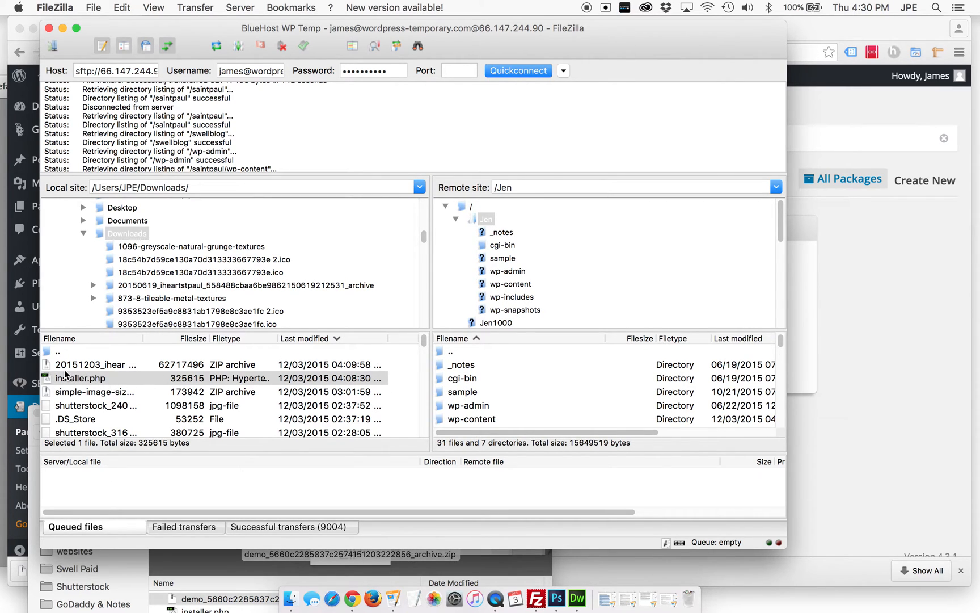
left_click(94, 364)
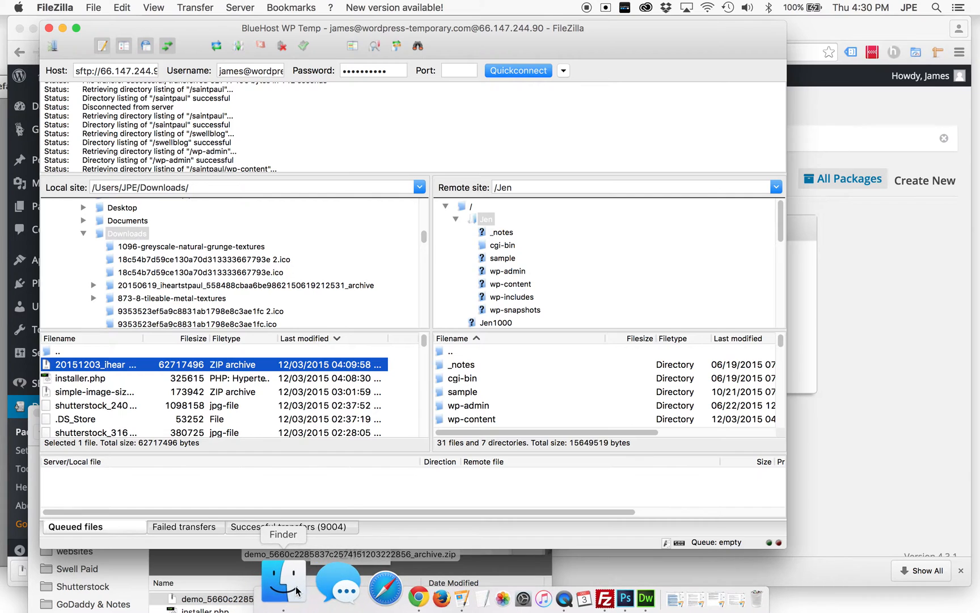
left_click(283, 578)
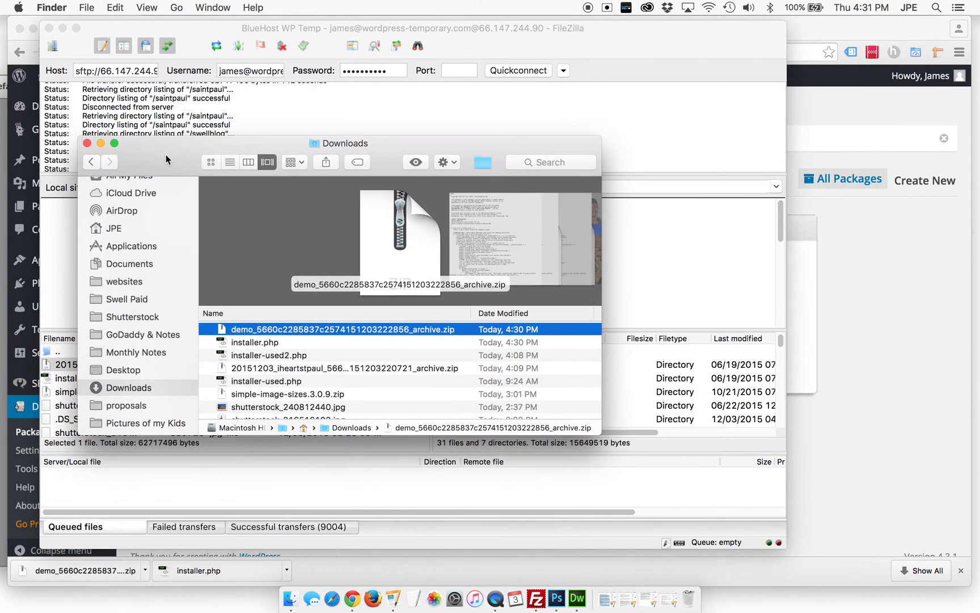
left_click(255, 342)
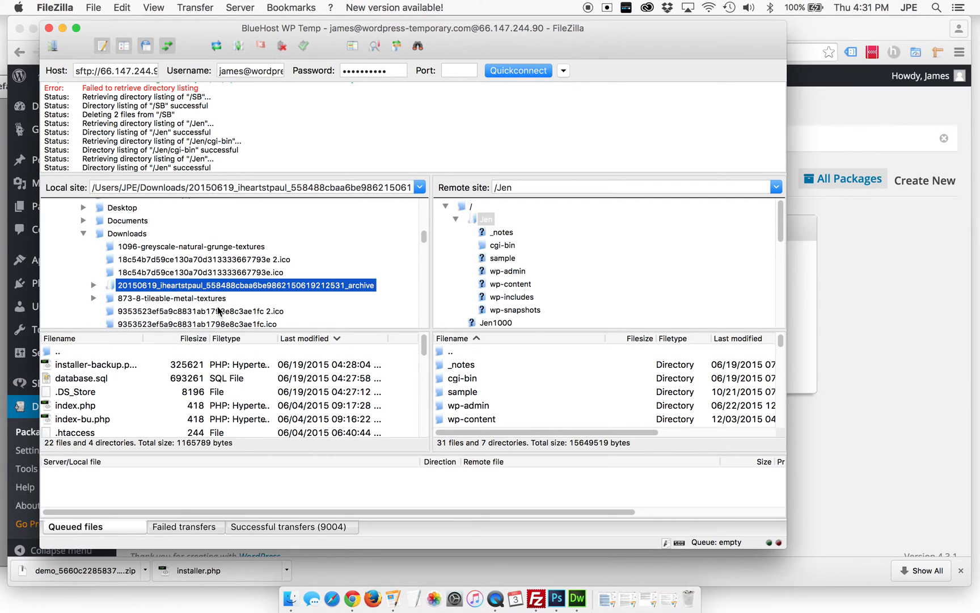
mouse_move(207, 411)
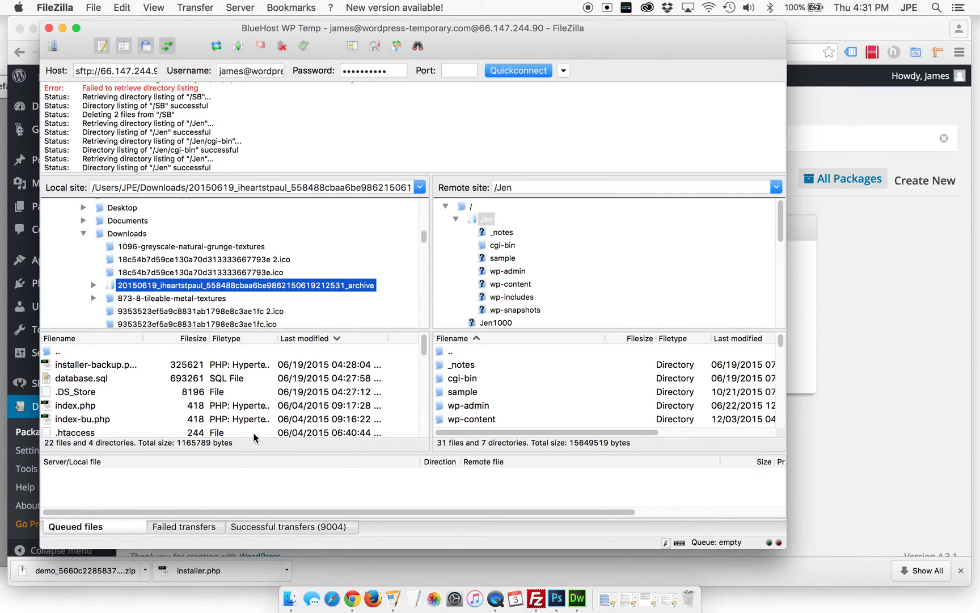
left_click(97, 364)
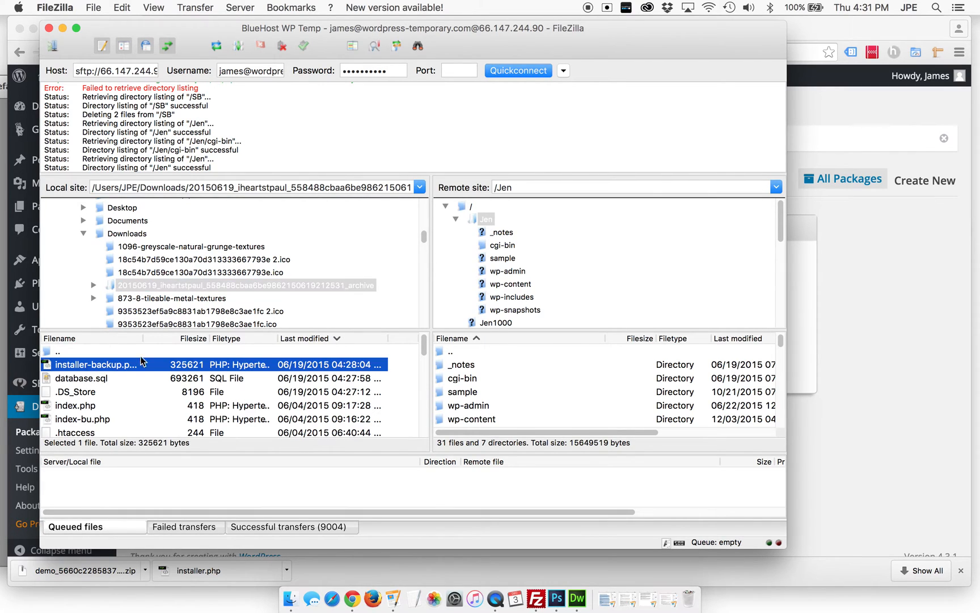
left_click(81, 378)
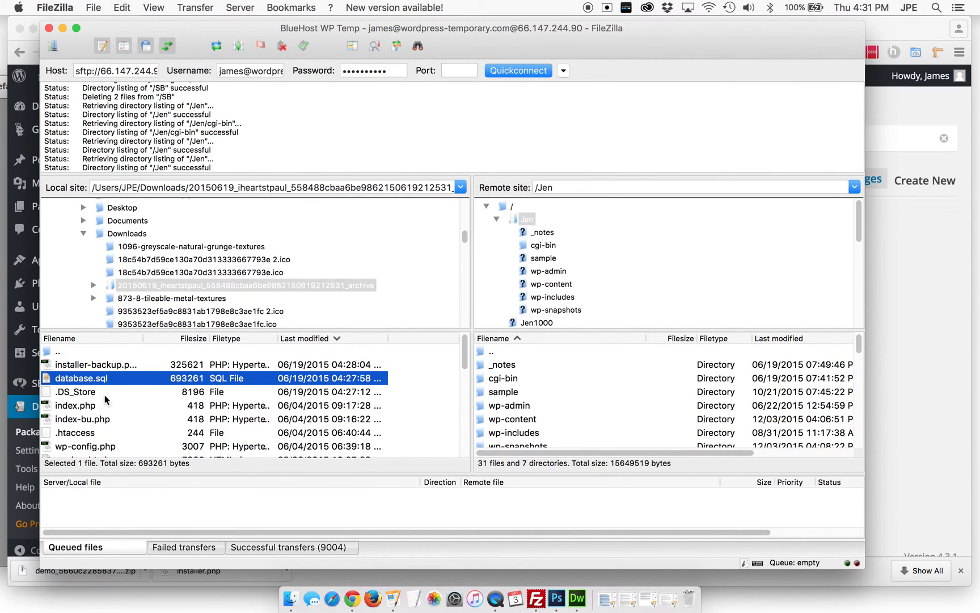
mouse_move(131, 256)
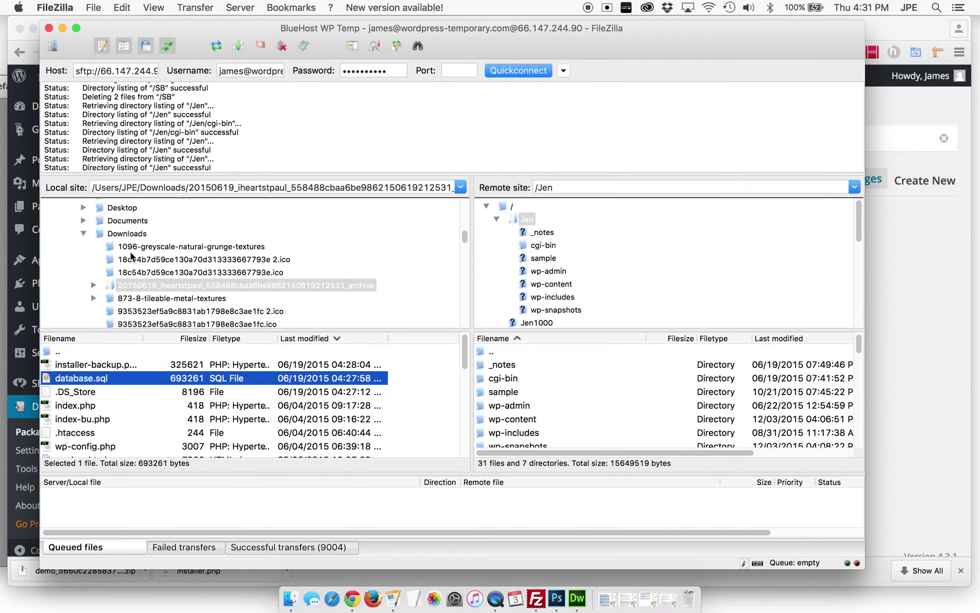
Step: Return FileZilla's local view to Downloads, newest first, with the demo zip and installer.php on top
left_click(127, 233)
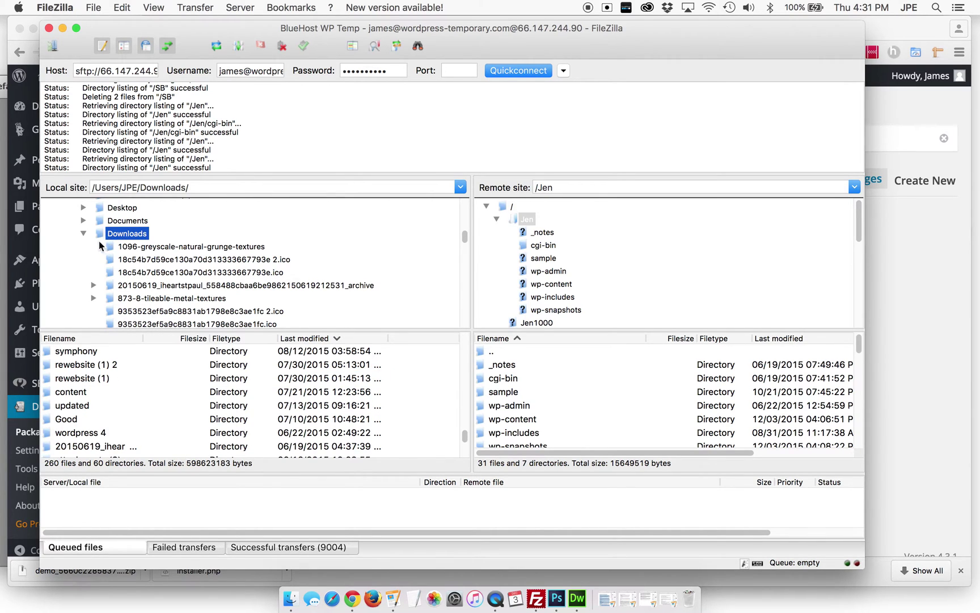
left_click(83, 233)
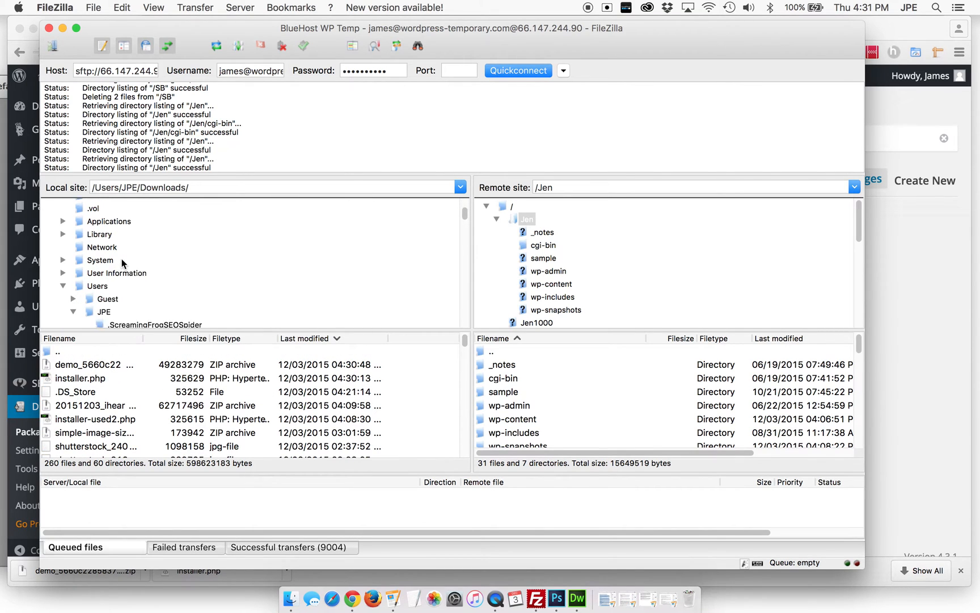
scroll("up", 3)
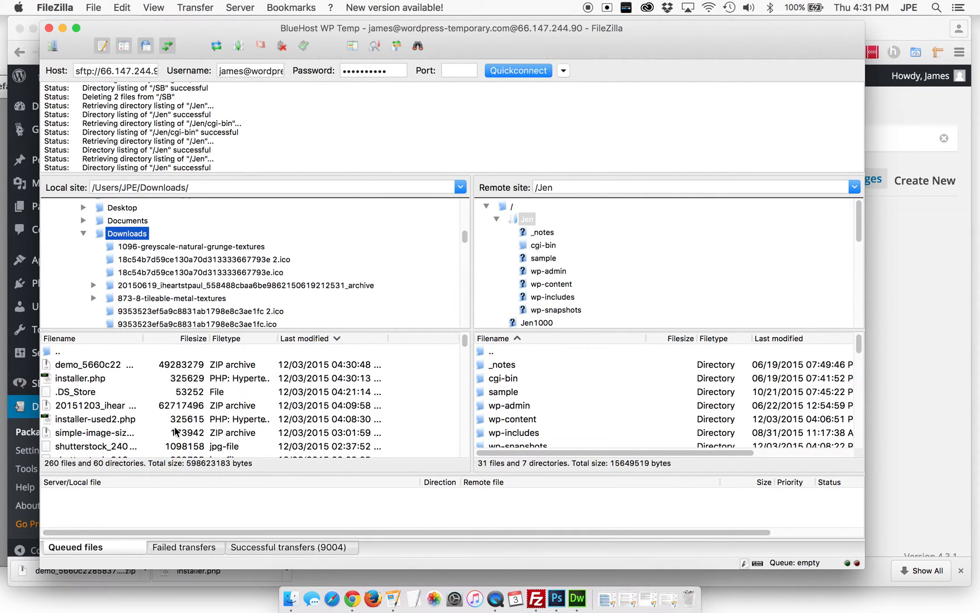
mouse_move(172, 344)
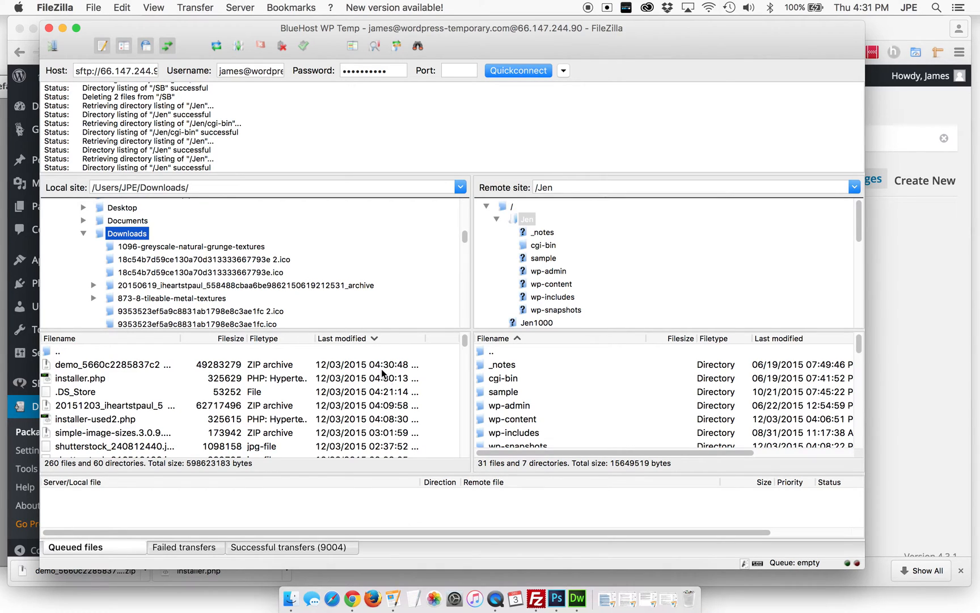
mouse_move(389, 368)
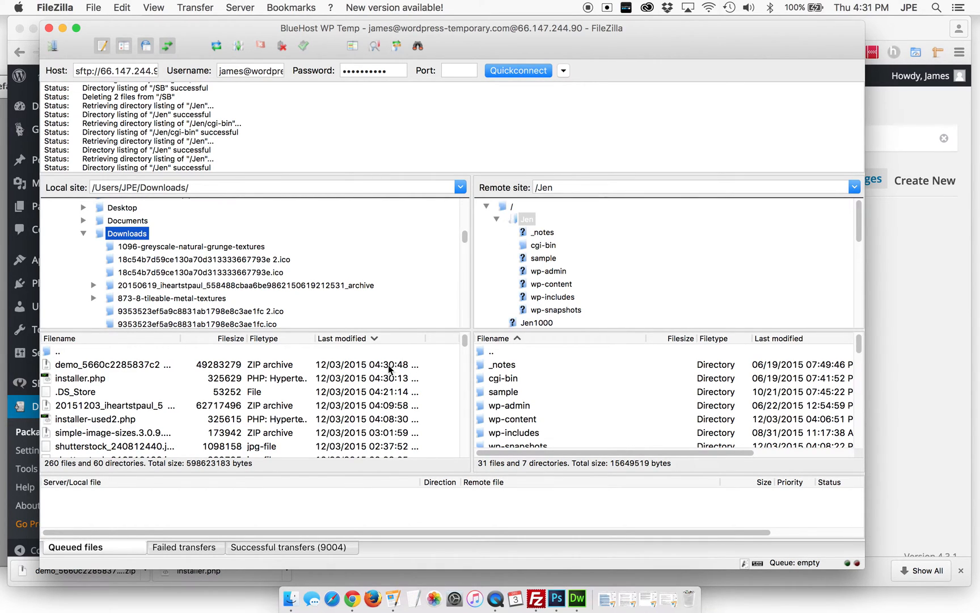
mouse_move(549, 276)
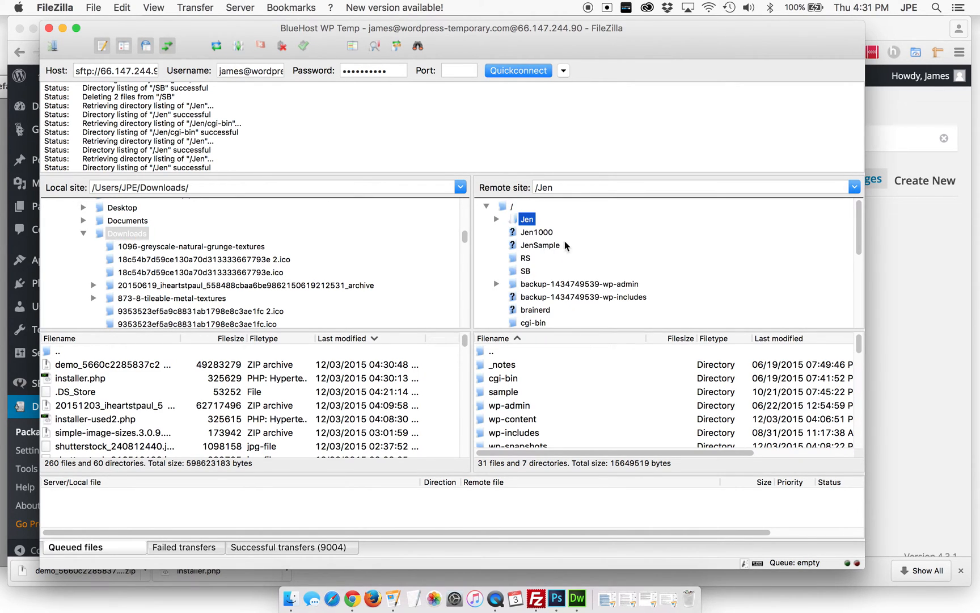
mouse_move(574, 300)
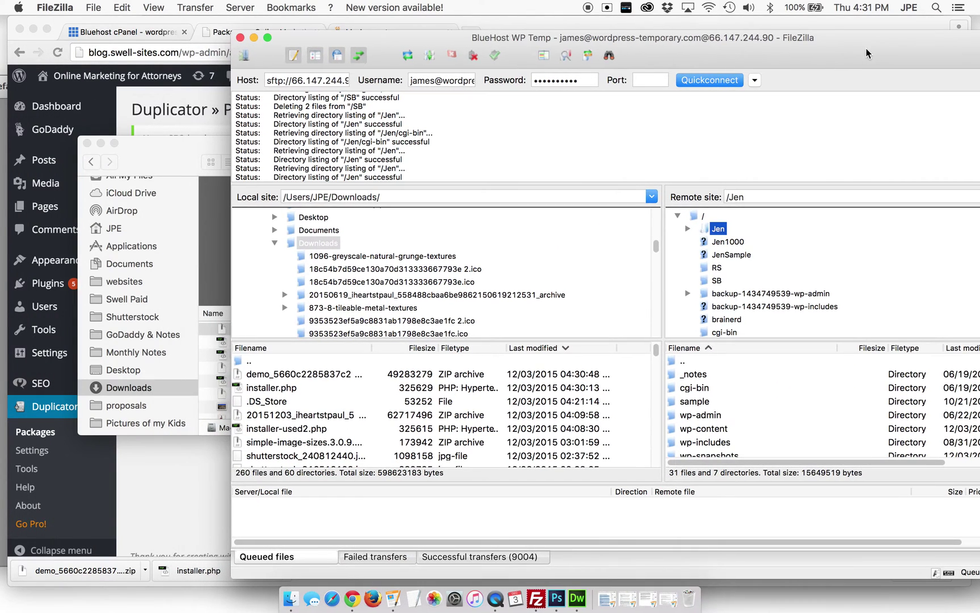
Step: Switch to the Bluehost cPanel tab and launch File Manager at the public_html web root
left_click(259, 32)
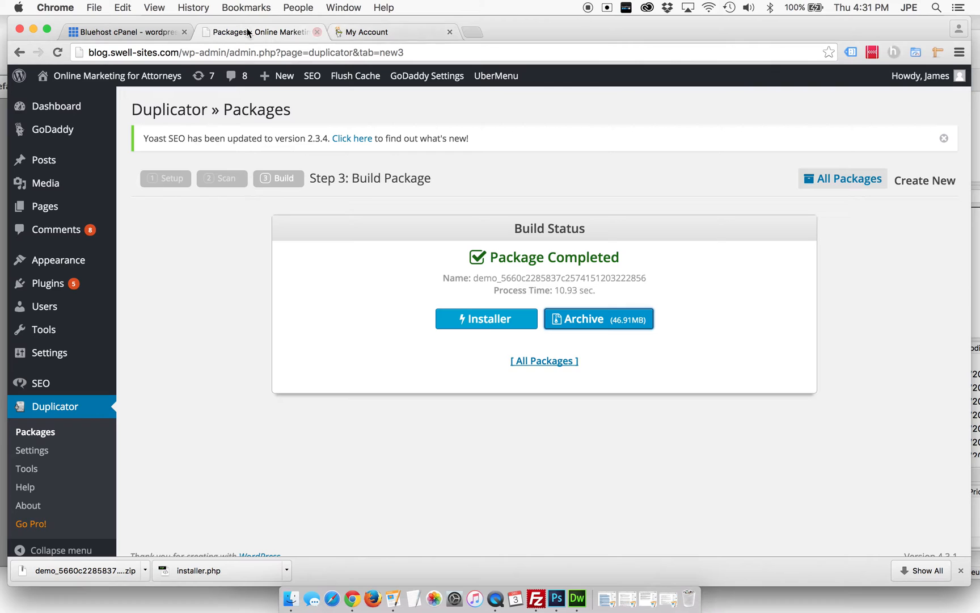
left_click(124, 32)
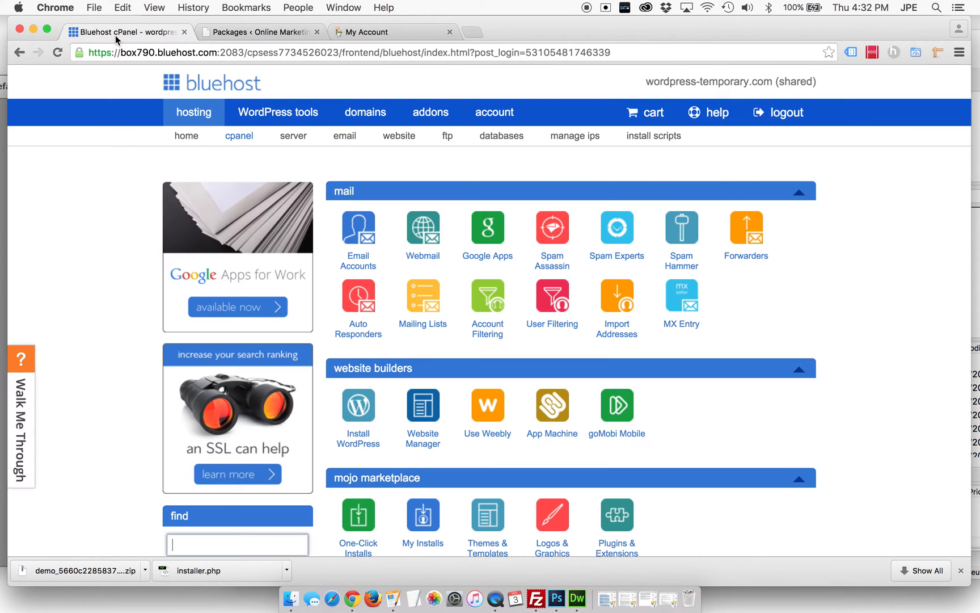
scroll("down", 3)
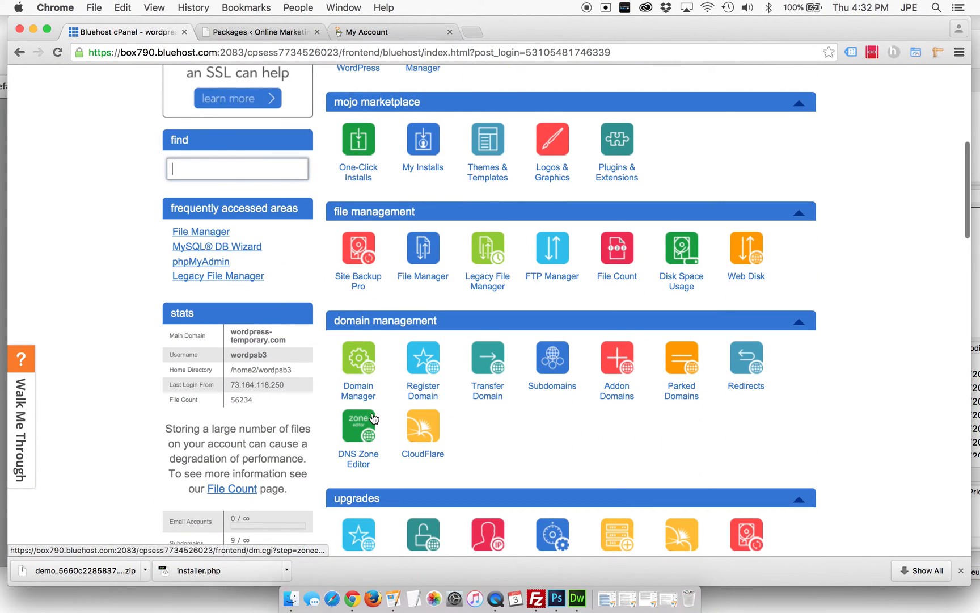
scroll("down", 3)
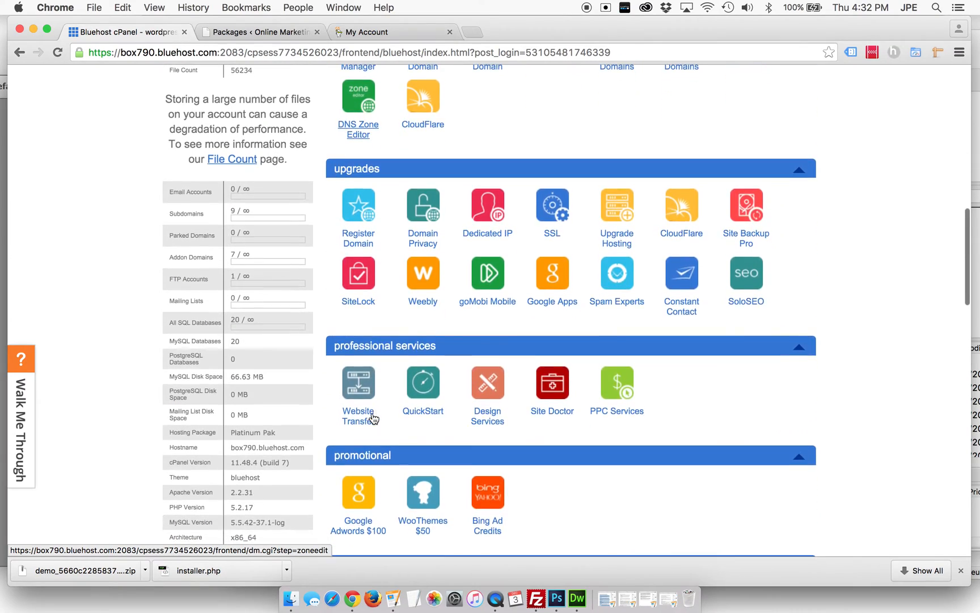
scroll("up", 3)
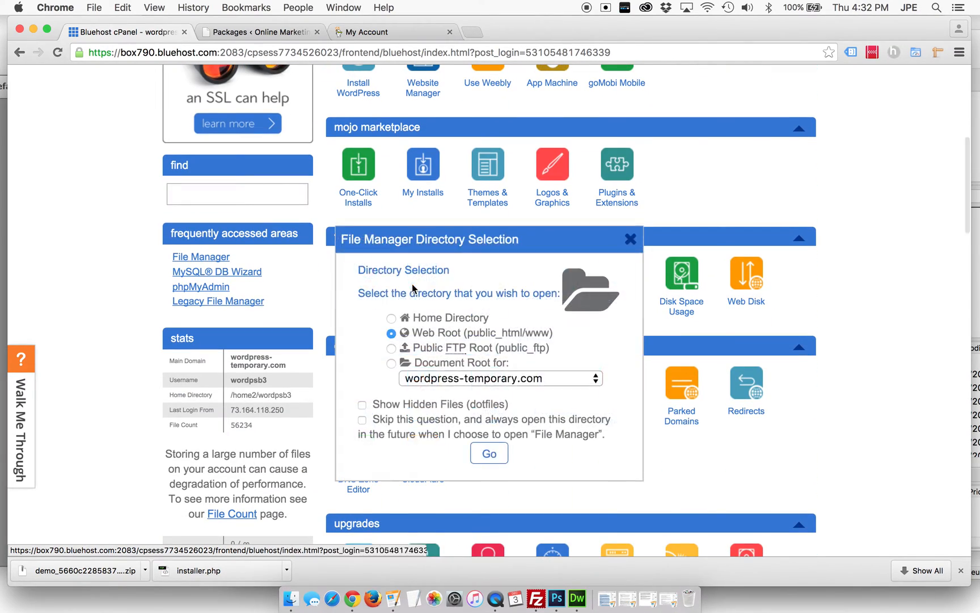
left_click(489, 453)
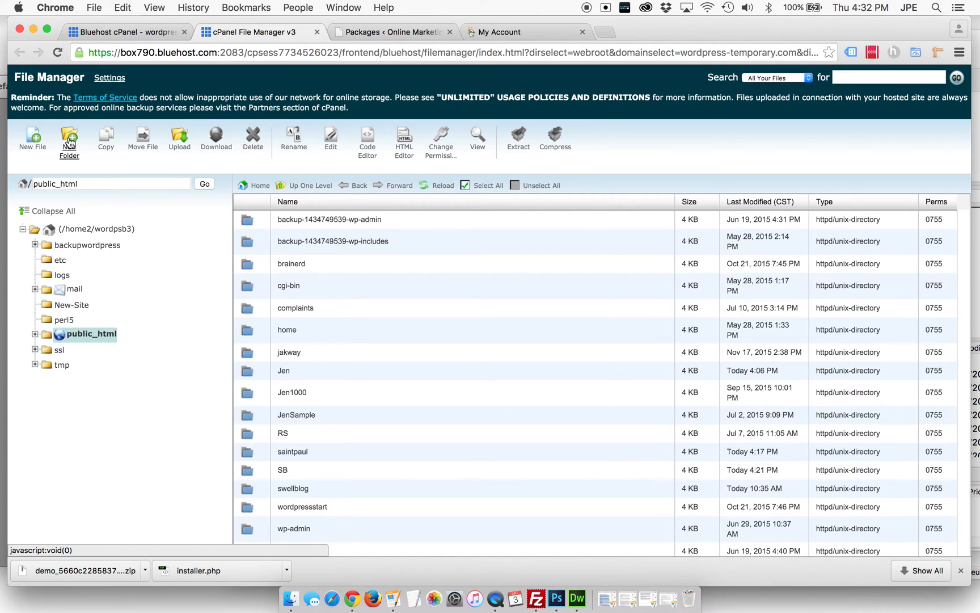
Step: Make a 'demo' folder in public_html, expand the folder tree, and open demo
left_click(69, 139)
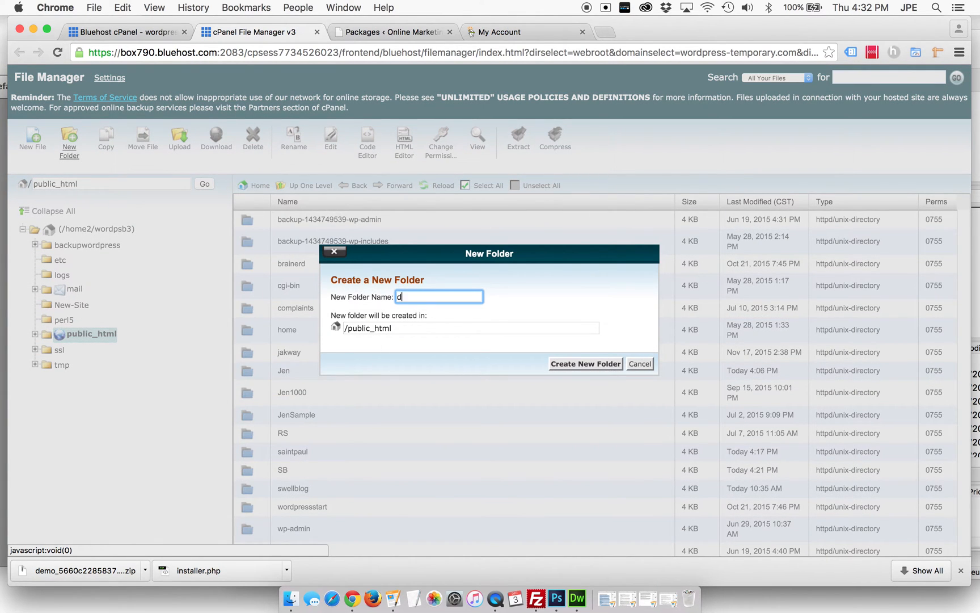
type("emo")
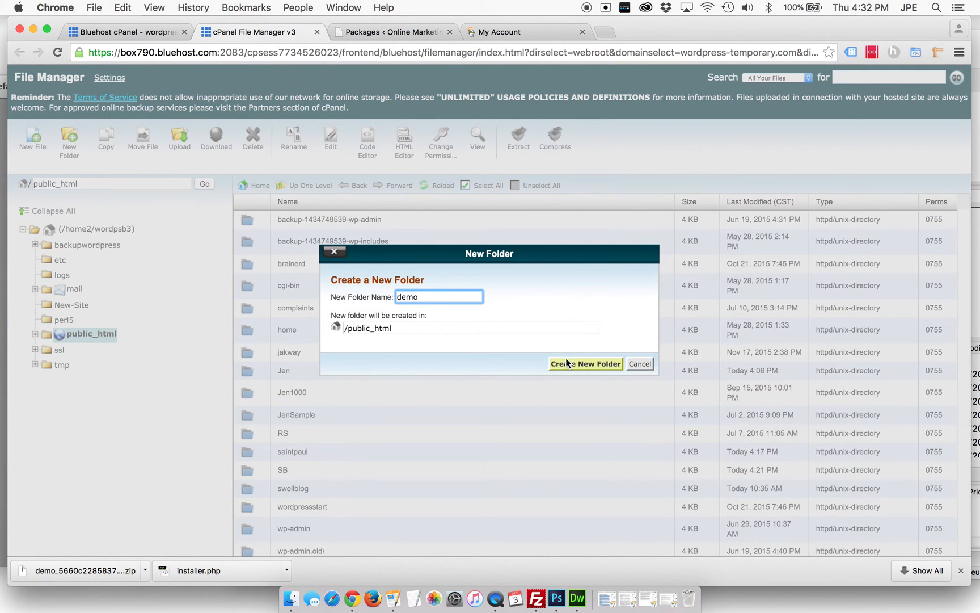
left_click(586, 363)
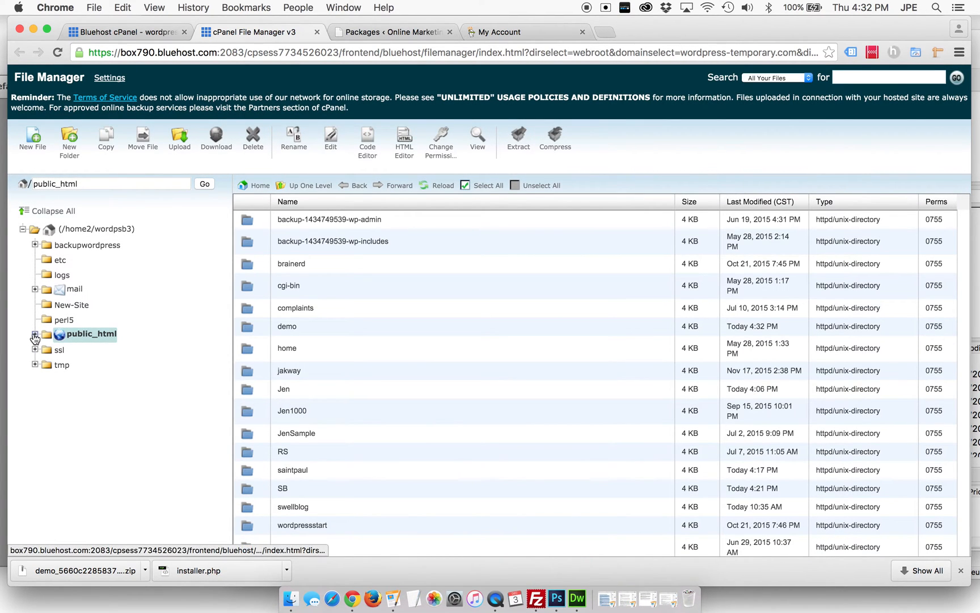
left_click(35, 333)
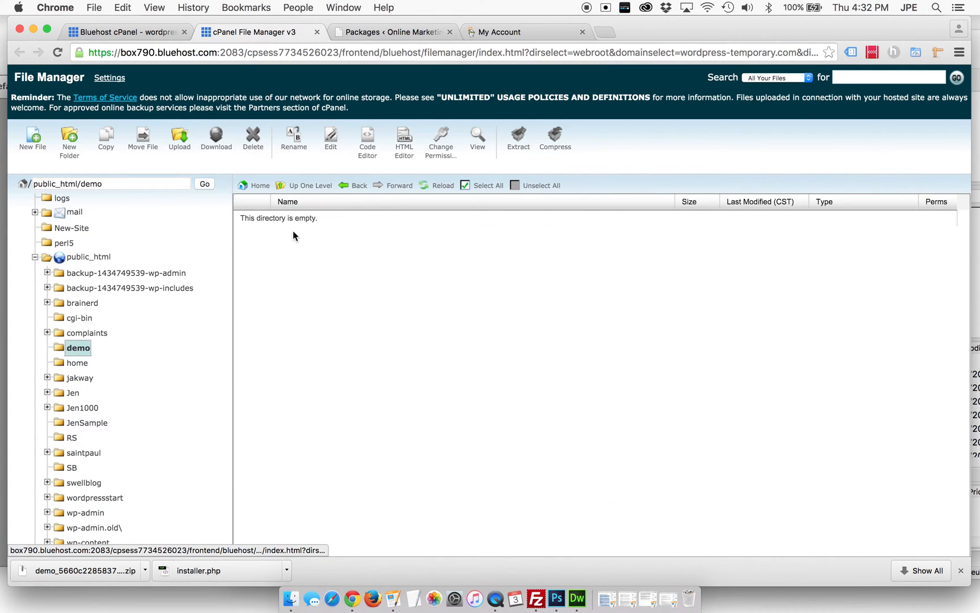
left_click(533, 583)
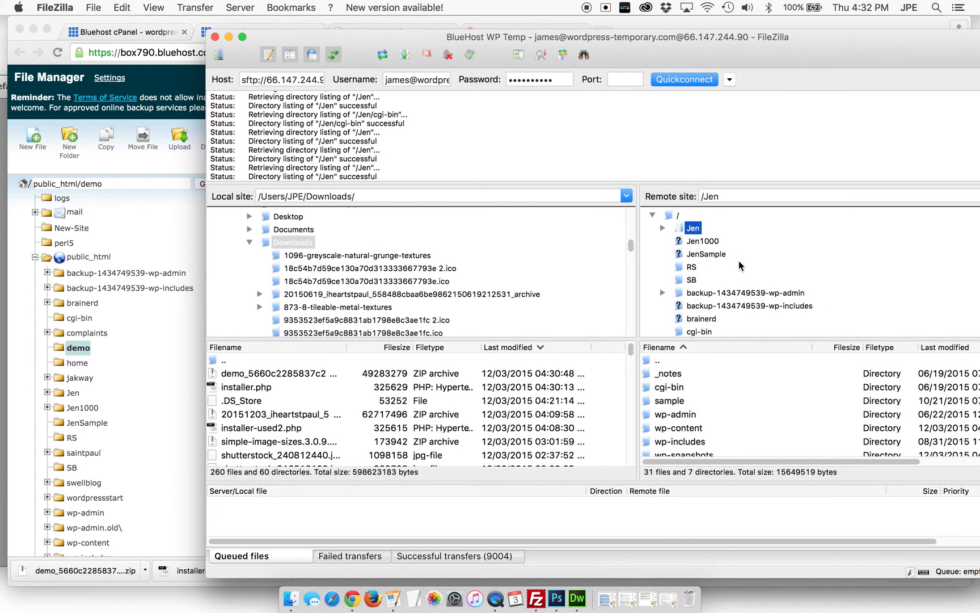
mouse_move(701, 263)
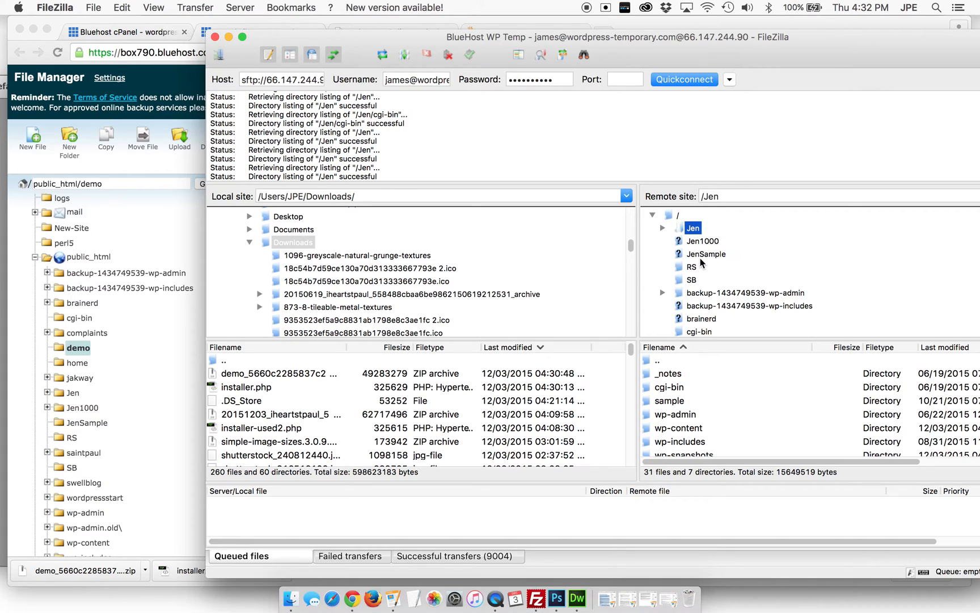
Step: Scroll FileZilla's remote tree to the empty /demo folder and open it, then bring Chrome forward
scroll("down", 3)
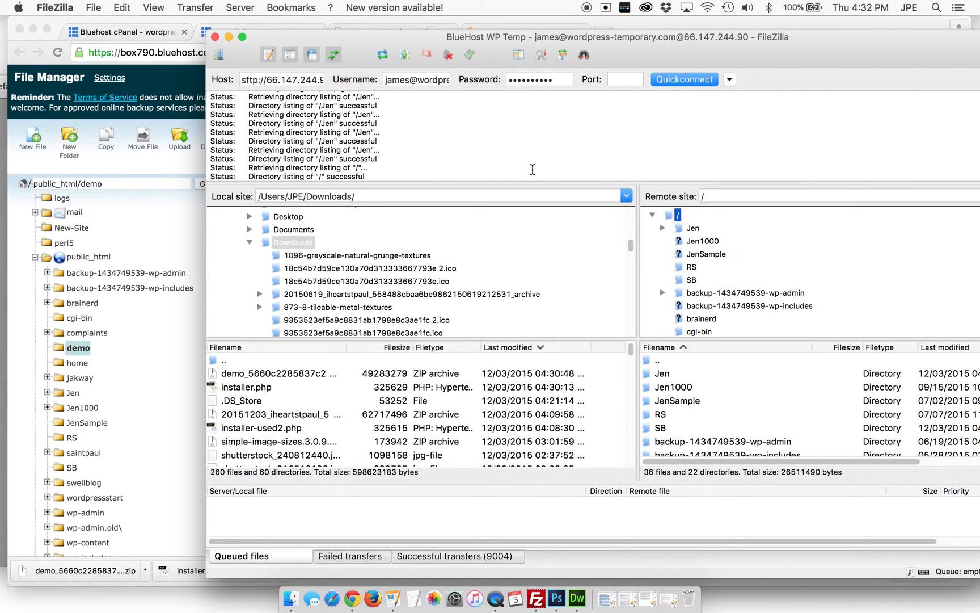
mouse_move(466, 137)
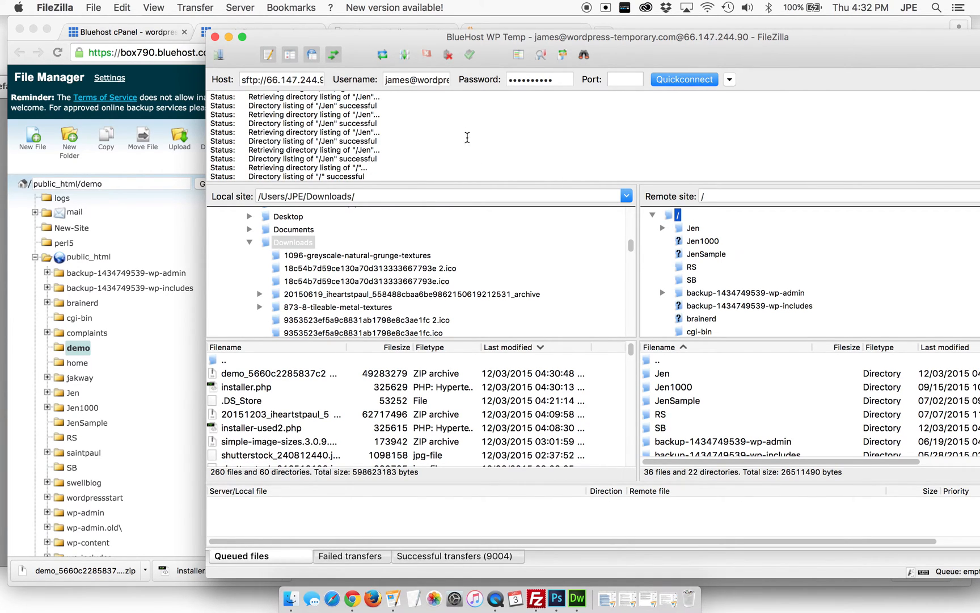
scroll("down", 3)
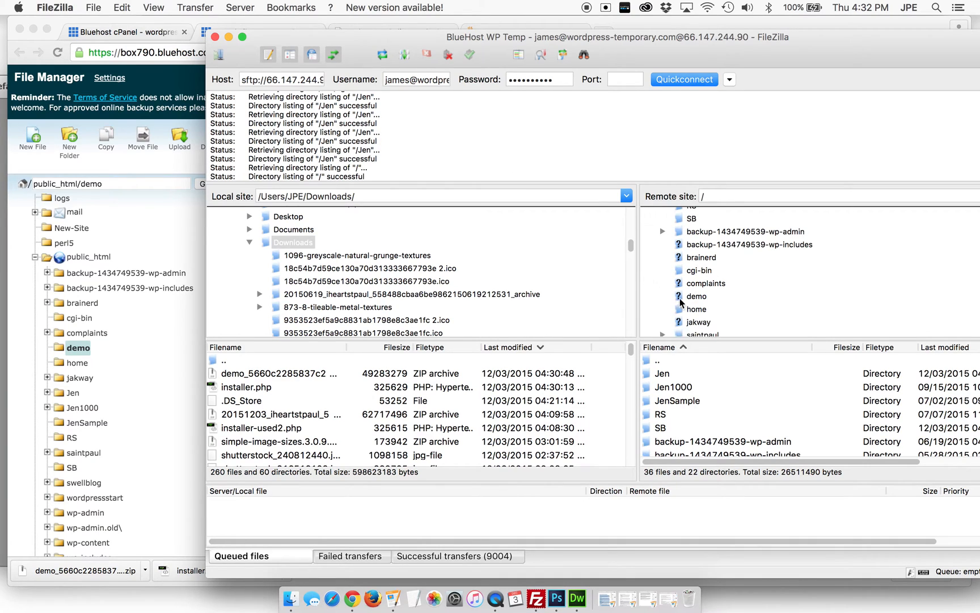
double_click(696, 295)
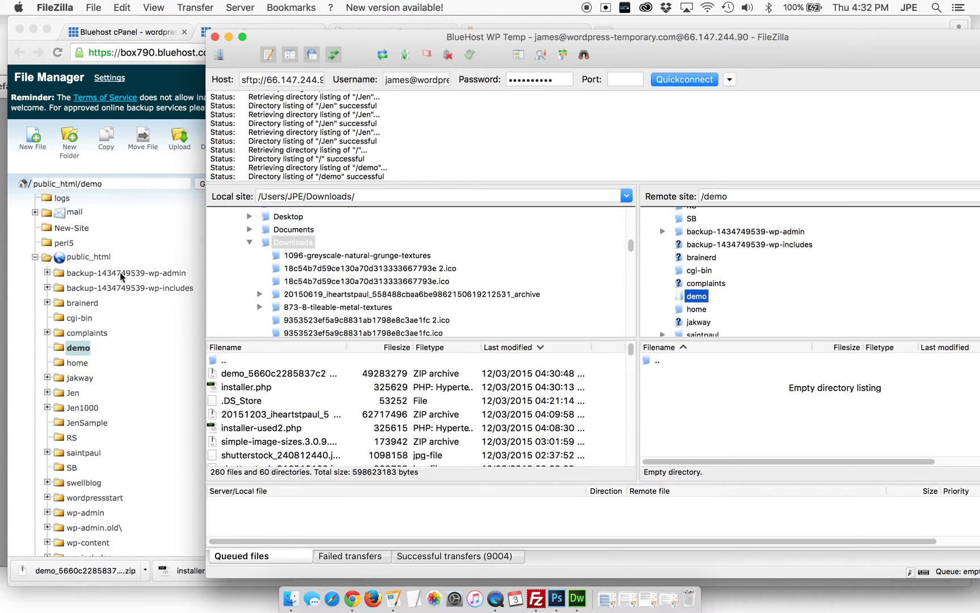
left_click(256, 32)
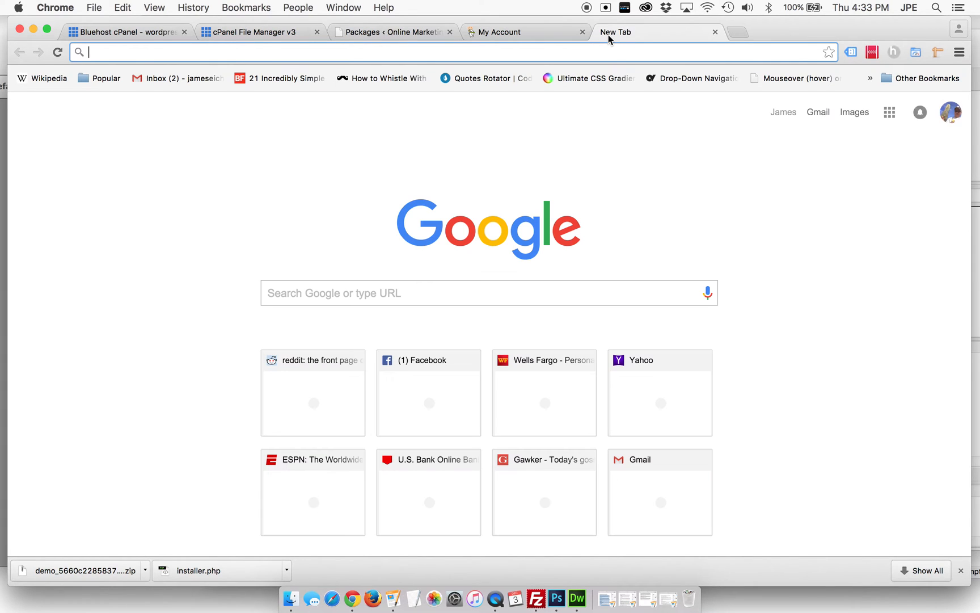
Step: Load wordpress-temporary.com/demo in a new Chrome tab, showing an empty /demo index
type("tempory")
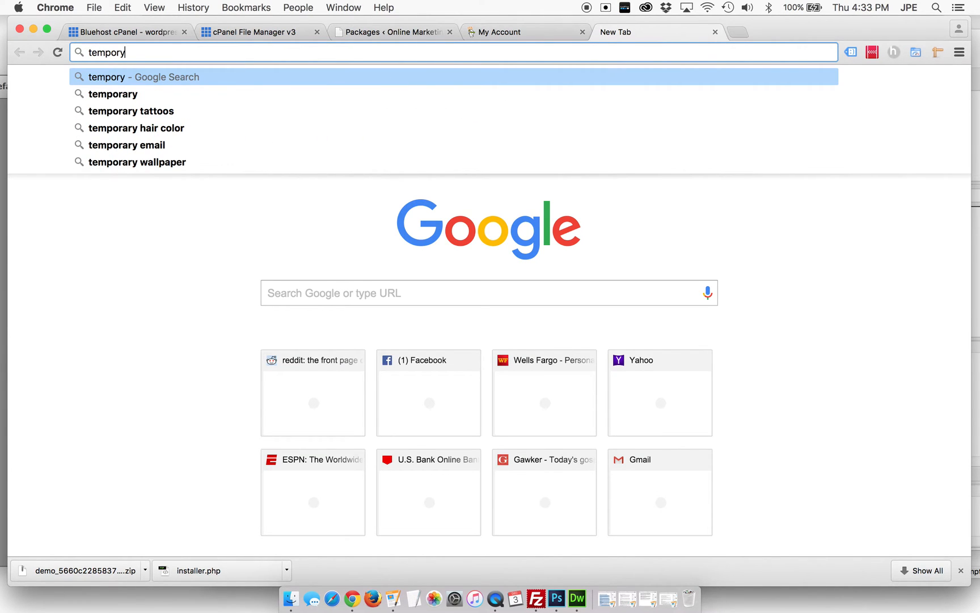
key("Backspace")
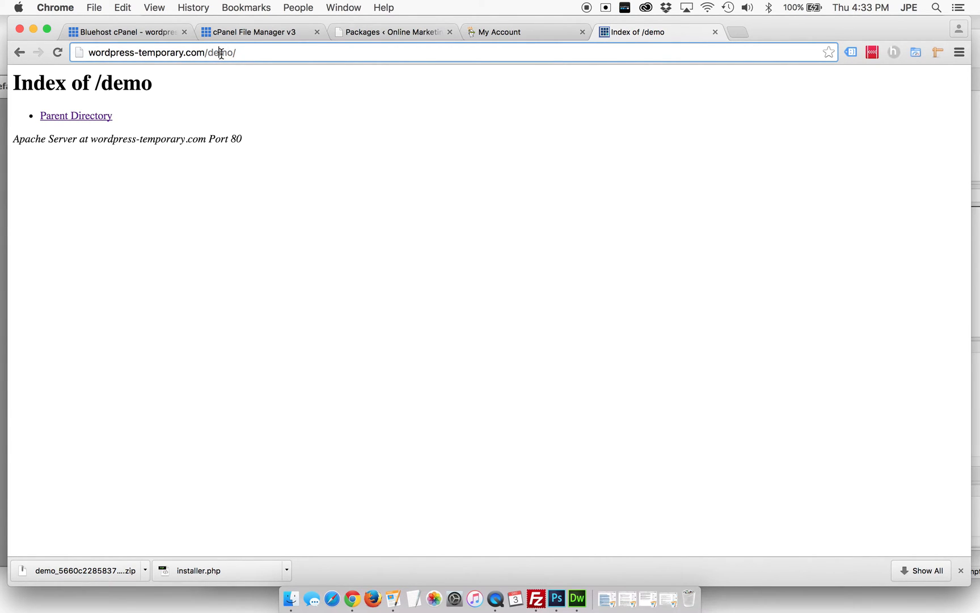
double_click(220, 53)
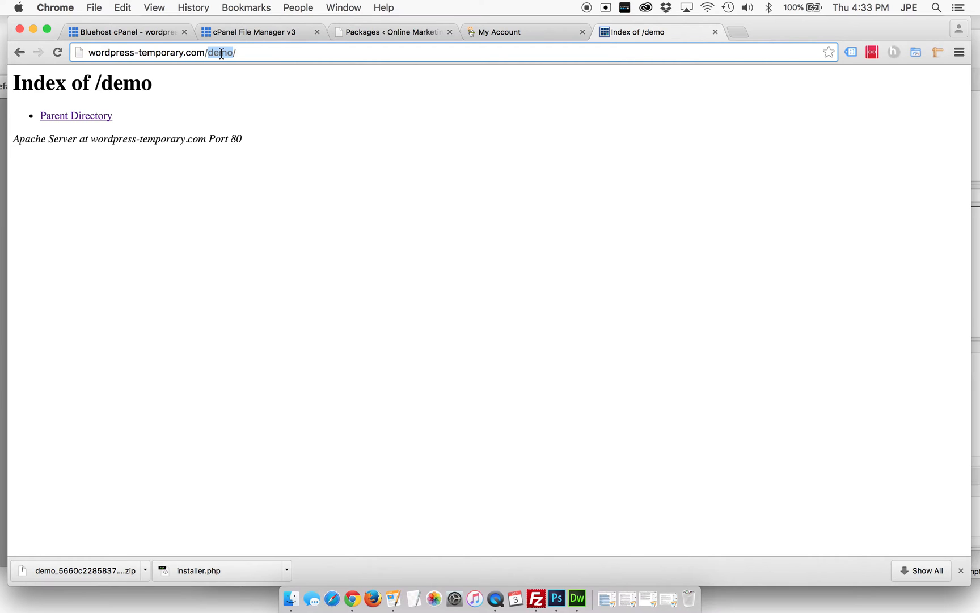
mouse_move(181, 31)
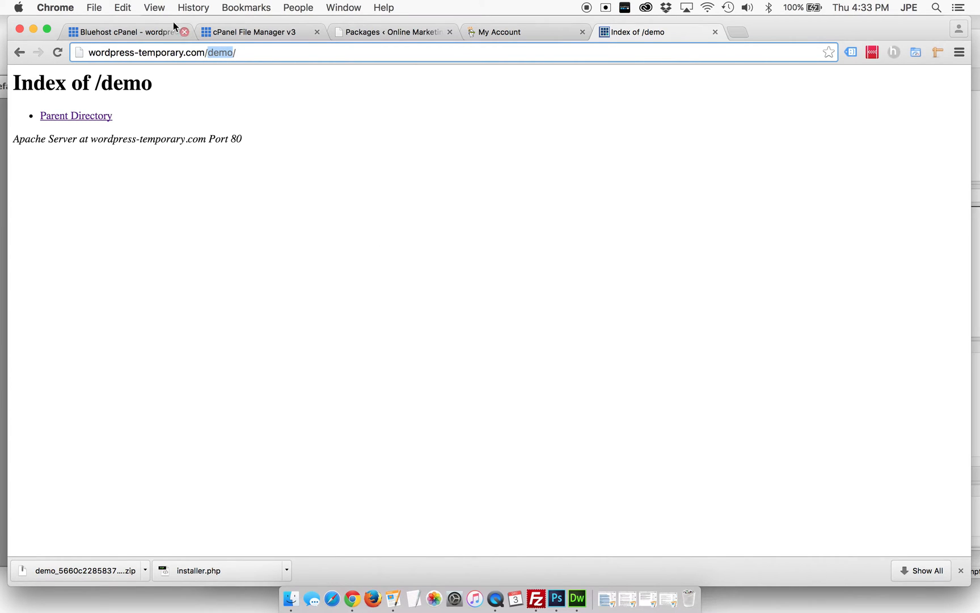
left_click(531, 583)
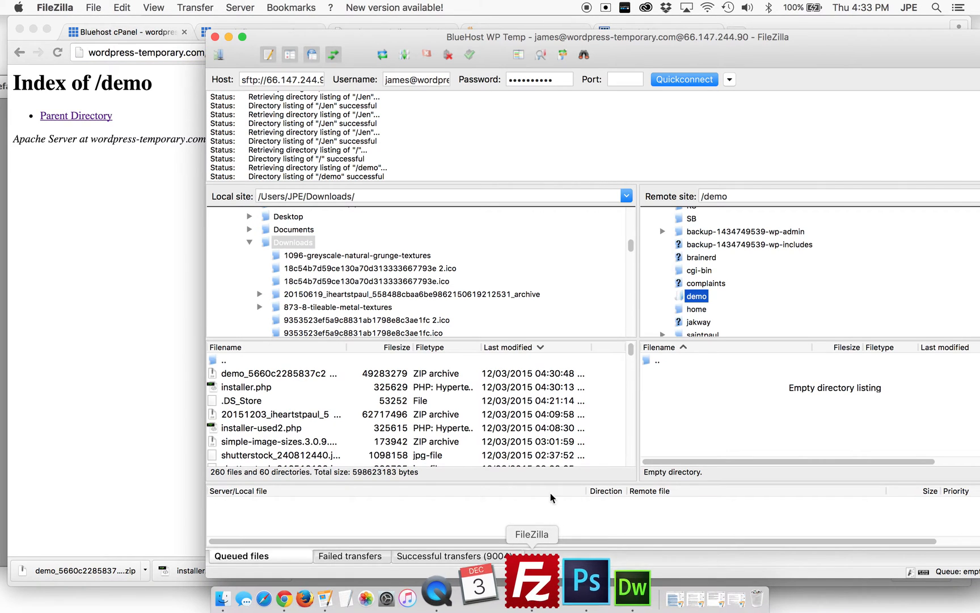
mouse_move(257, 391)
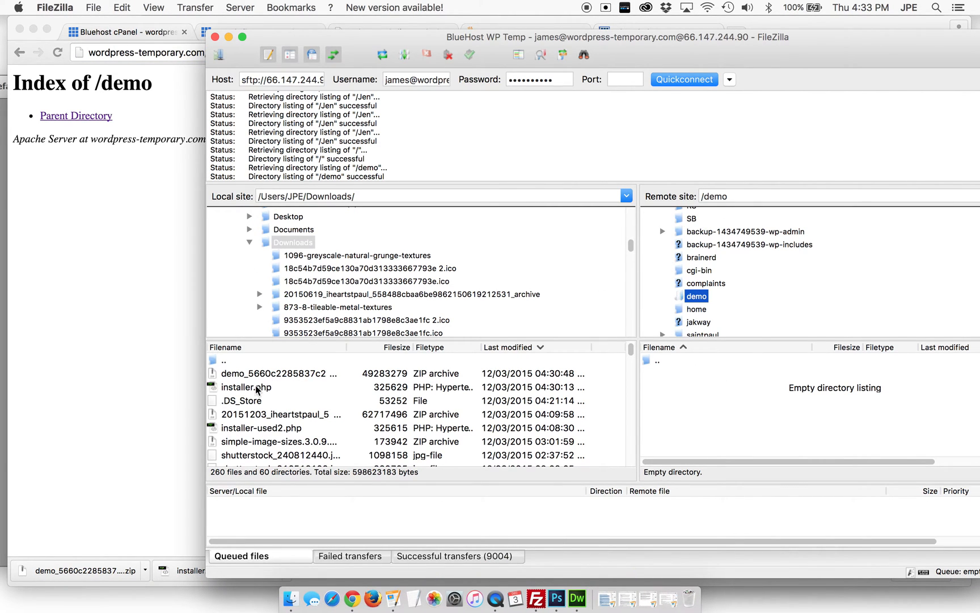
Step: Upload installer.php and the Duplicator archive zip from Downloads into the remote /demo folder
left_click(248, 387)
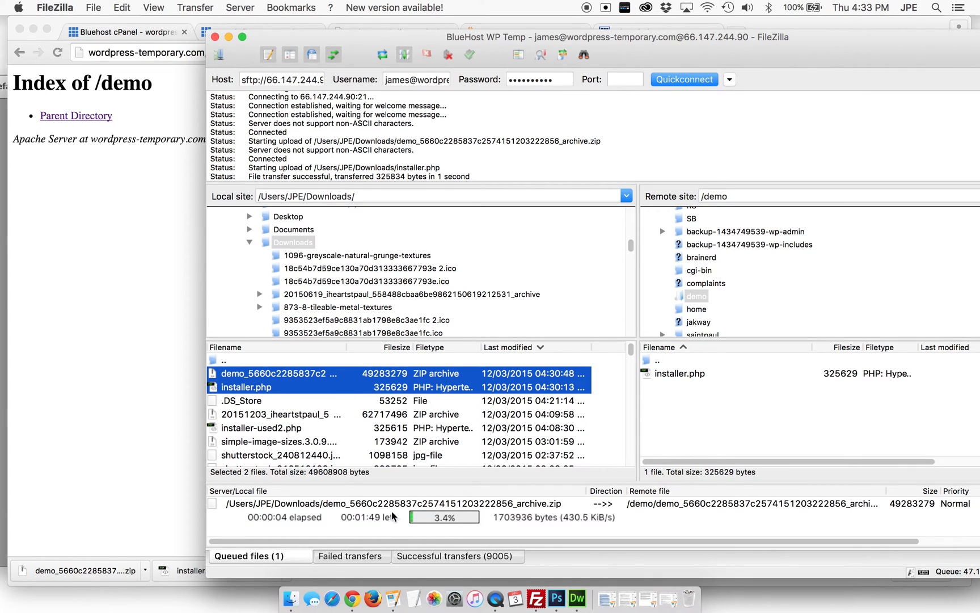
mouse_move(702, 441)
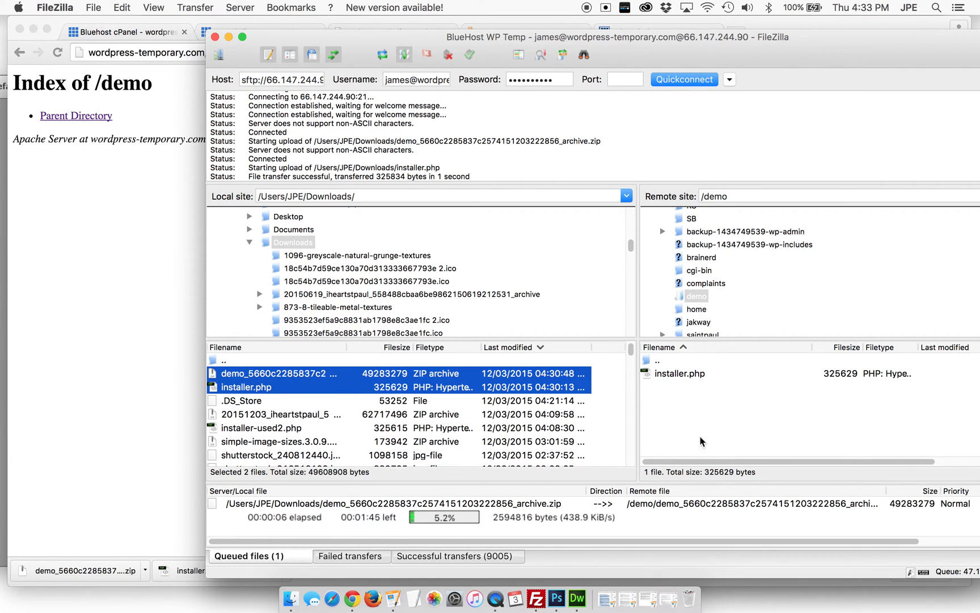
left_click(678, 373)
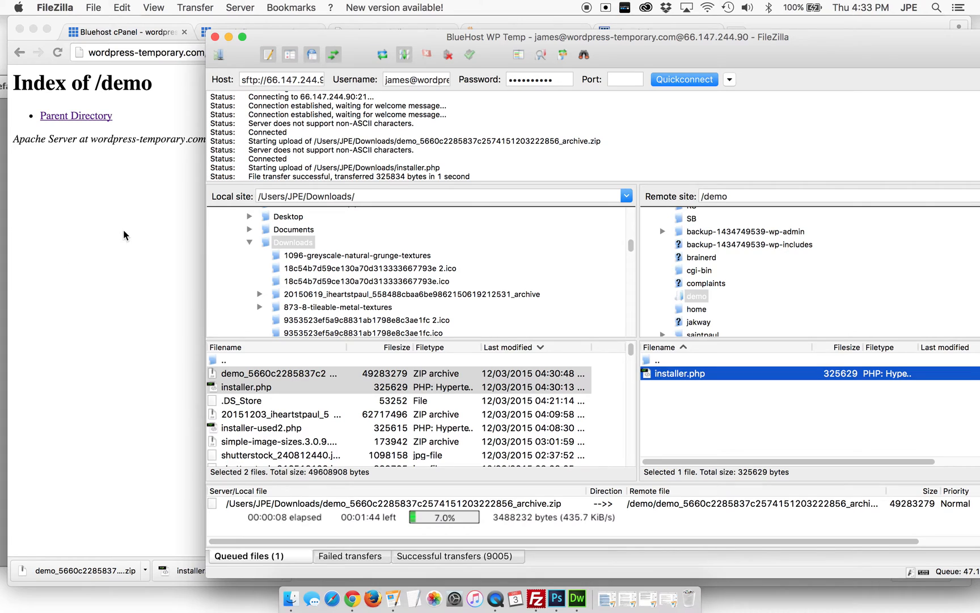
left_click(660, 31)
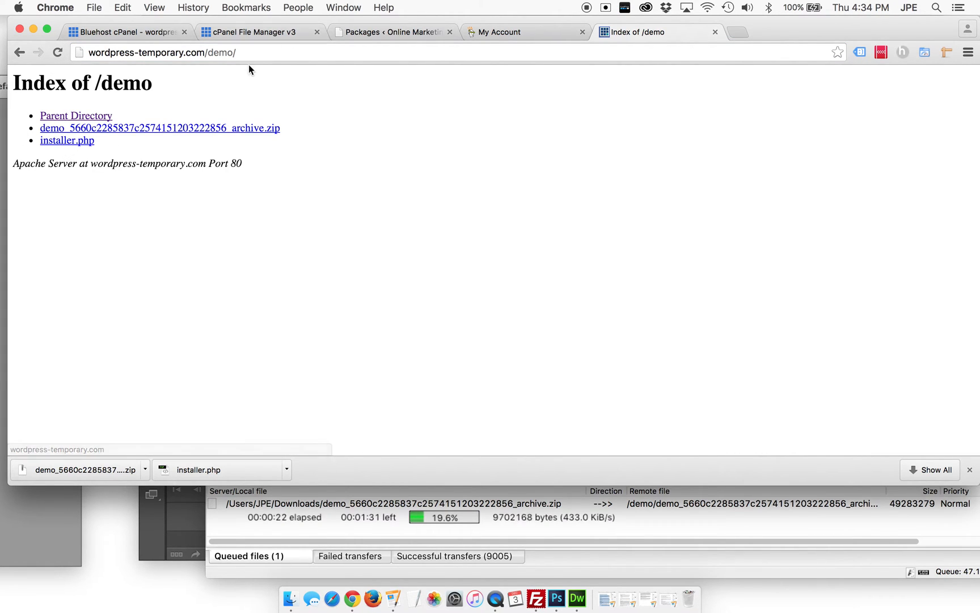
Step: Open wordpress-temporary.com/demo/installer.php to launch the Duplicator Installer
type("installer.php")
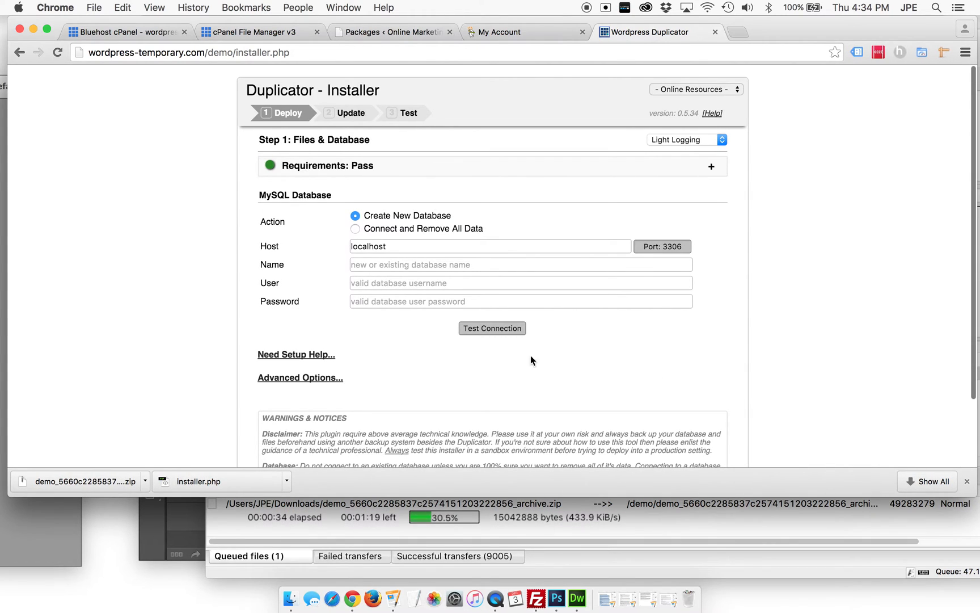
mouse_move(511, 354)
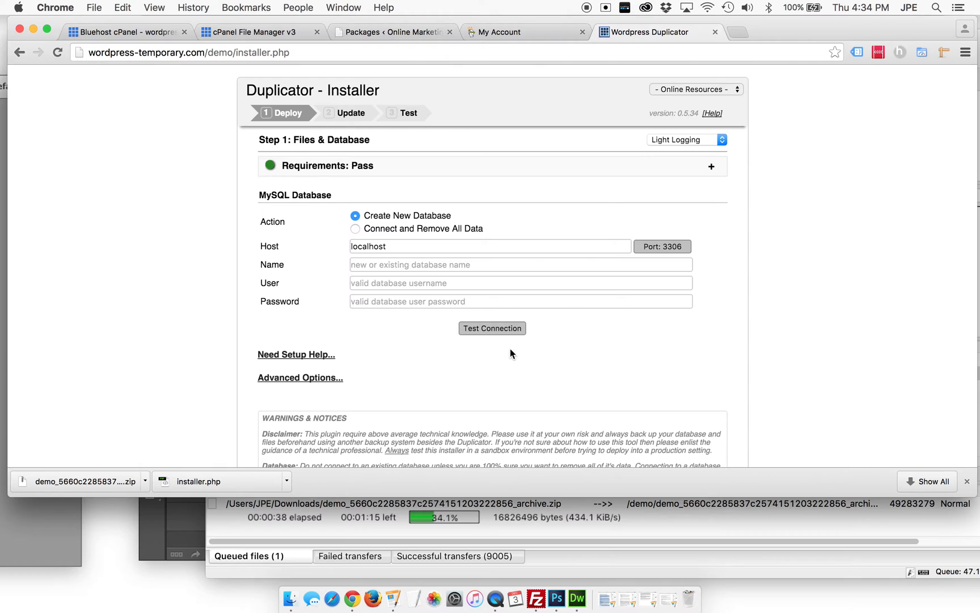
mouse_move(253, 32)
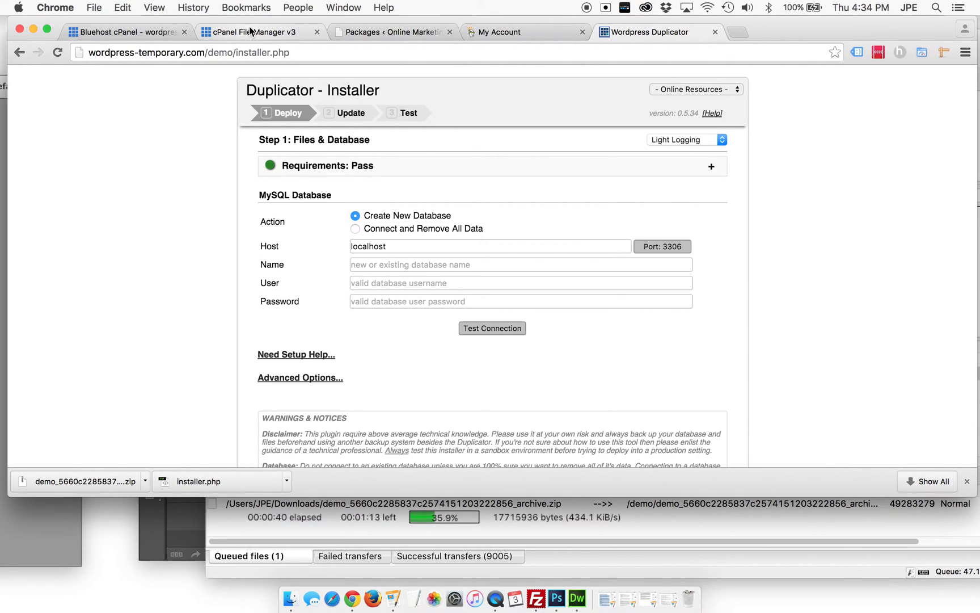
mouse_move(253, 31)
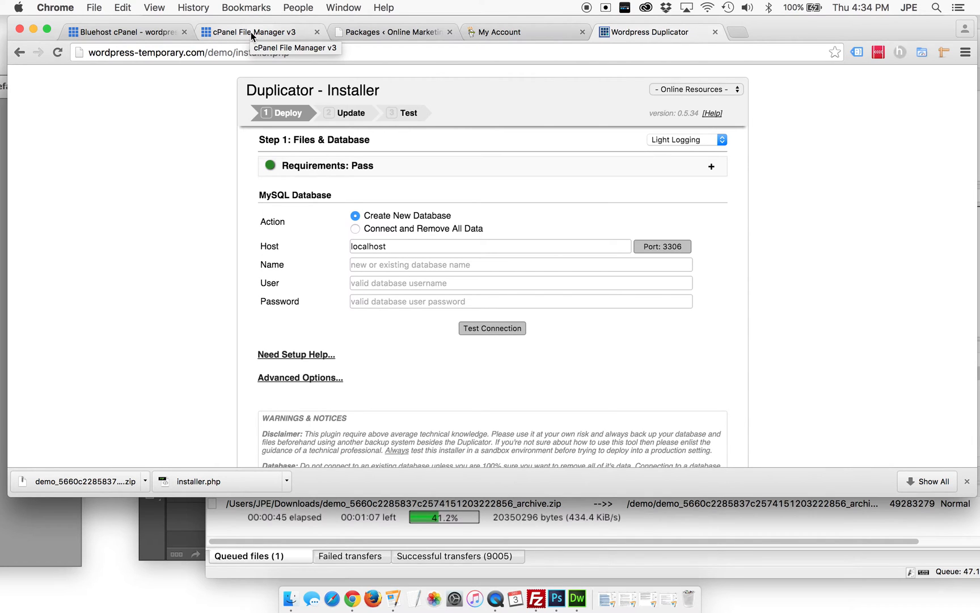
Step: Create the MySQL database 'demo' (wordpsb3_demo) in cPanel's MySQL Databases
left_click(253, 32)
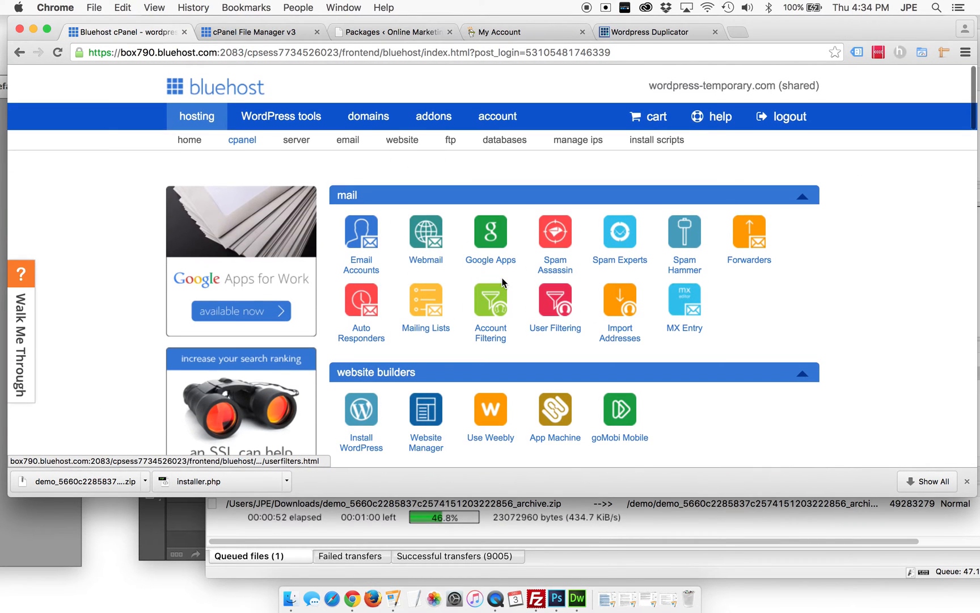
left_click(504, 140)
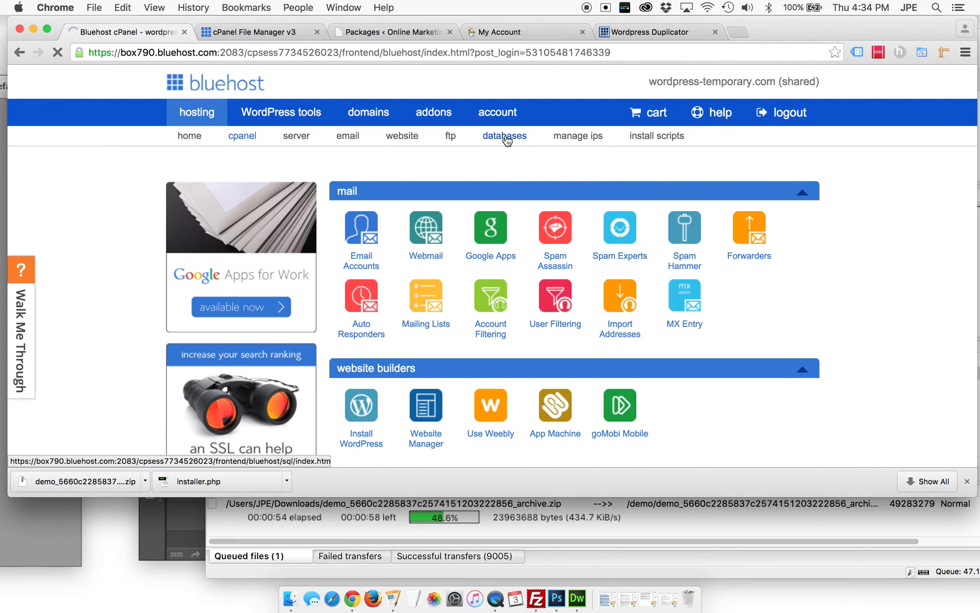
left_click(505, 136)
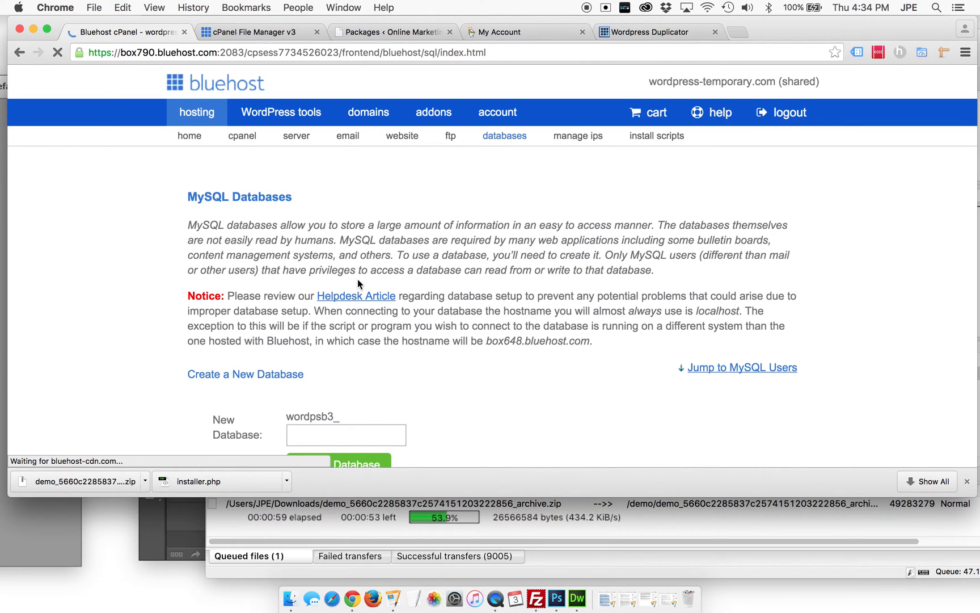
scroll("down", 3)
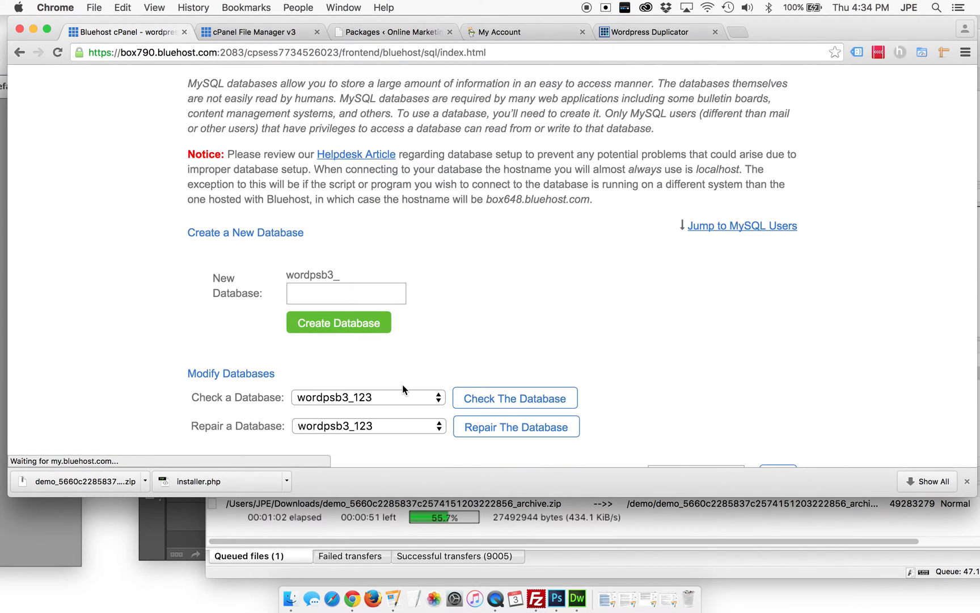
scroll("down", 3)
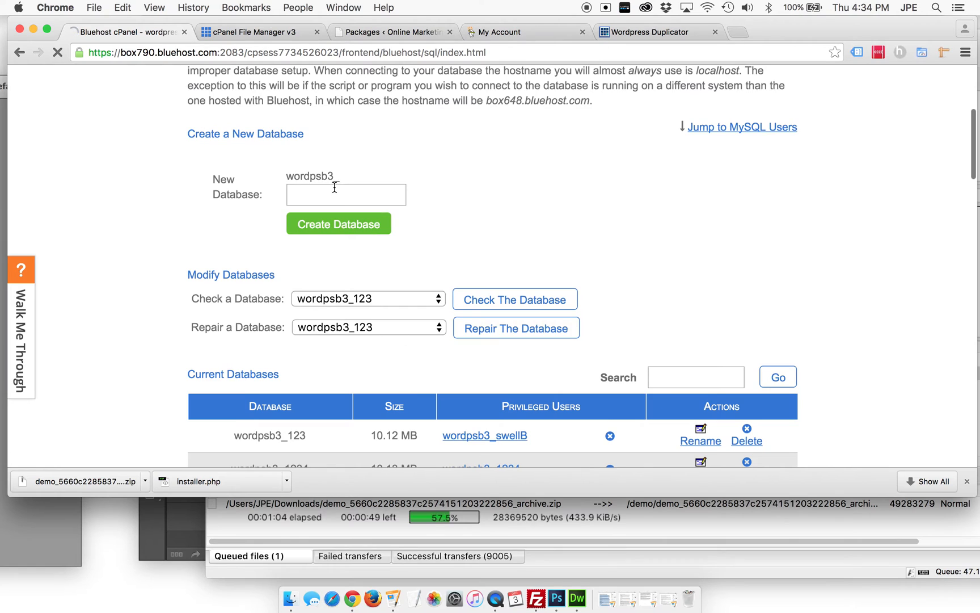
left_click(345, 194)
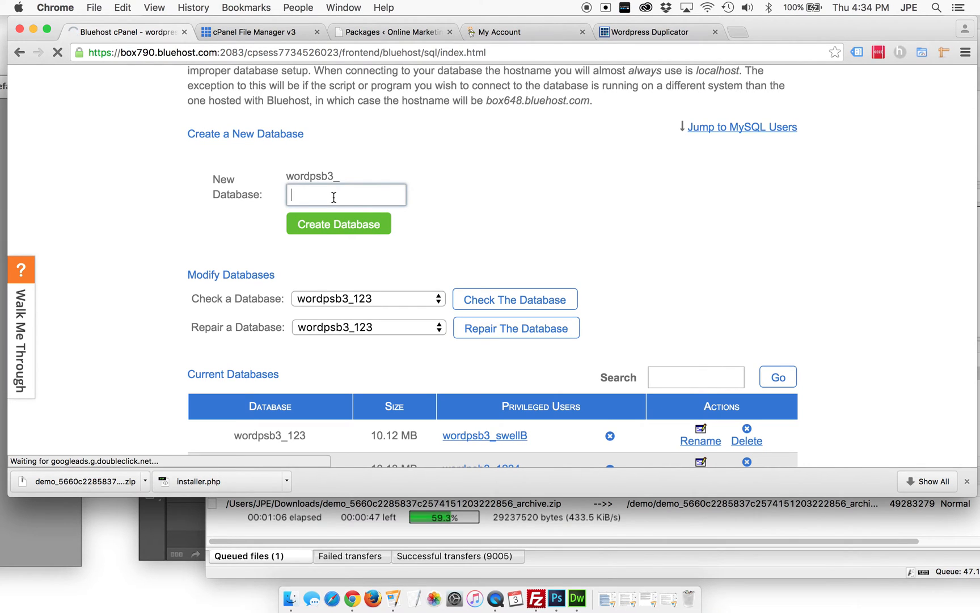
type("demo")
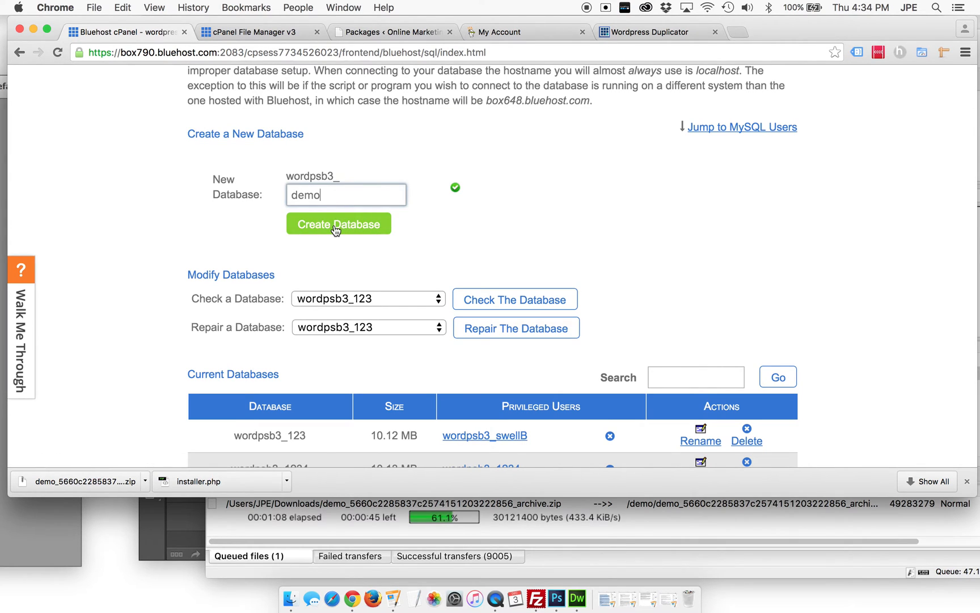
left_click(338, 224)
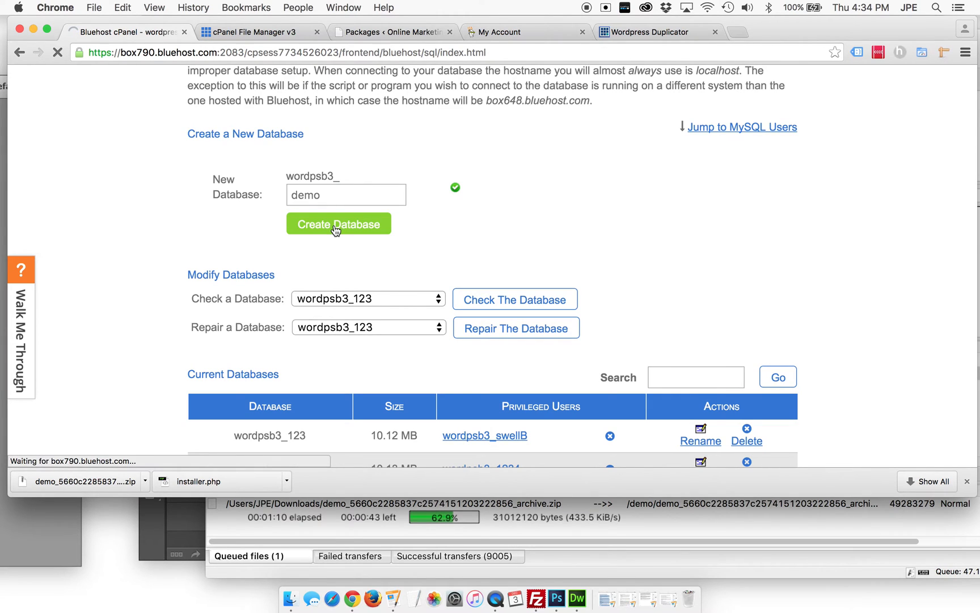
left_click(338, 223)
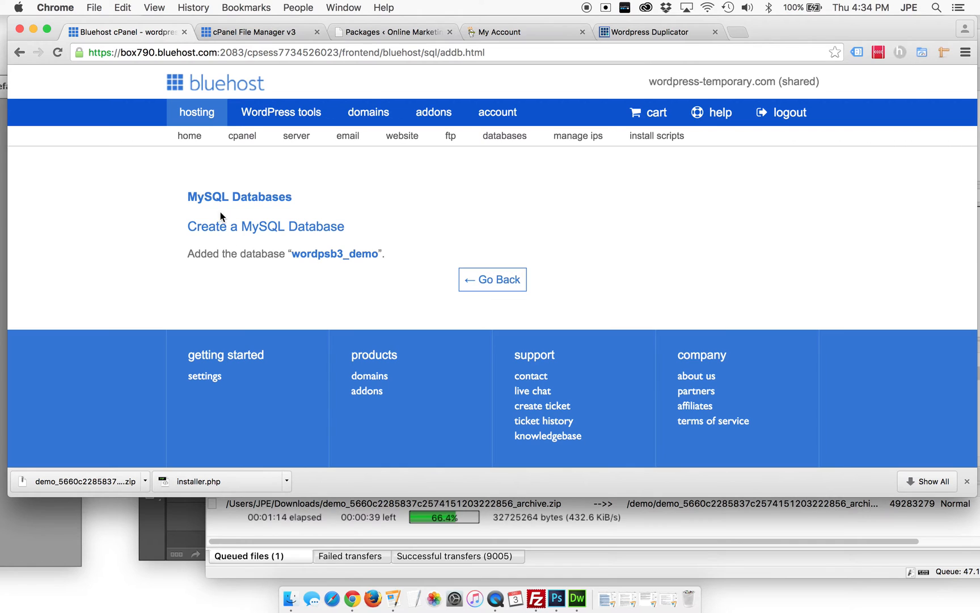
left_click(492, 280)
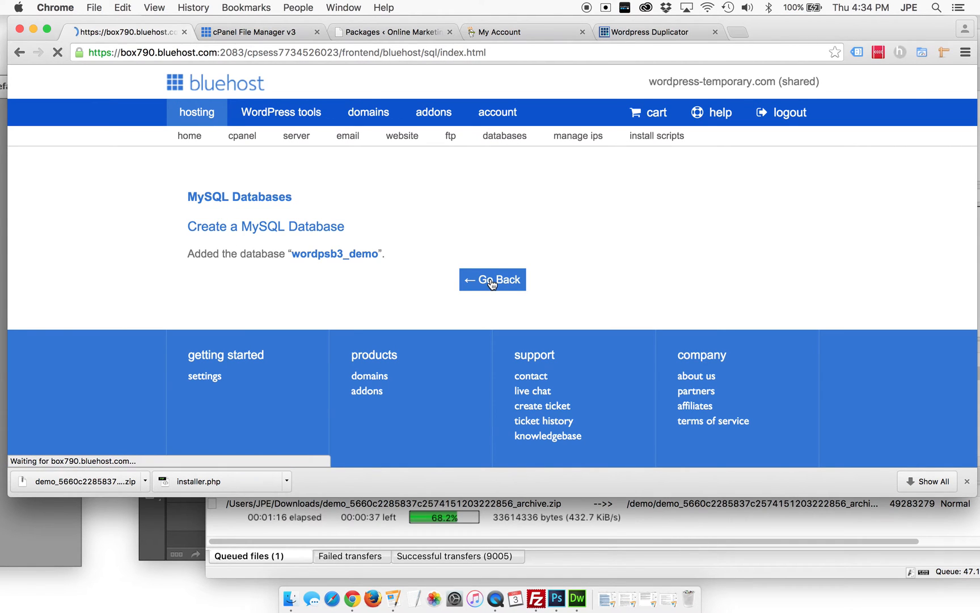
left_click(492, 279)
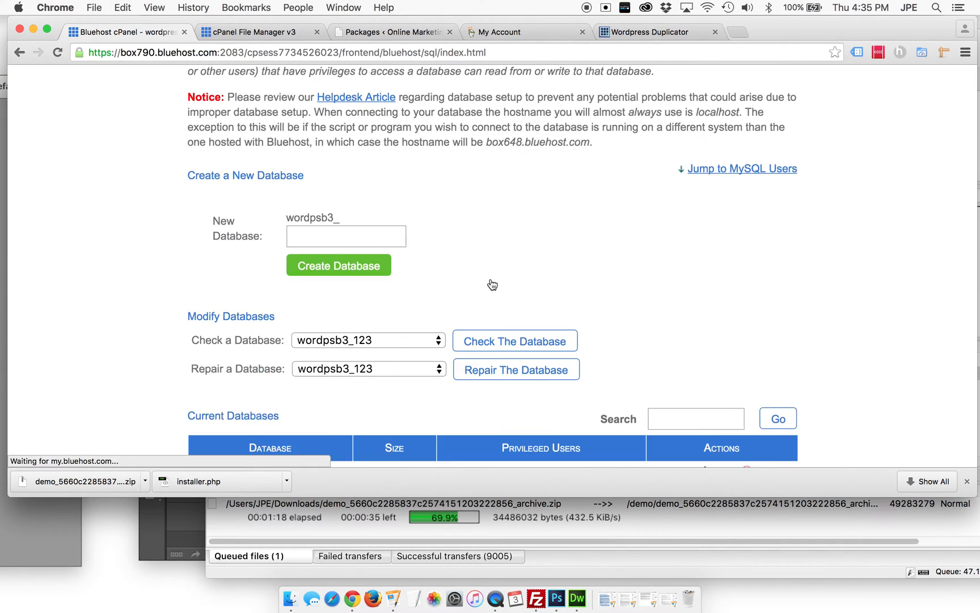
Step: Add MySQL user 'demo' (wordpsb3_demo) with a strong password
scroll("up", 3)
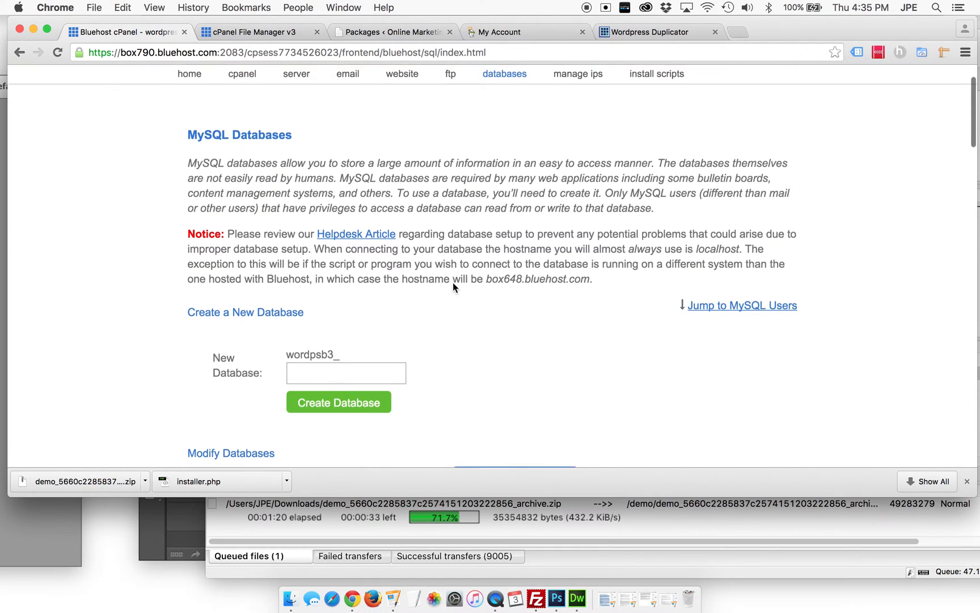
left_click(742, 306)
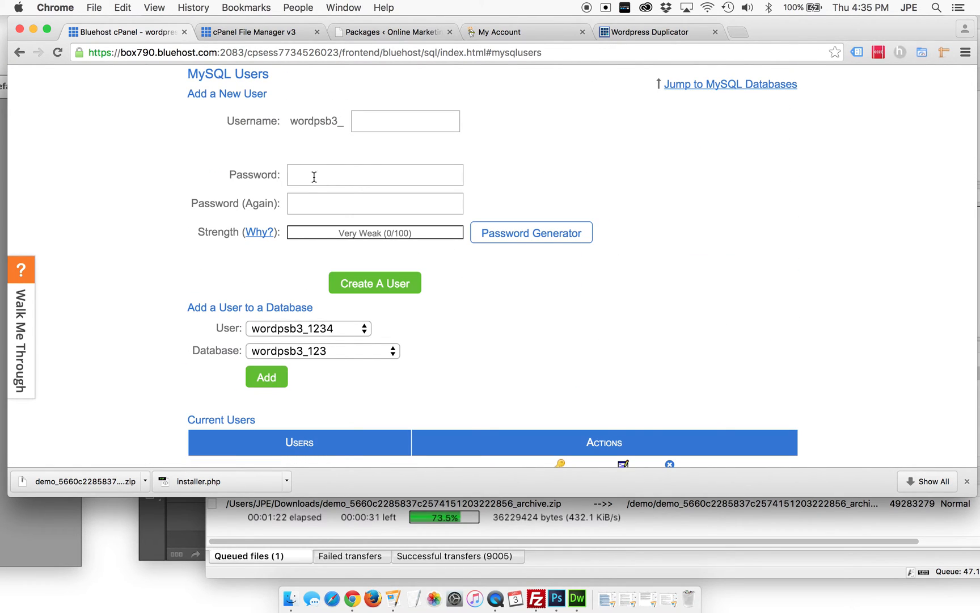
left_click(405, 120)
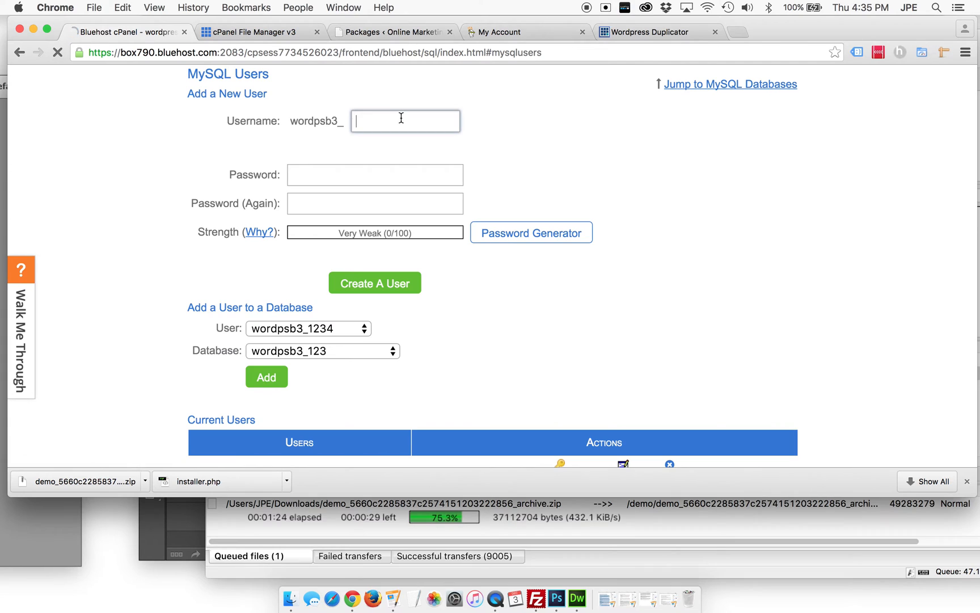
type("demo")
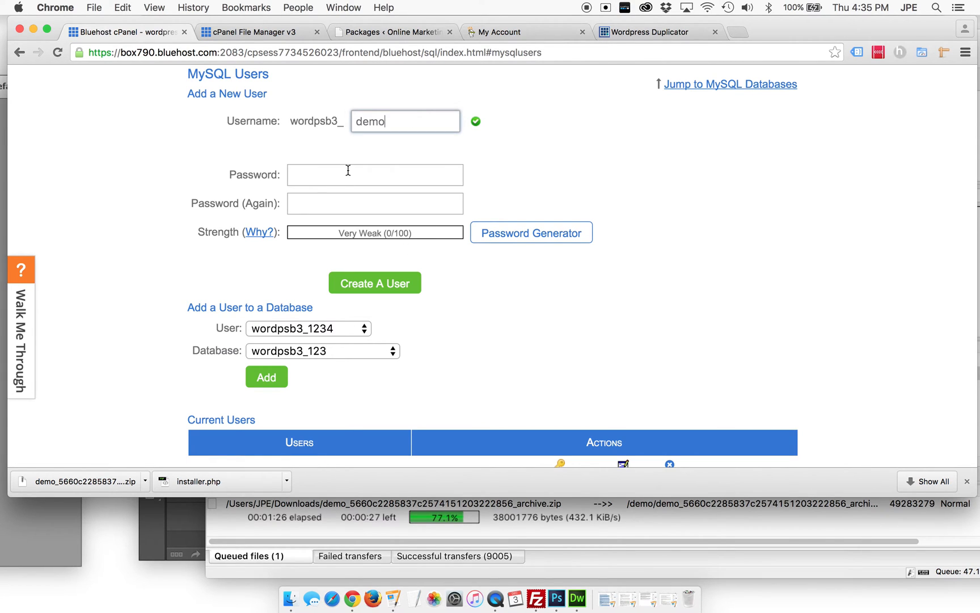
type("**")
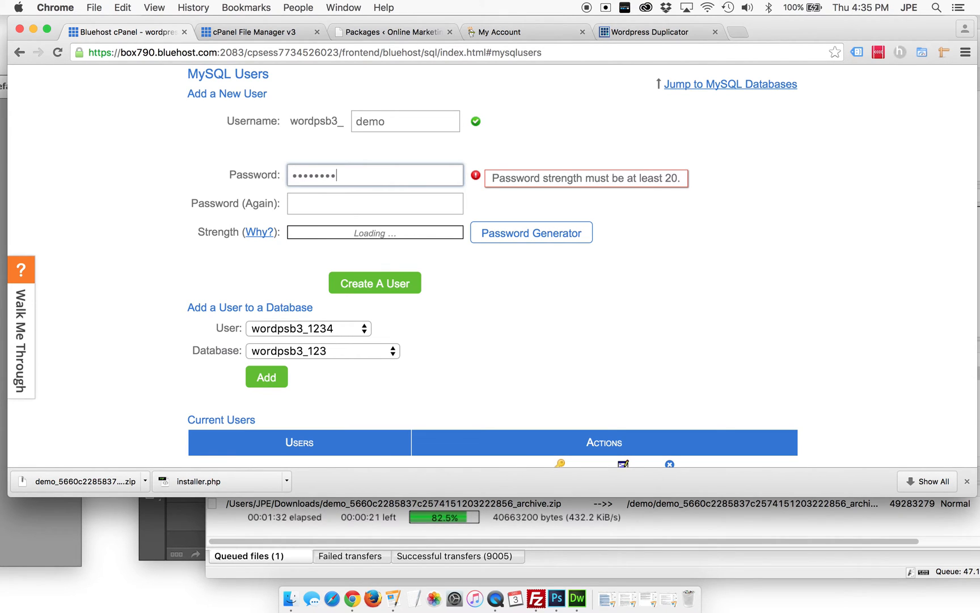
type("••••")
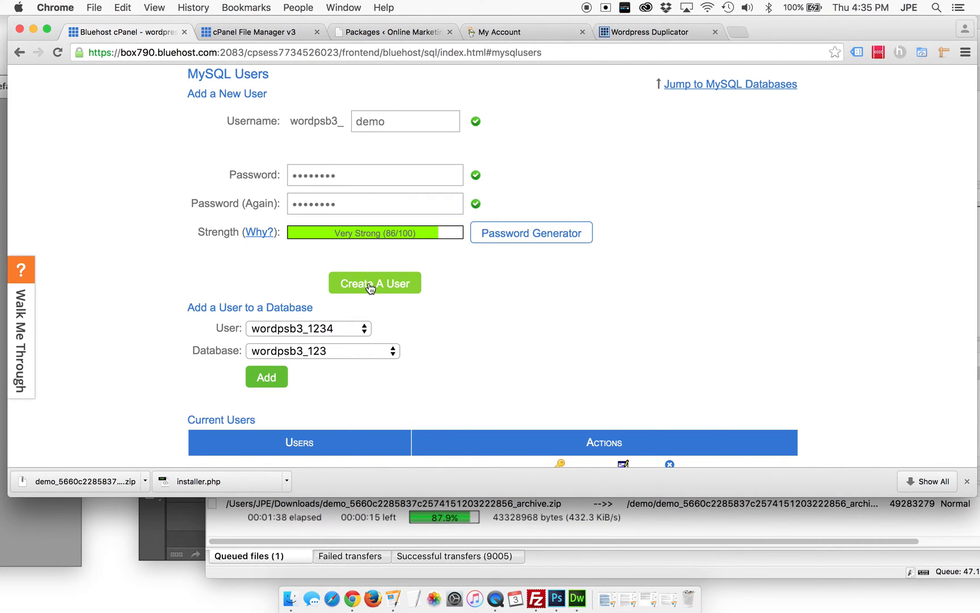
left_click(375, 283)
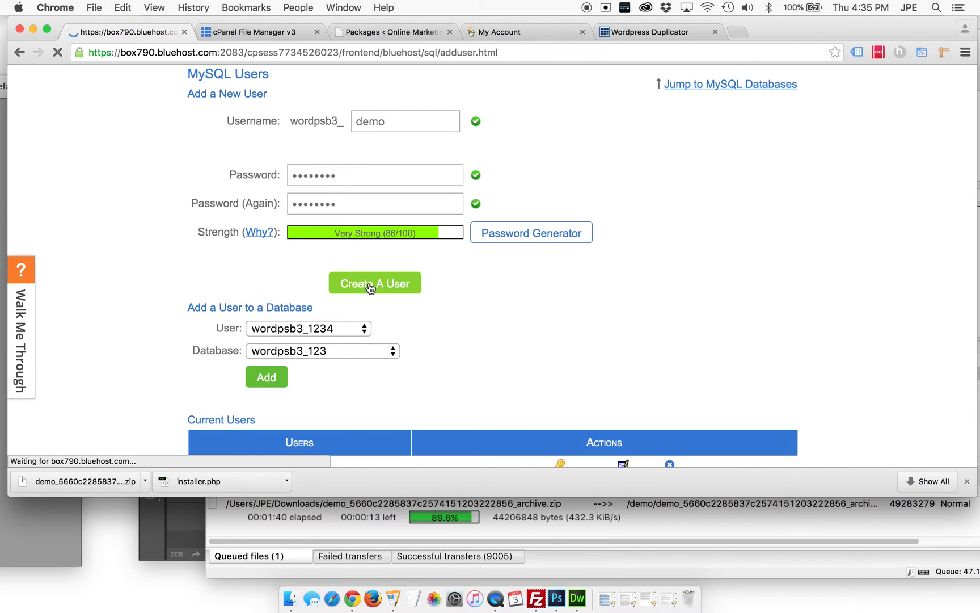
left_click(375, 282)
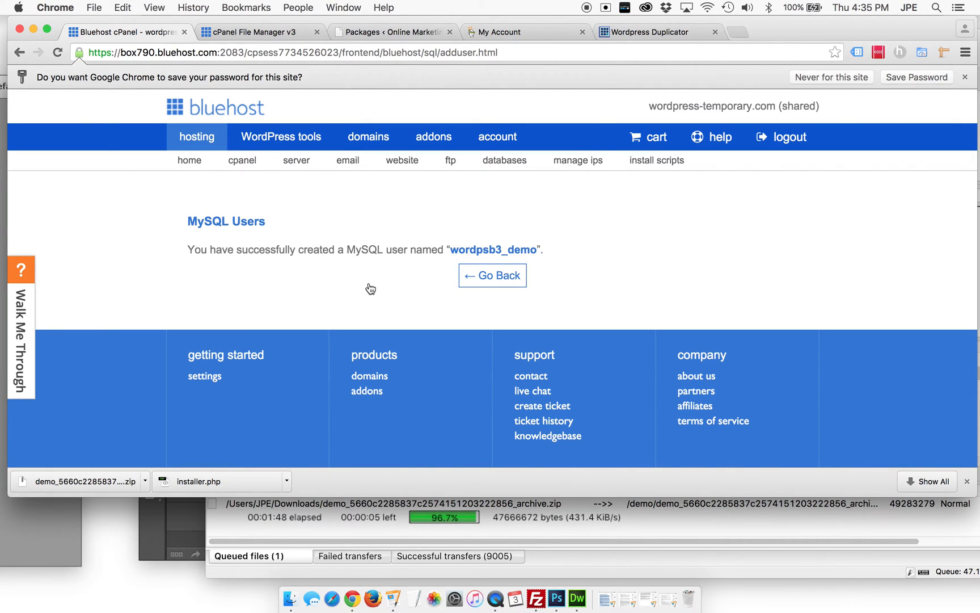
left_click(491, 275)
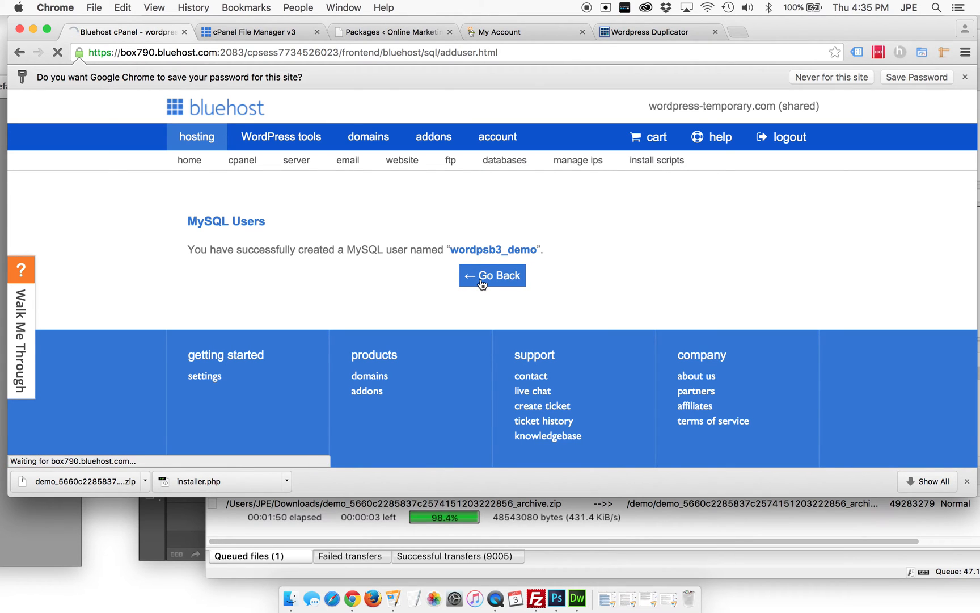
left_click(492, 275)
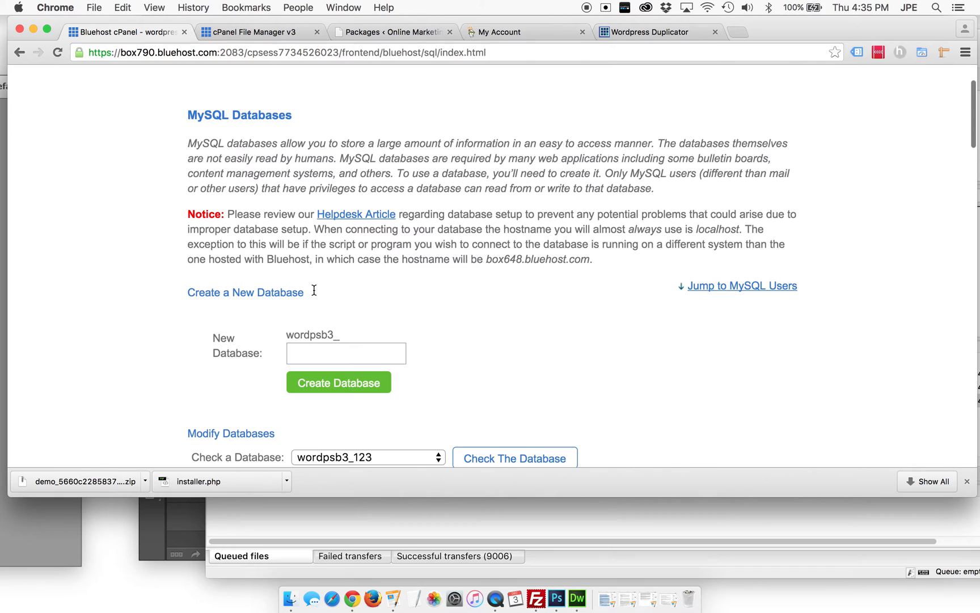
Step: Add user wordpsb3_demo to database wordpsb3_demo with All Privileges
left_click(743, 285)
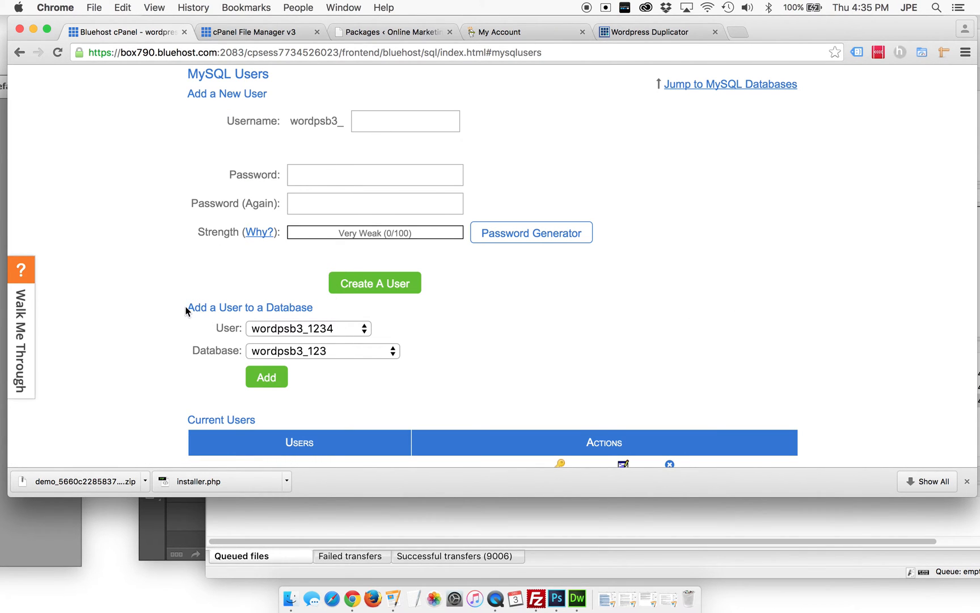
left_click(308, 328)
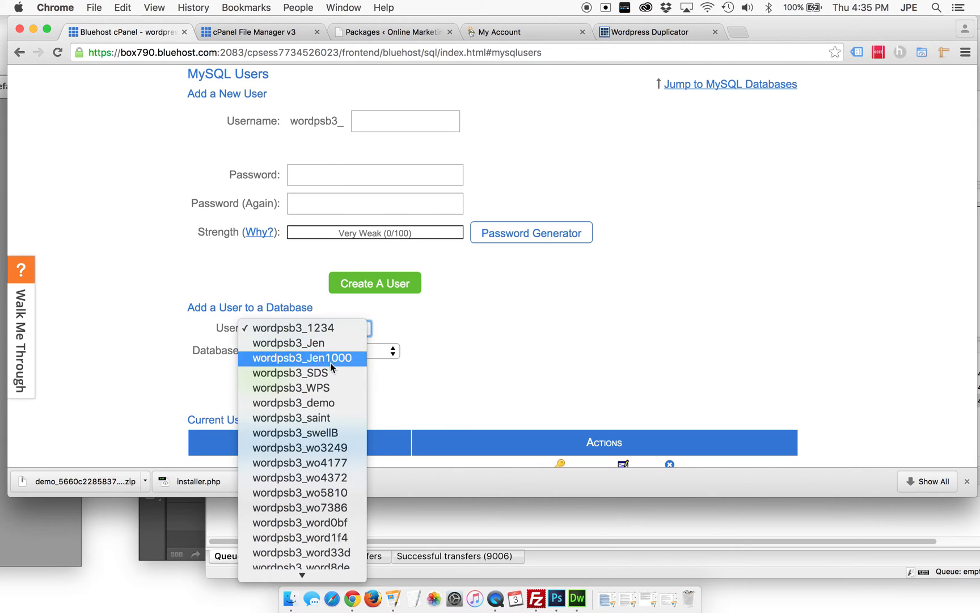
left_click(293, 403)
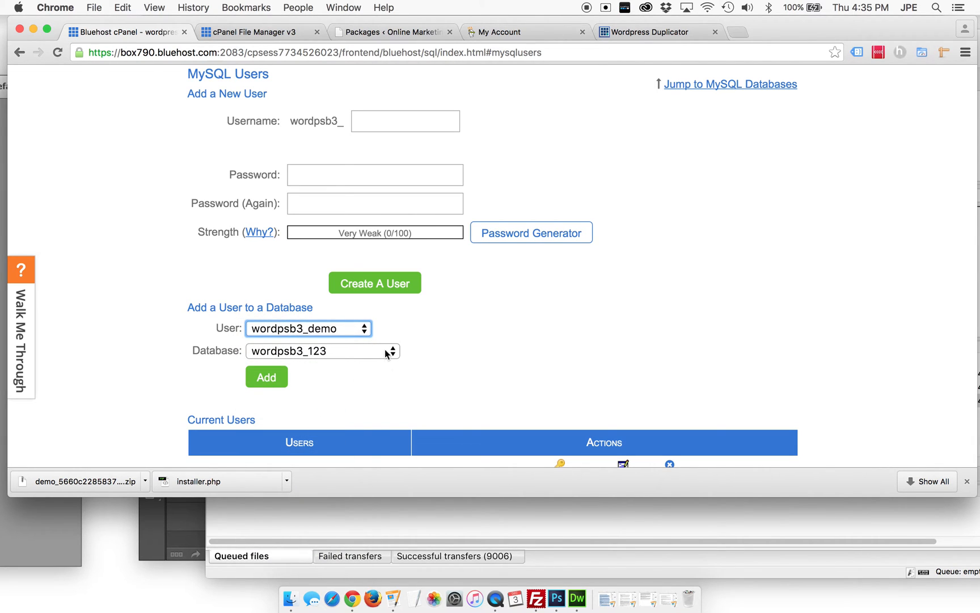
left_click(322, 351)
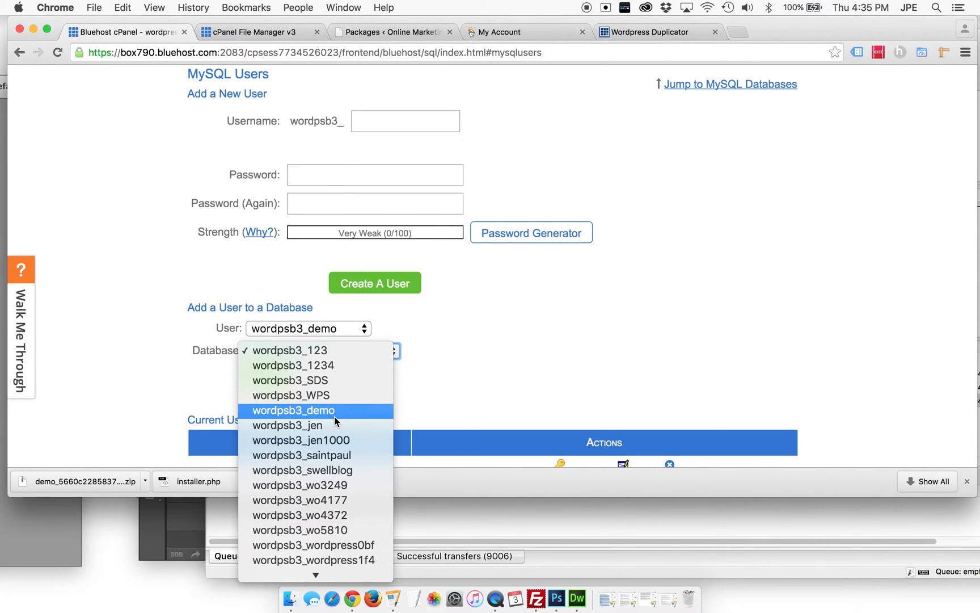
left_click(292, 410)
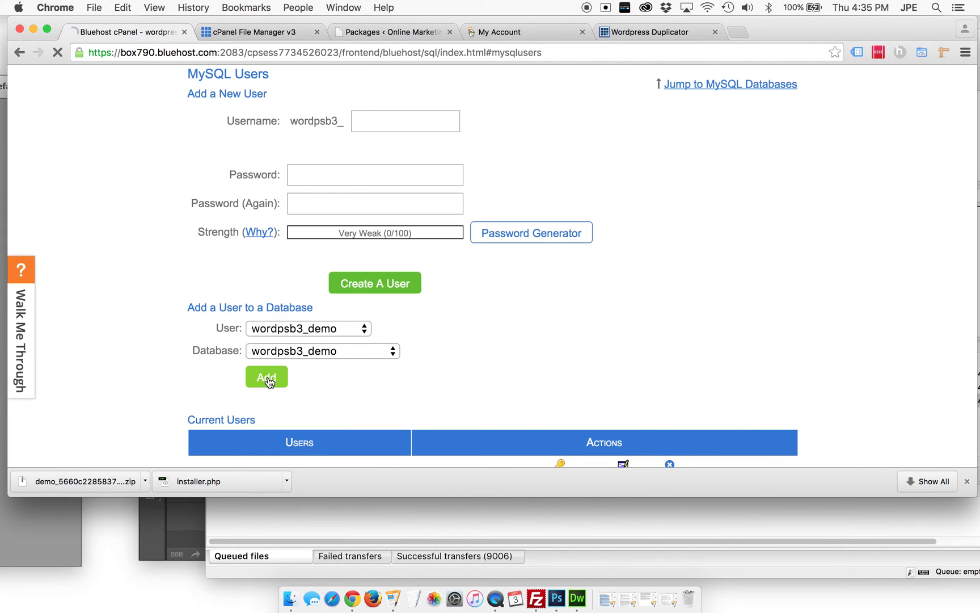
left_click(266, 377)
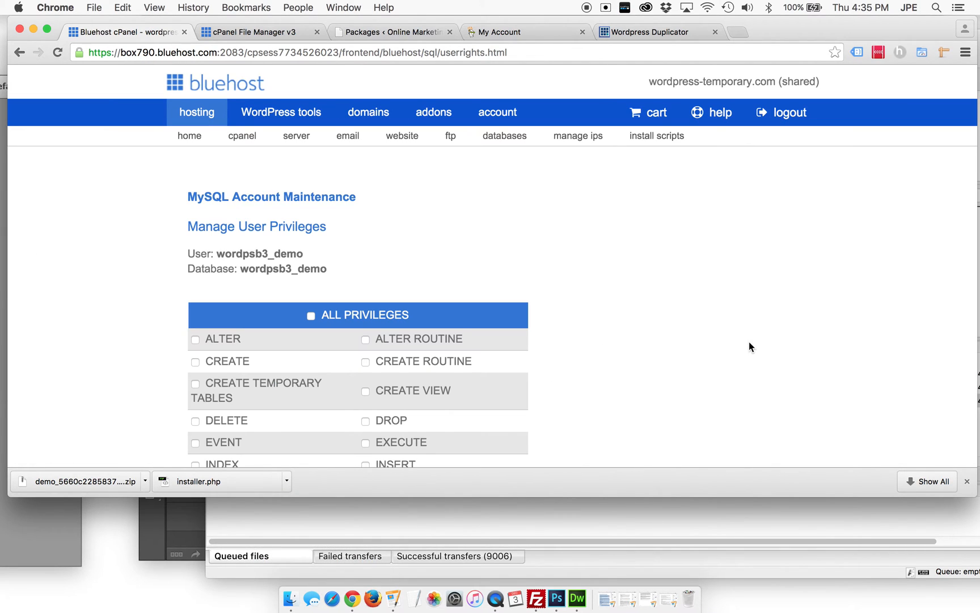
left_click(311, 314)
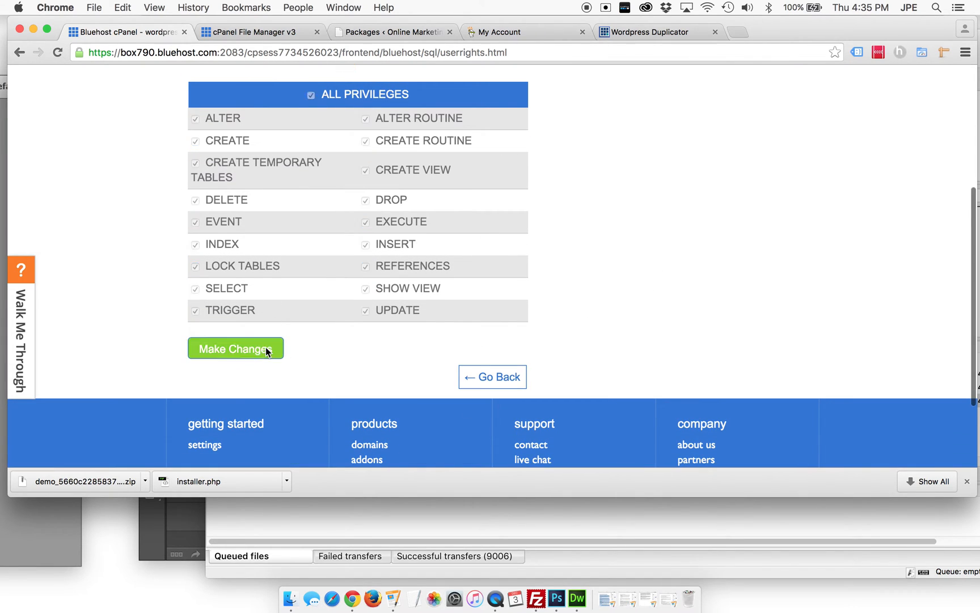
left_click(235, 348)
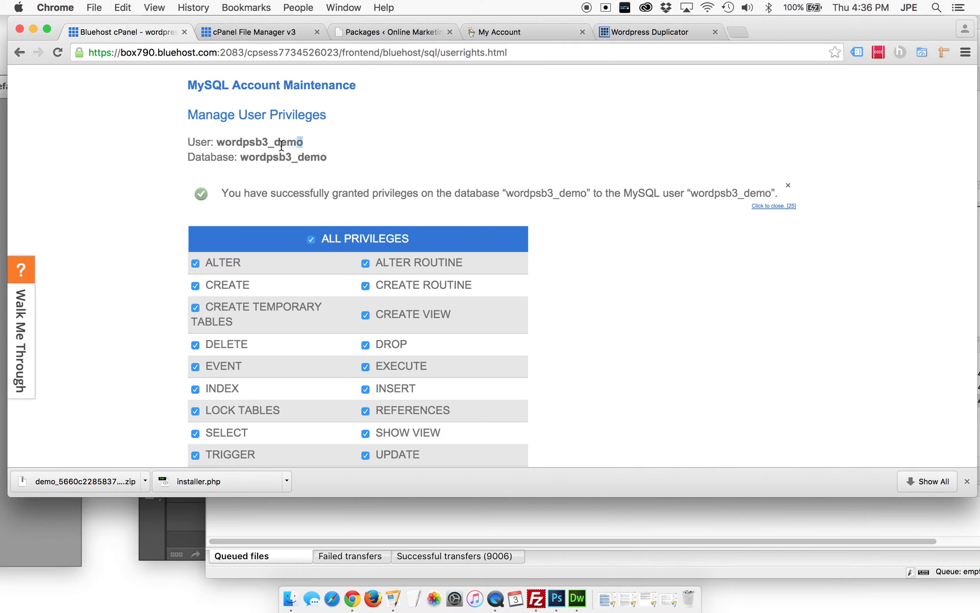
double_click(259, 142)
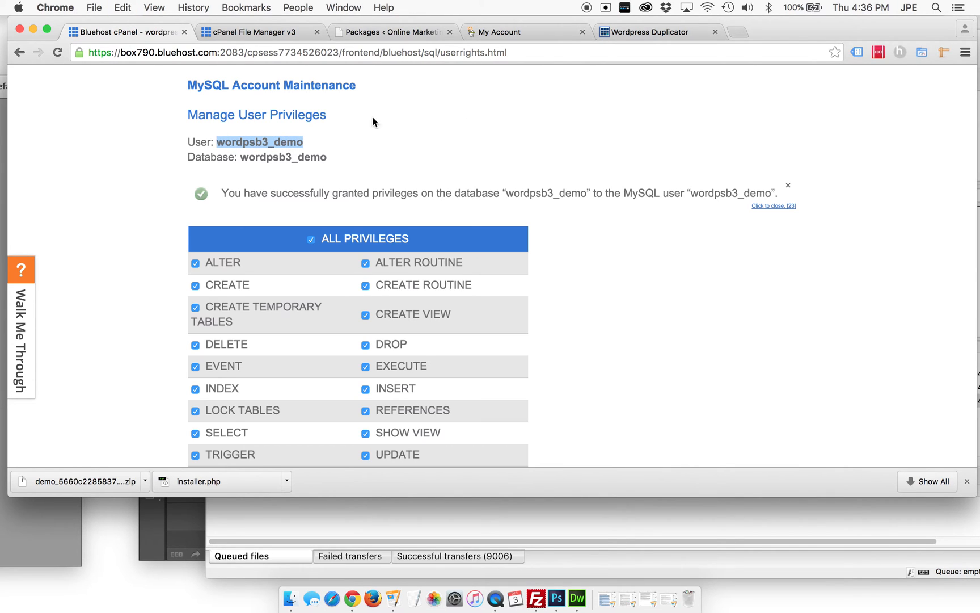
left_click(649, 32)
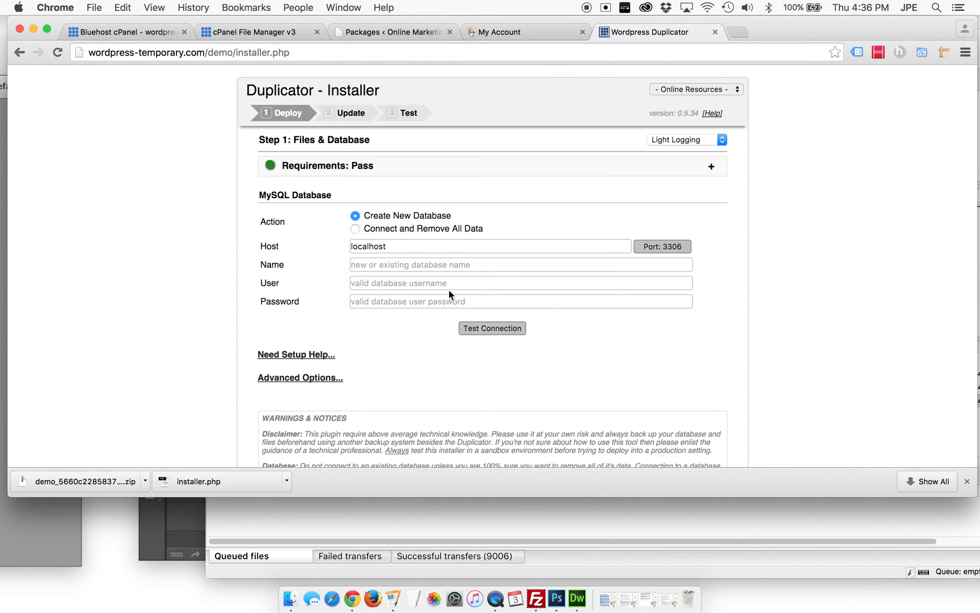
Step: Fill the installer's database user as wordpsb3_demo and enter its password
left_click(490, 246)
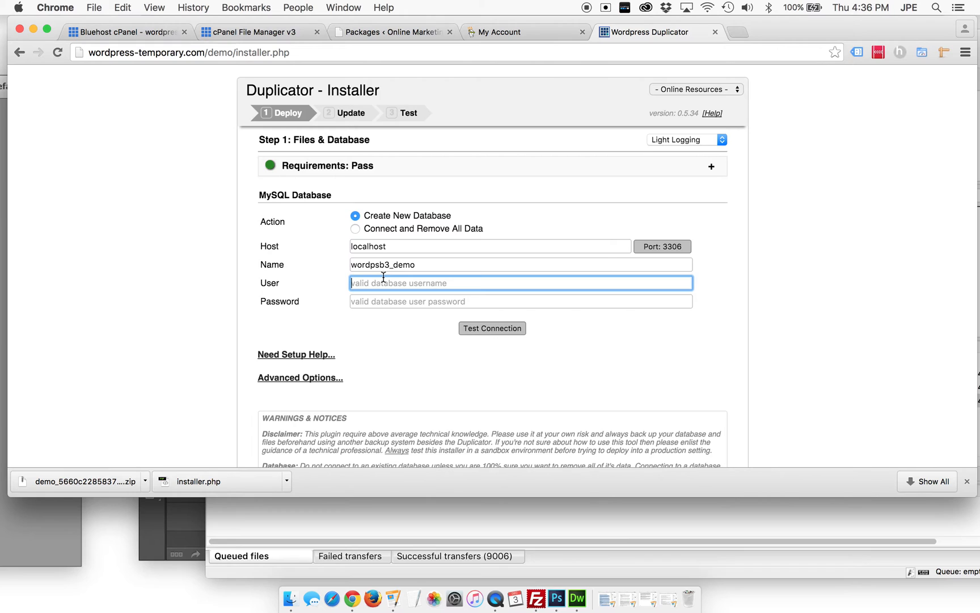
type("wordpsb3_demo")
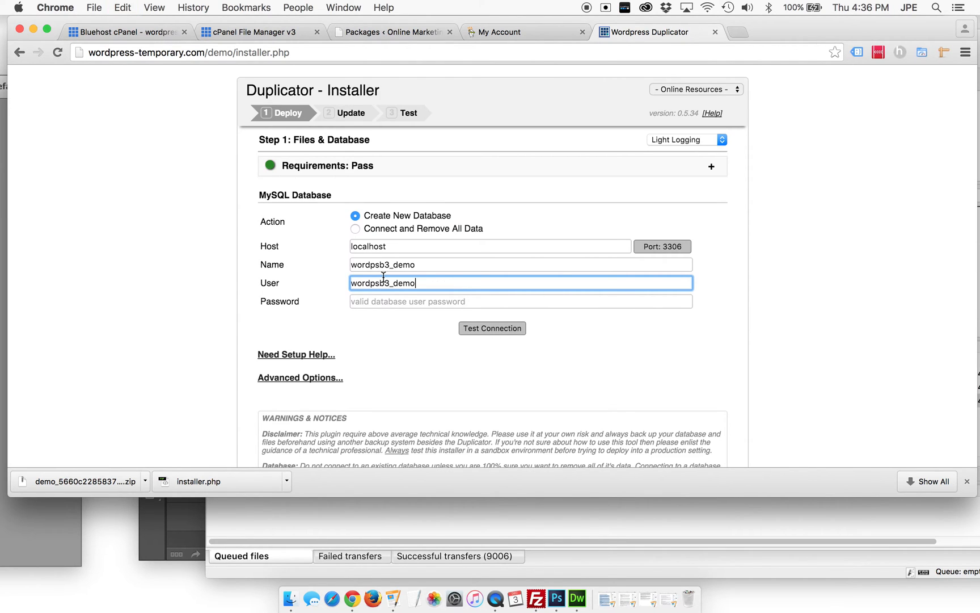
left_click(520, 302)
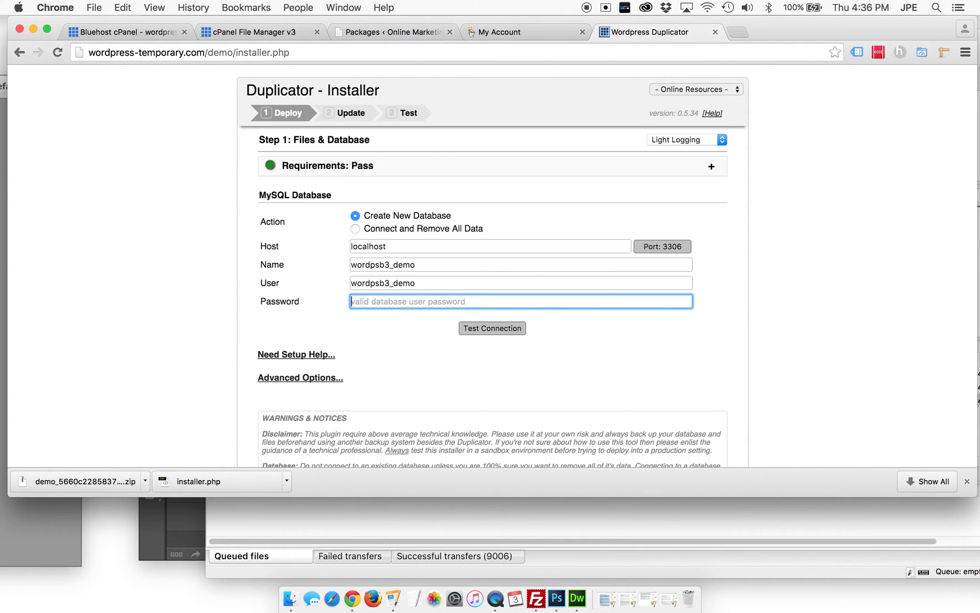
type("demo")
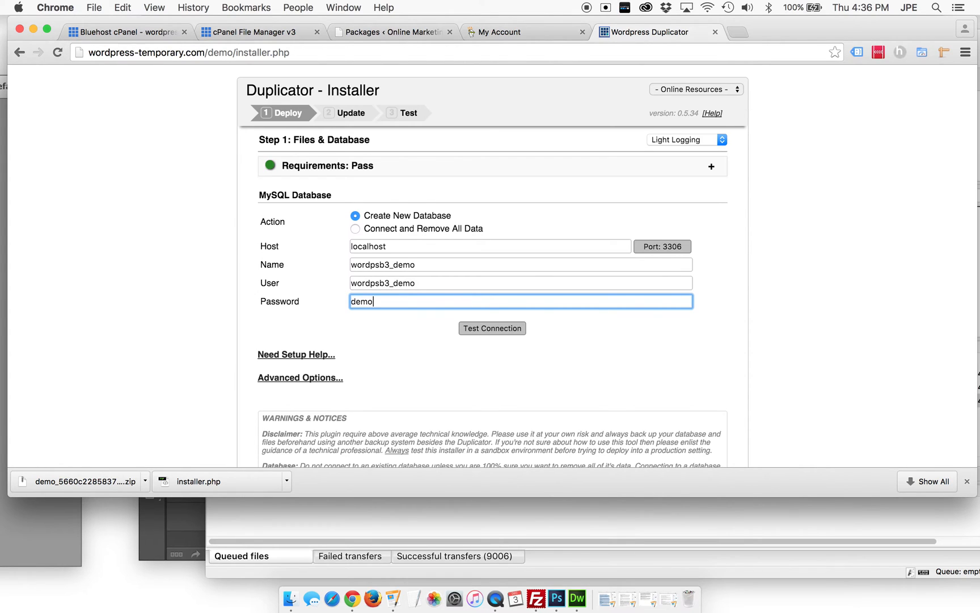
type("#123")
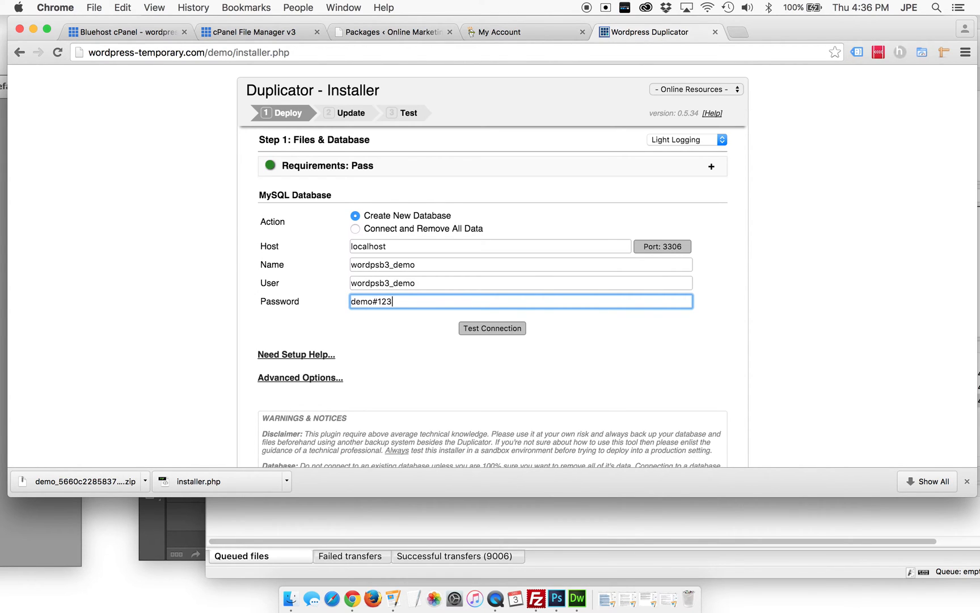
mouse_move(492, 329)
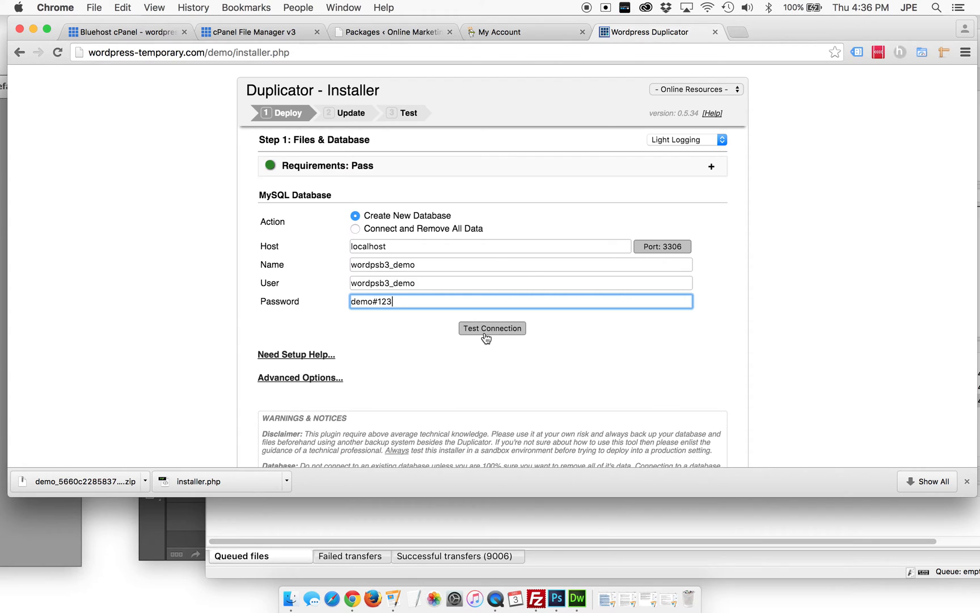
Step: Test the database connection, with server connected and database found both succeeding
left_click(491, 327)
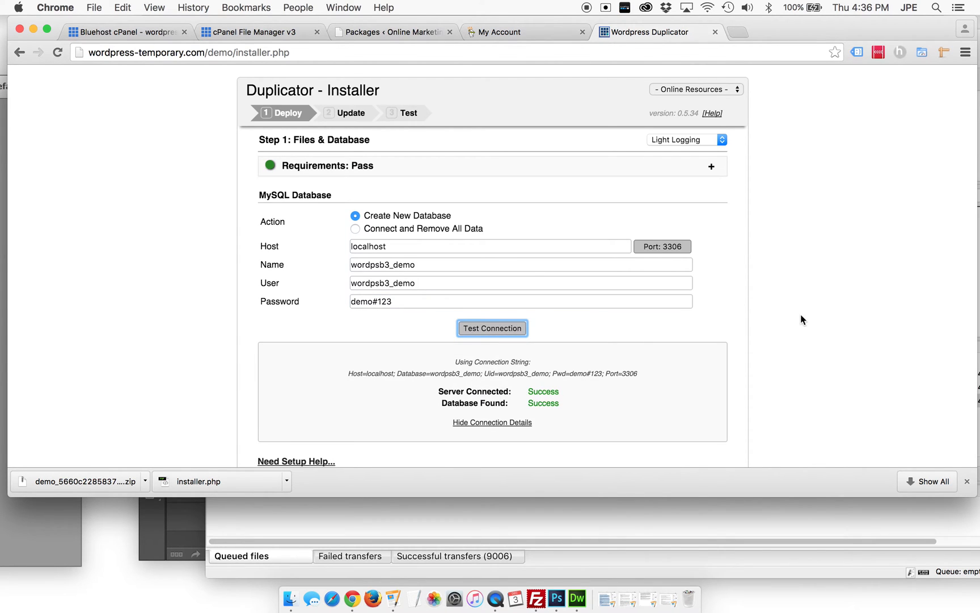
scroll("down", 3)
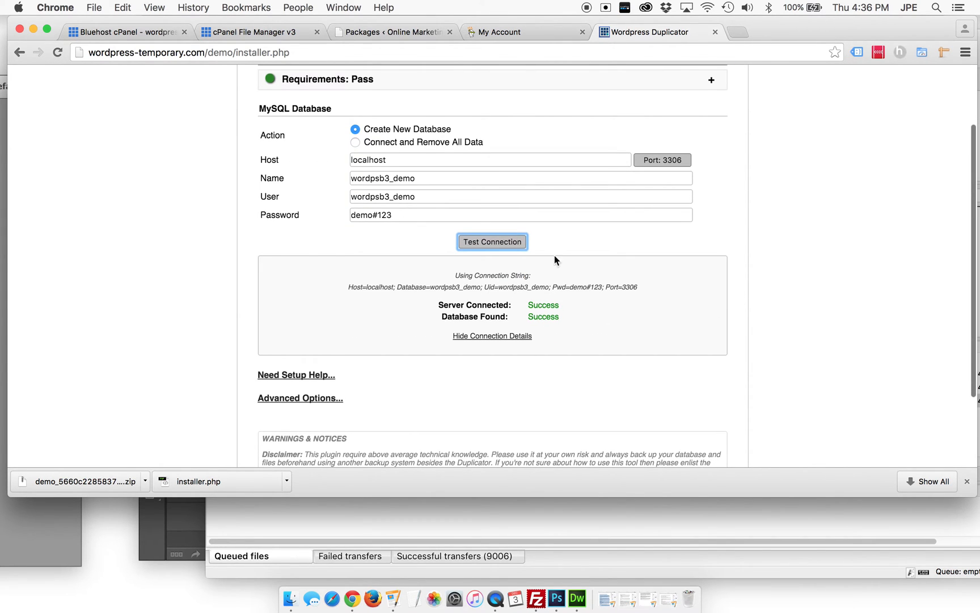
scroll("down", 3)
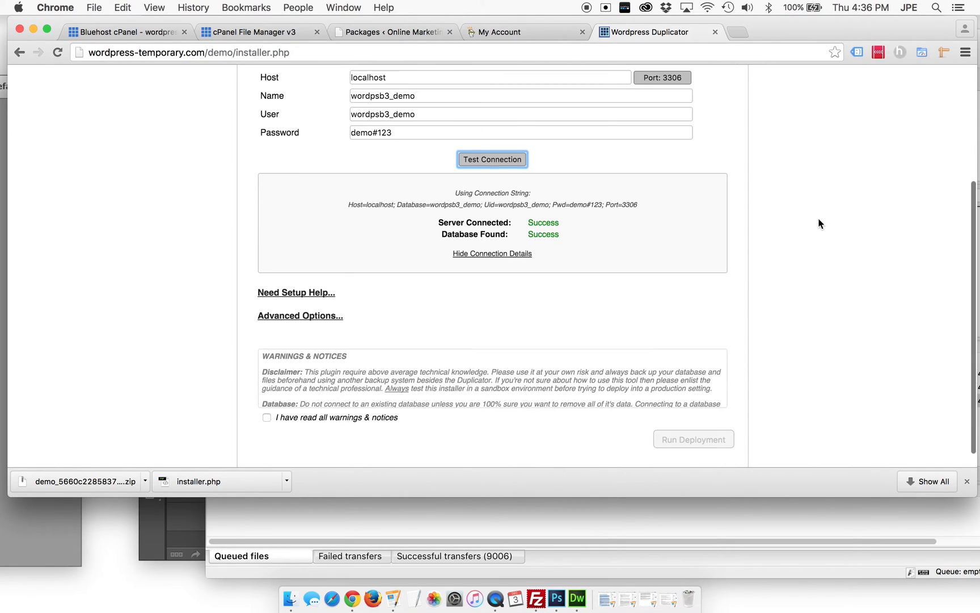
mouse_move(300, 316)
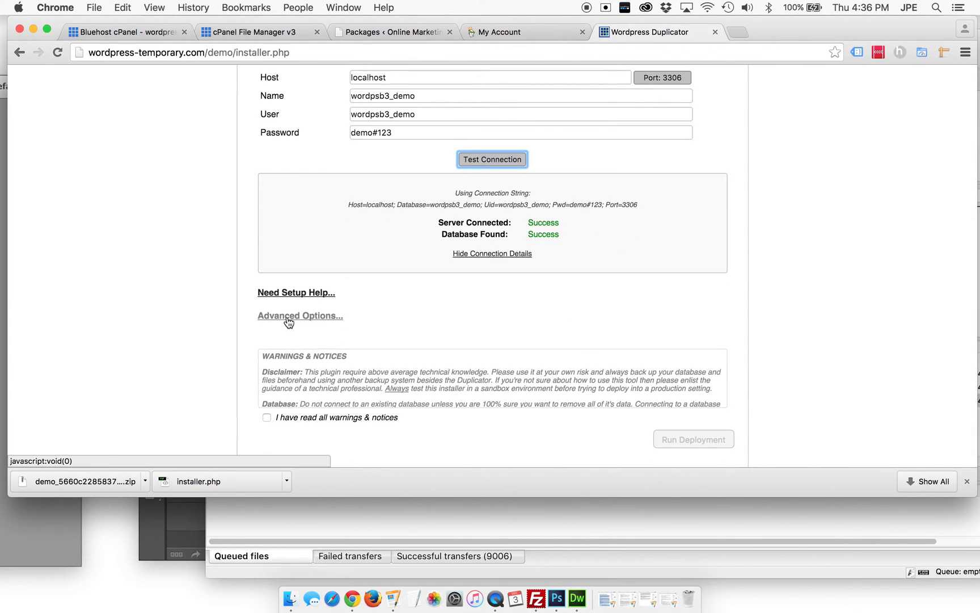
left_click(299, 315)
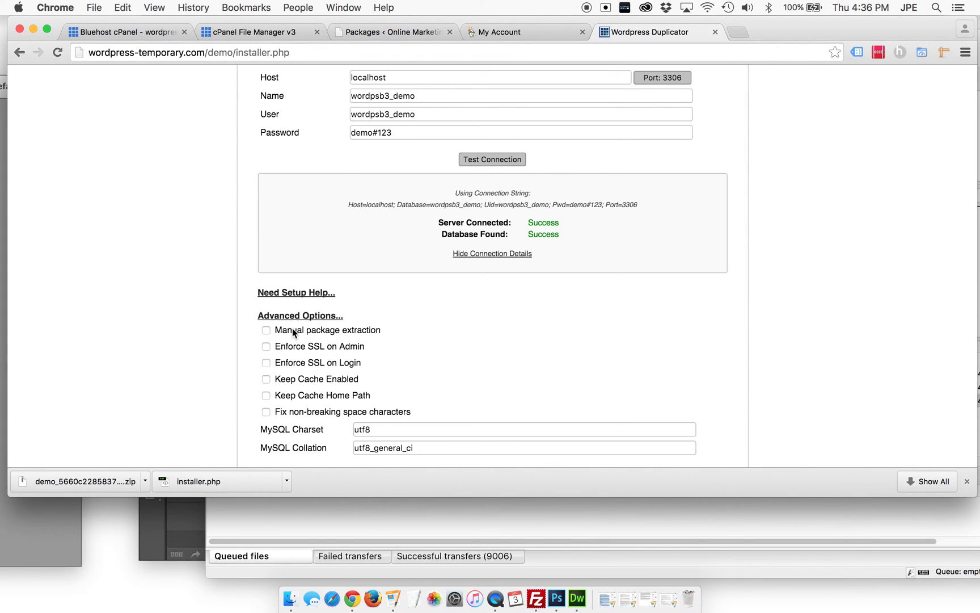
left_click(299, 315)
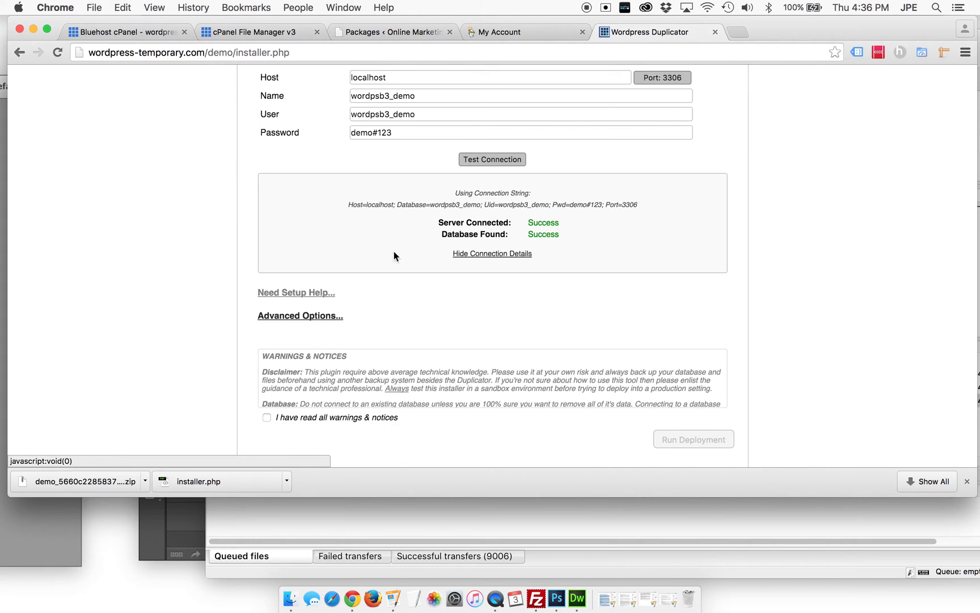
mouse_move(521, 519)
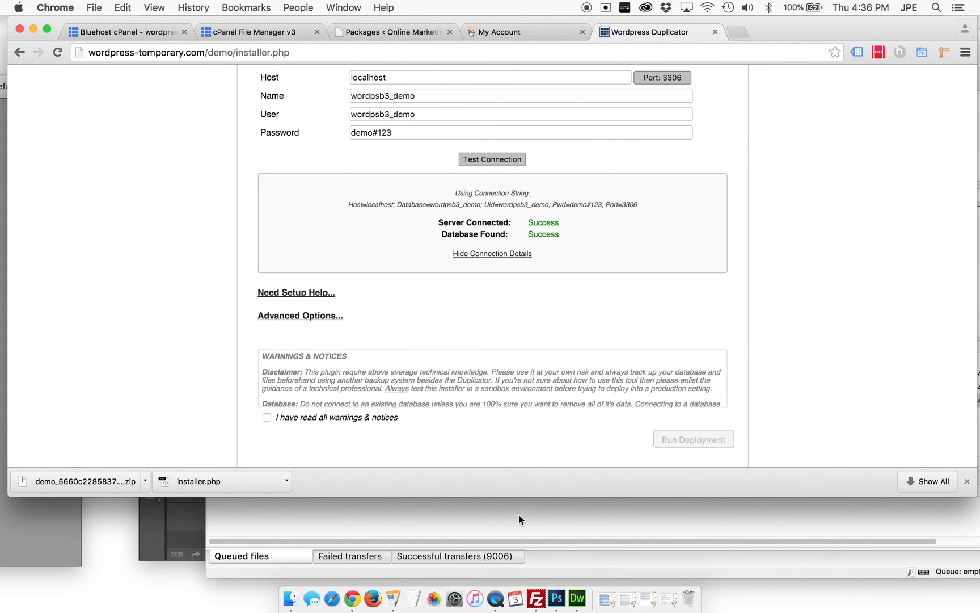
left_click(253, 32)
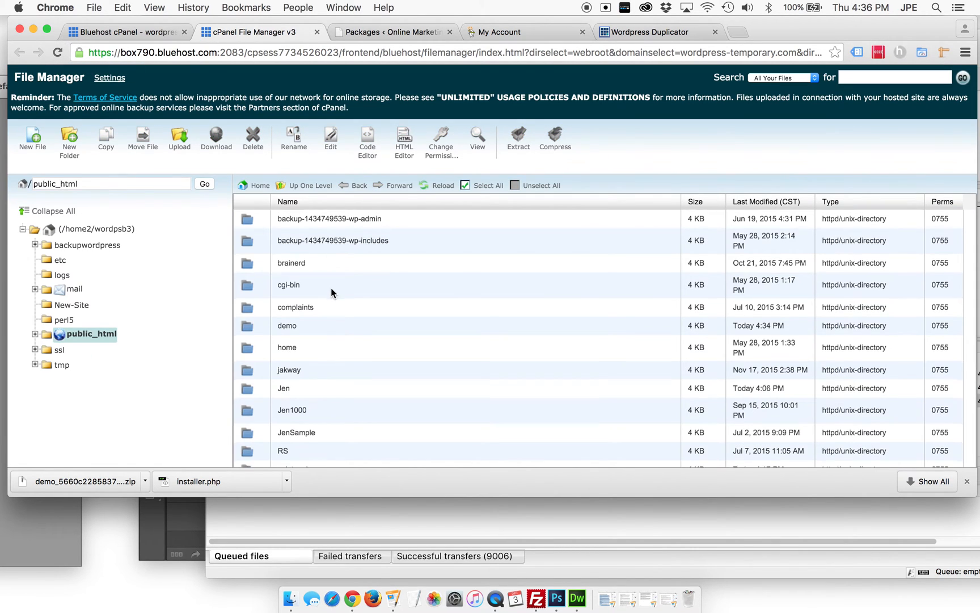
scroll("down", 3)
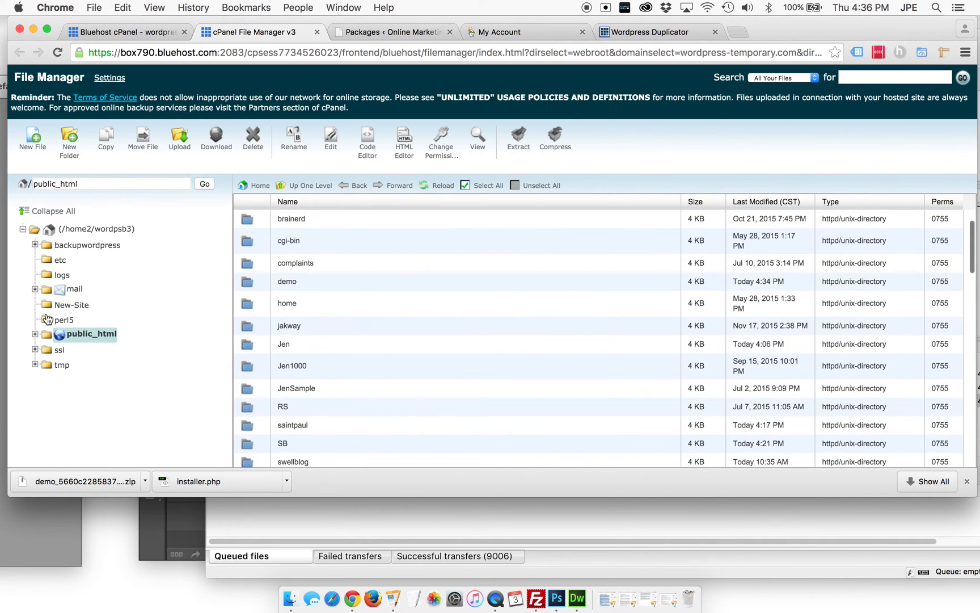
left_click(36, 333)
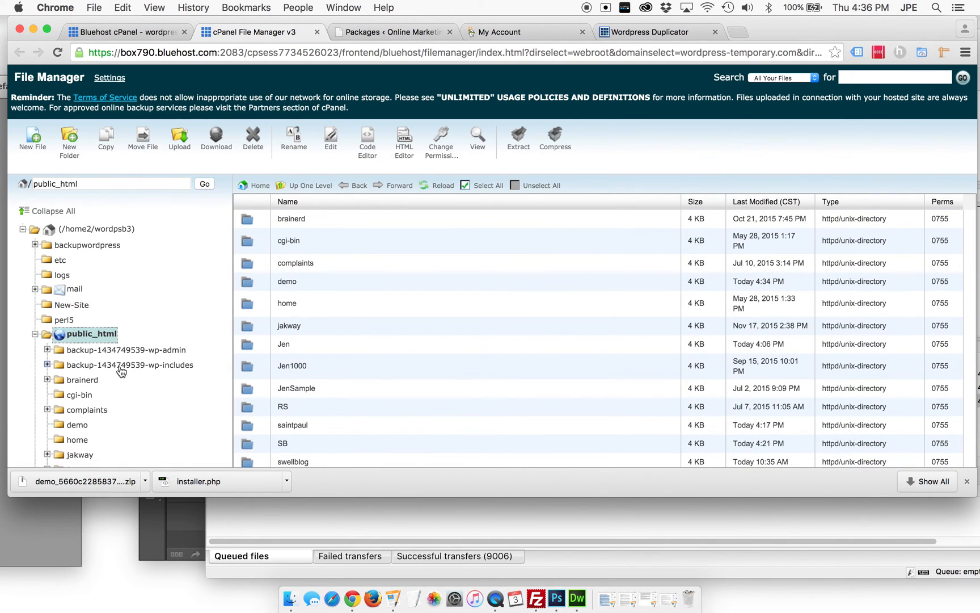
double_click(287, 281)
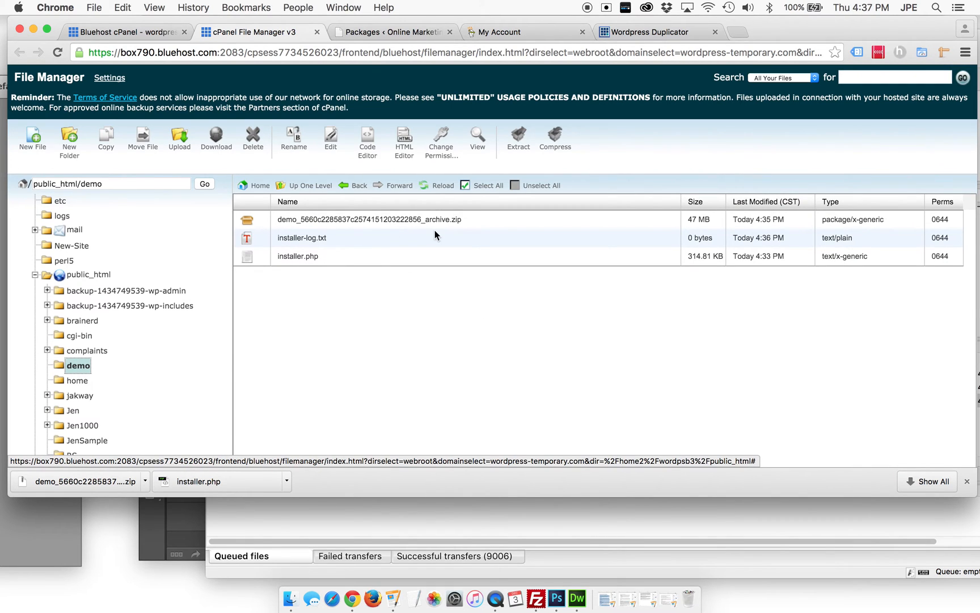
mouse_move(289, 257)
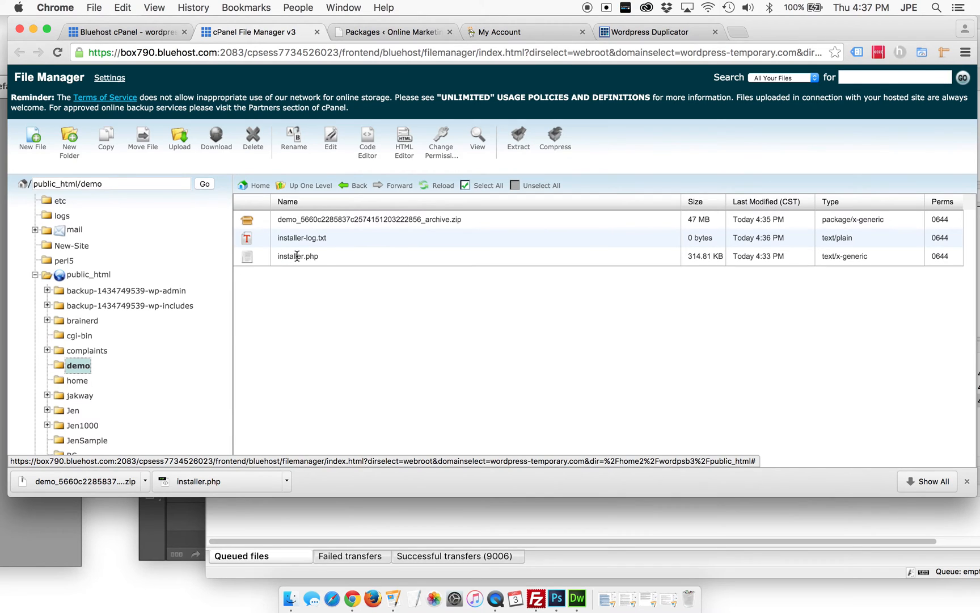
mouse_move(298, 256)
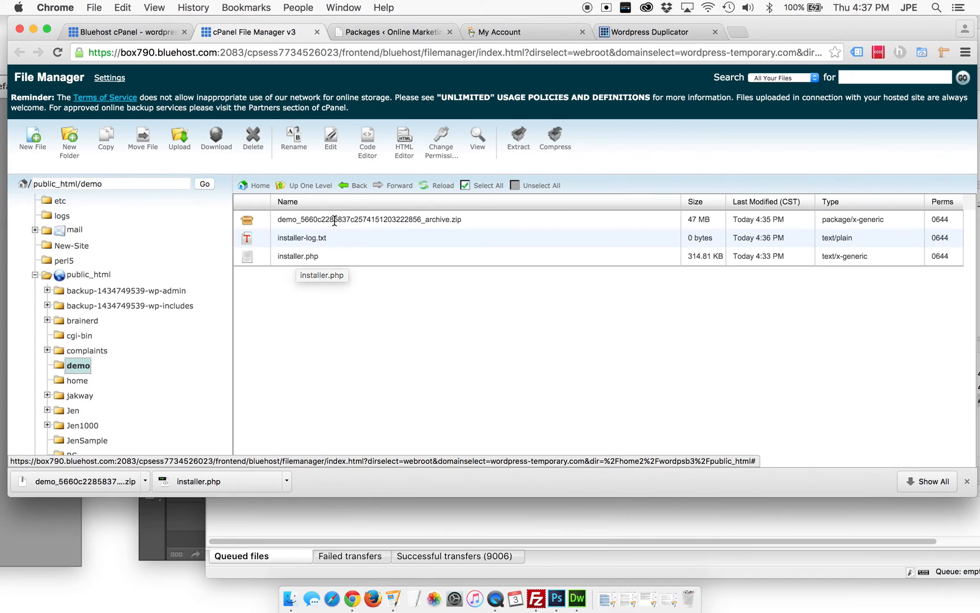
left_click(369, 219)
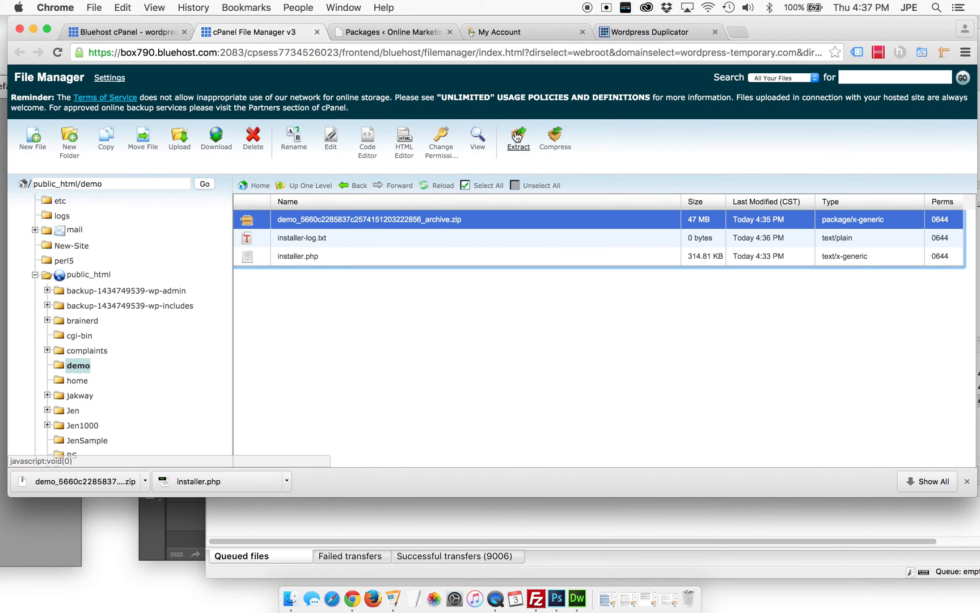
mouse_move(322, 239)
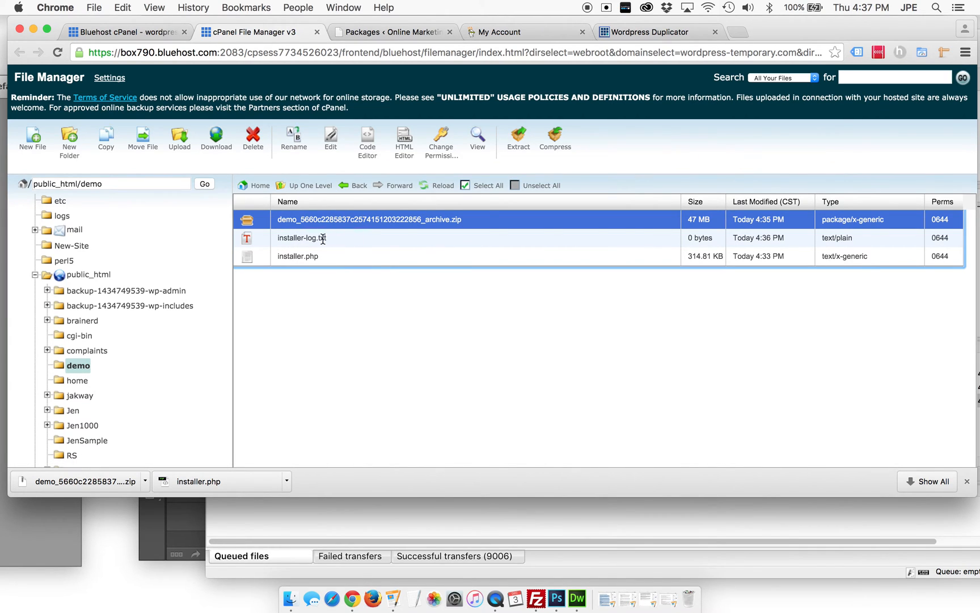
mouse_move(354, 444)
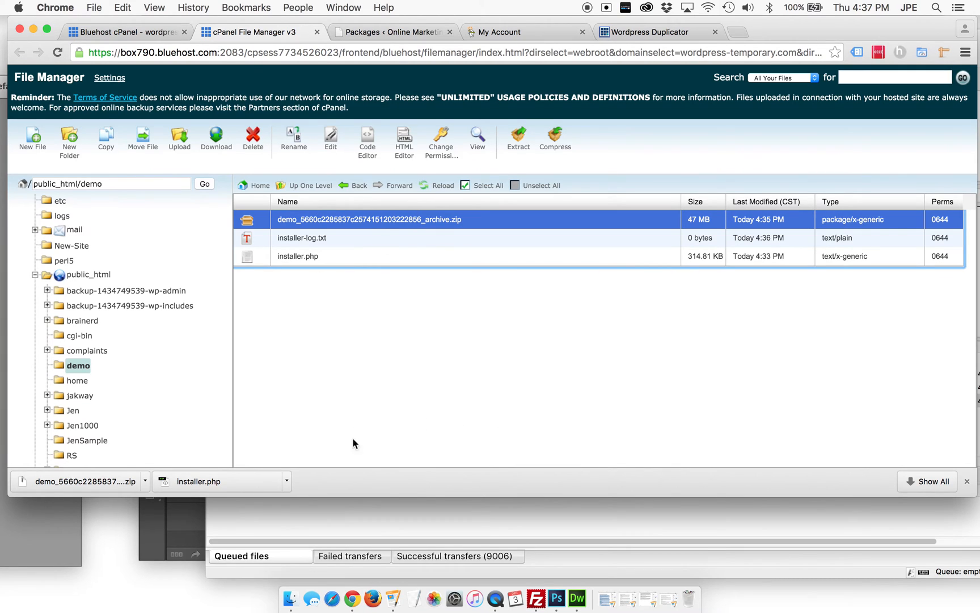
mouse_move(449, 255)
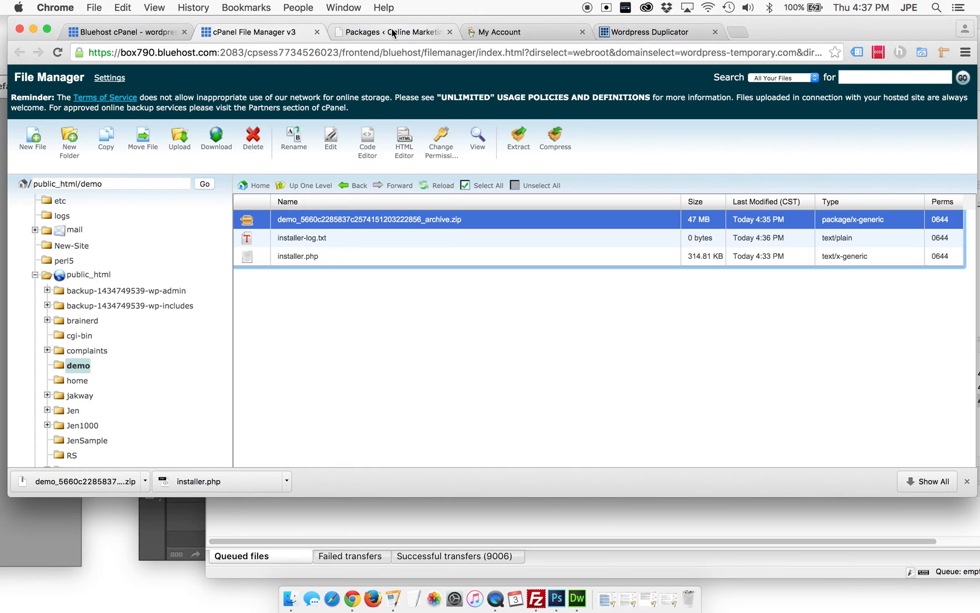
left_click(656, 32)
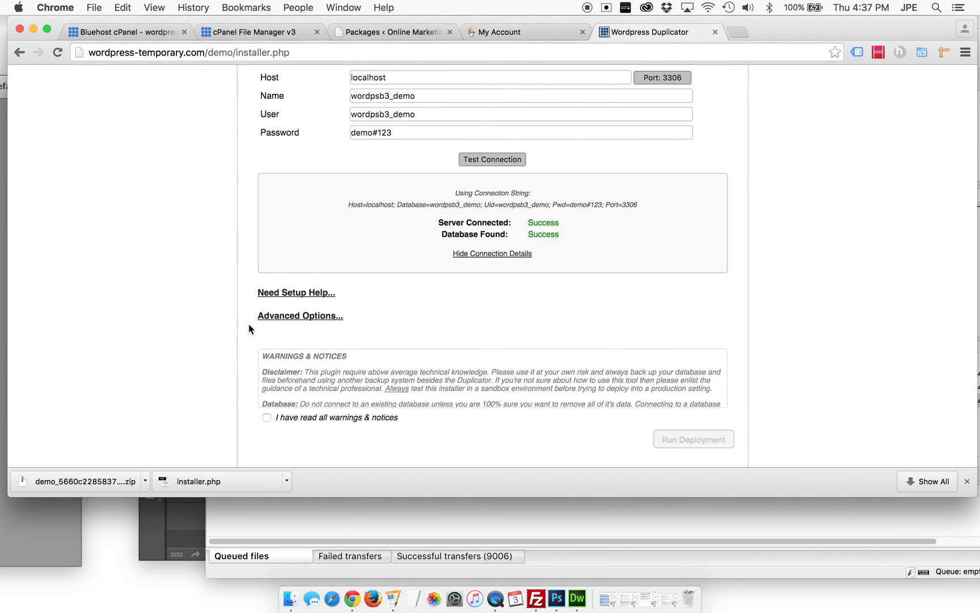
Step: Acknowledge the warnings, run deployment and confirm overwriting the wordpsb3_demo database
left_click(300, 314)
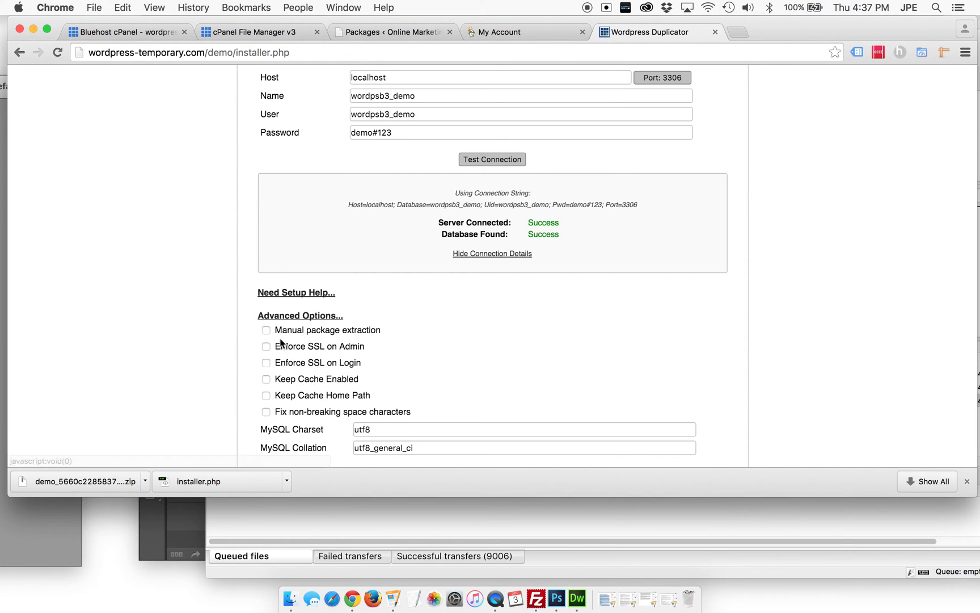
mouse_move(300, 320)
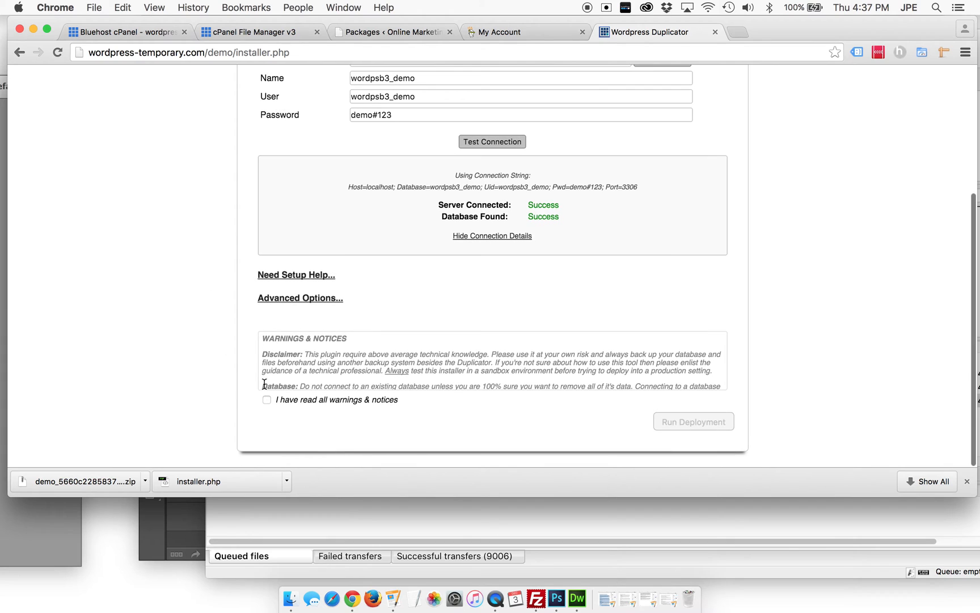
scroll("up", 3)
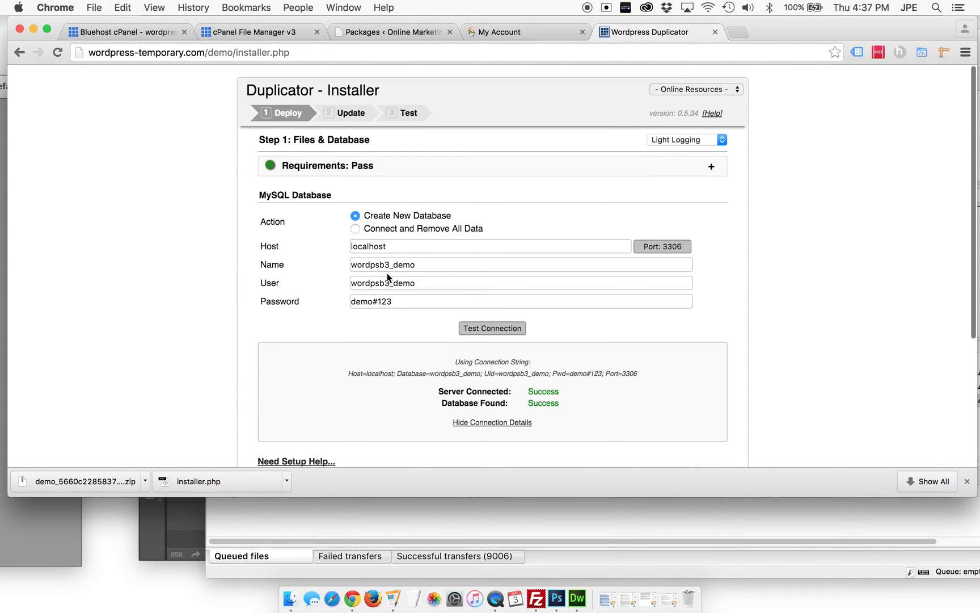
scroll("down", 3)
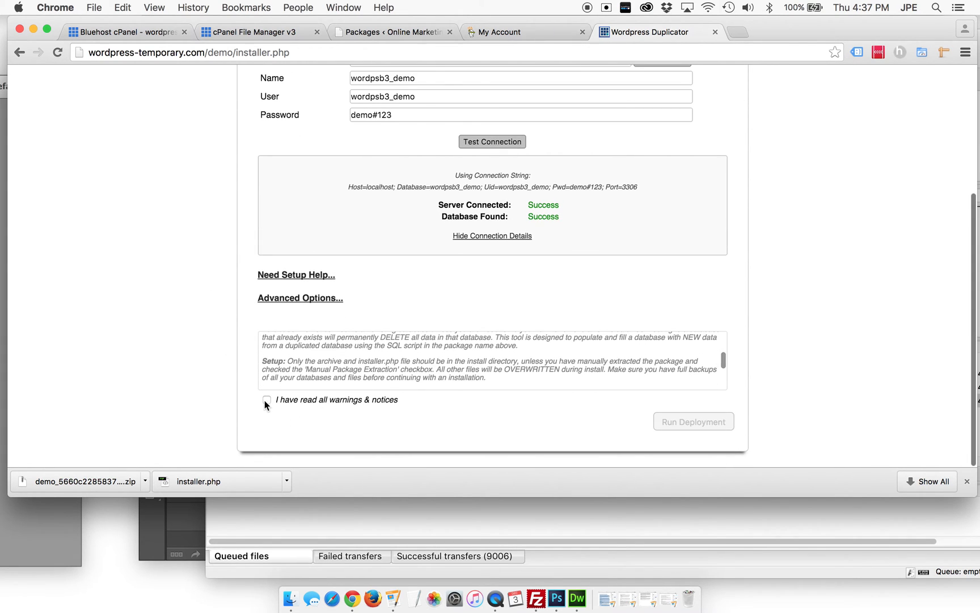
left_click(266, 399)
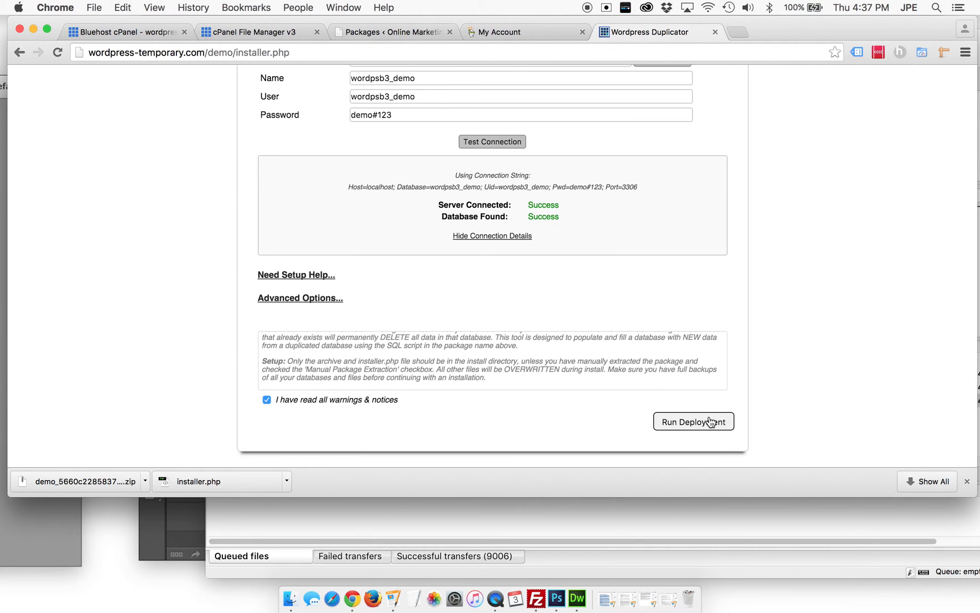
mouse_move(531, 367)
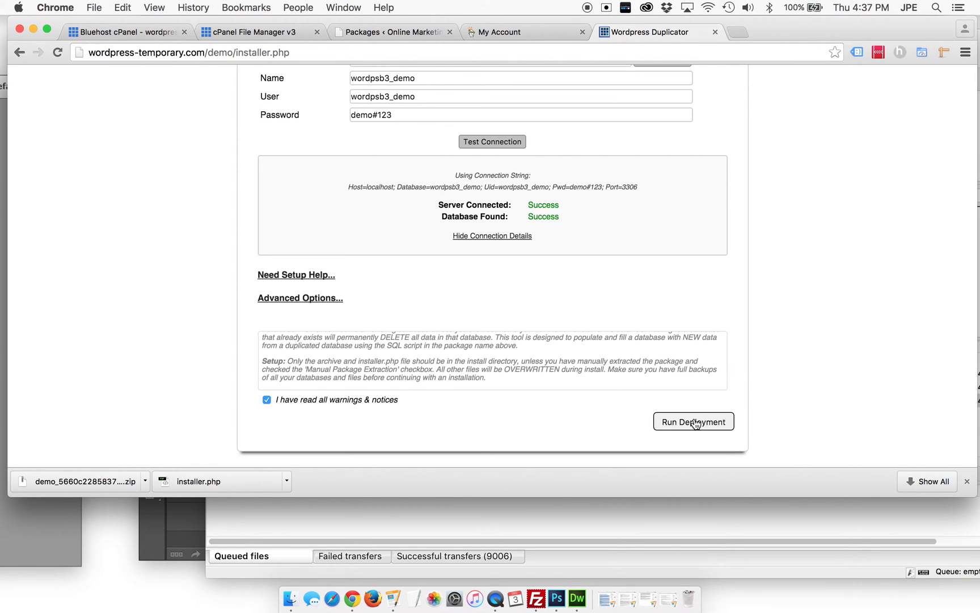
left_click(693, 421)
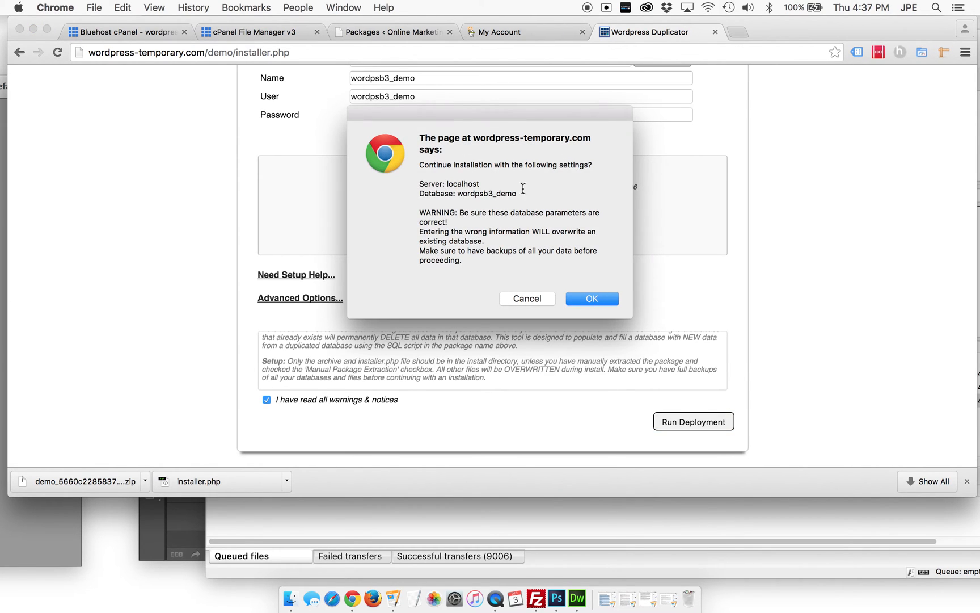
mouse_move(562, 311)
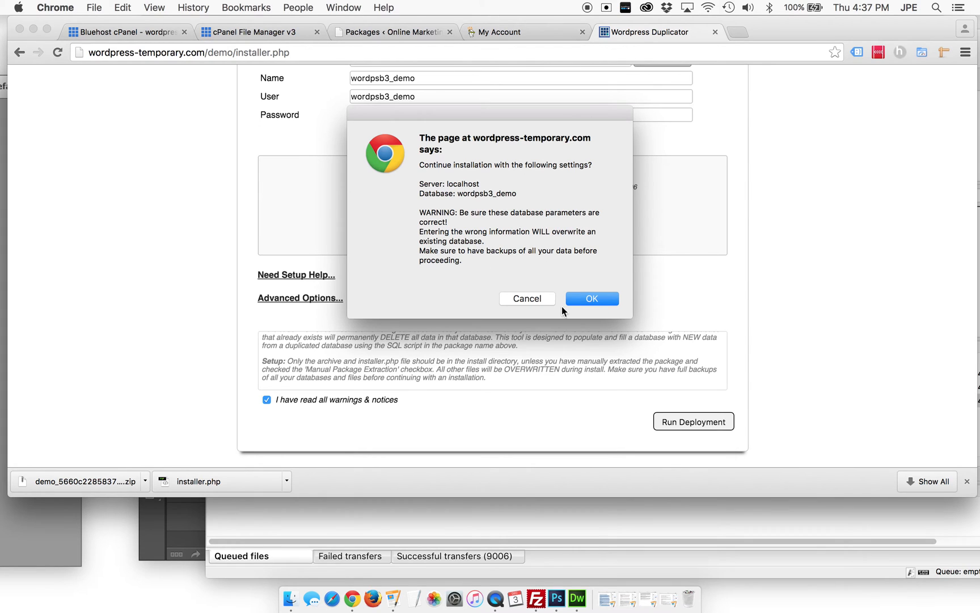
left_click(590, 298)
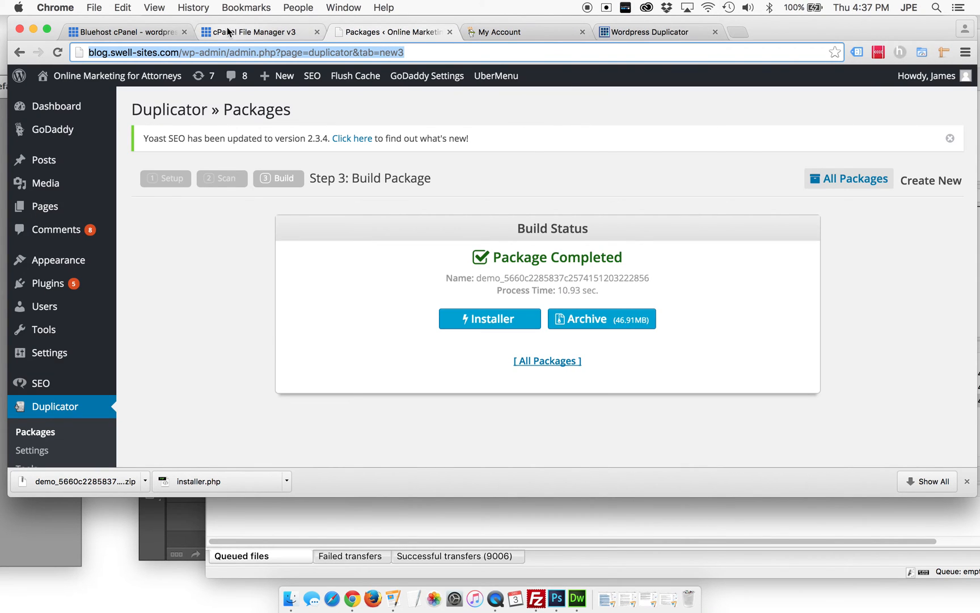
Step: Return to the Duplicator tab showing Step 2 with URL wordpress-temporary.com/demo/
left_click(513, 32)
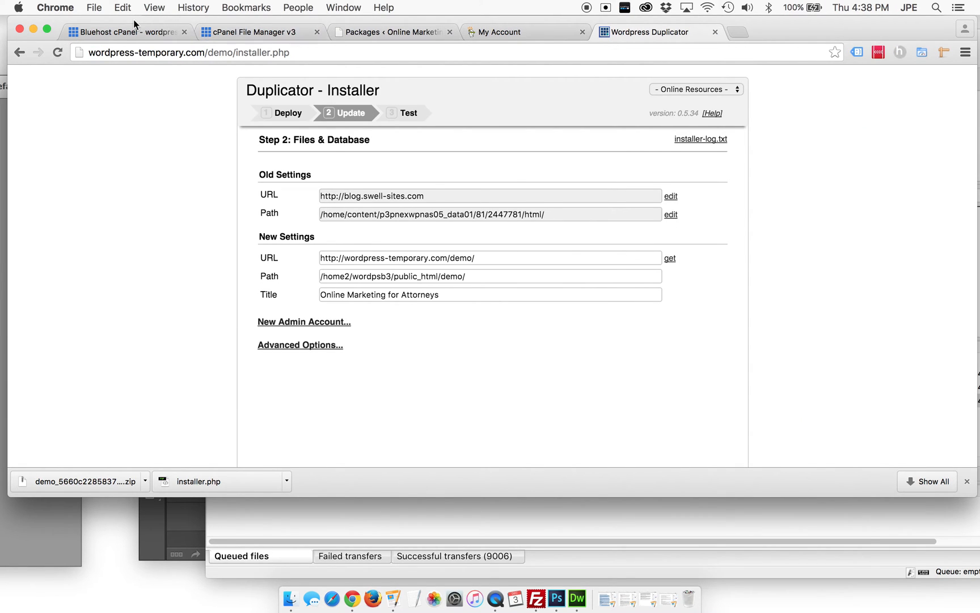
left_click(500, 32)
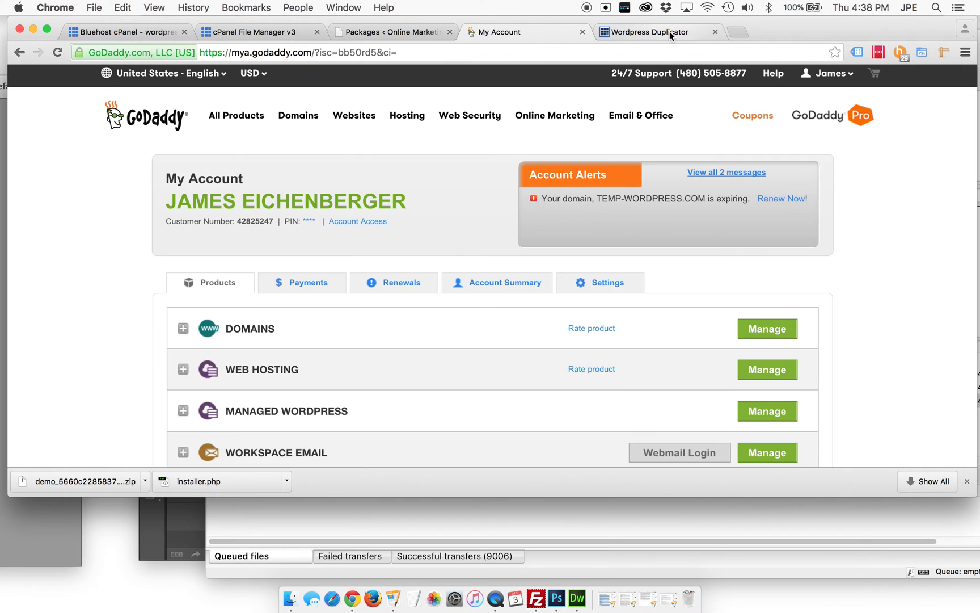
left_click(651, 32)
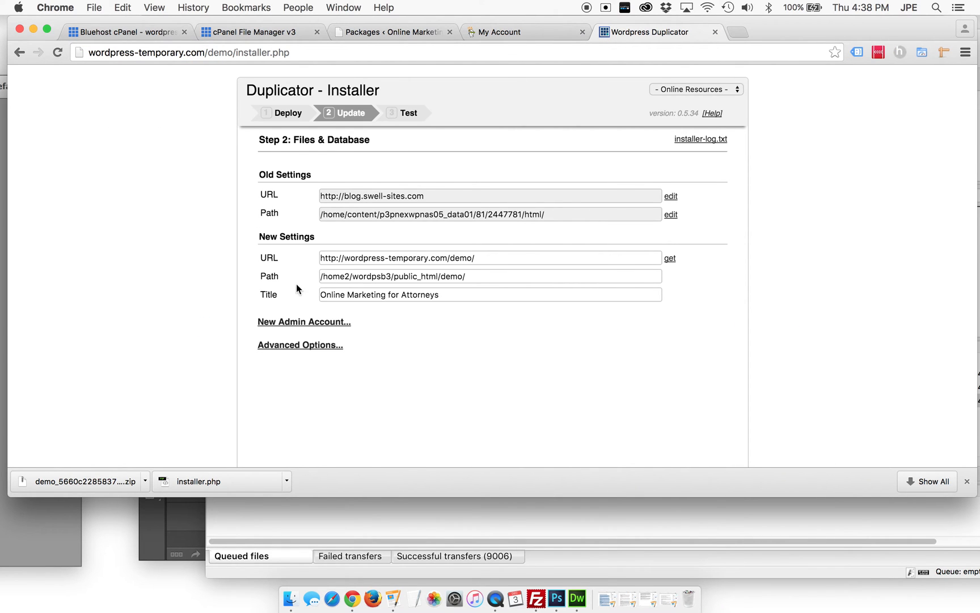
mouse_move(304, 321)
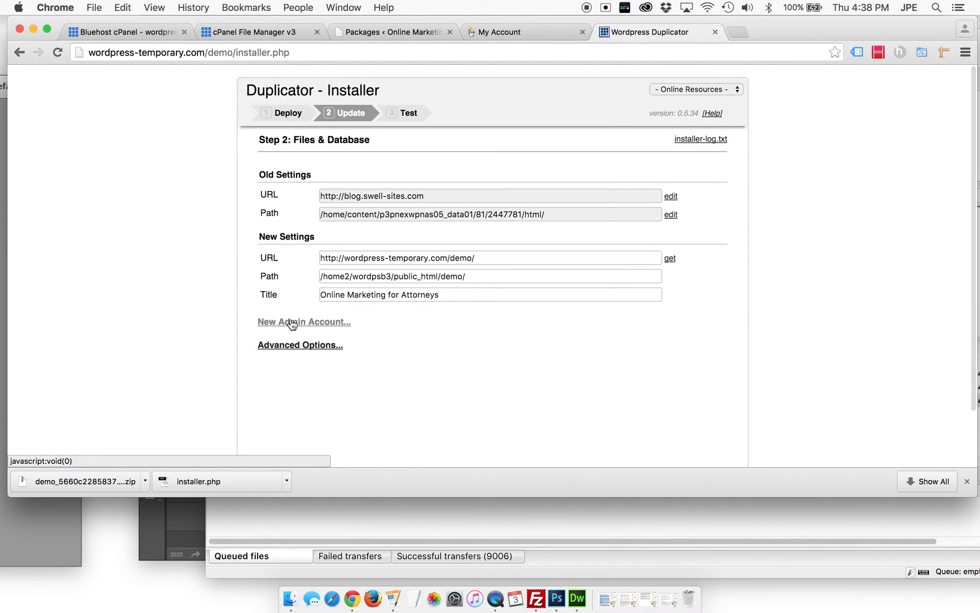
Step: Run the update replacing old blog URL and path, then enter wordpress-temporary.com/demo/ in a new tab
scroll("down", 3)
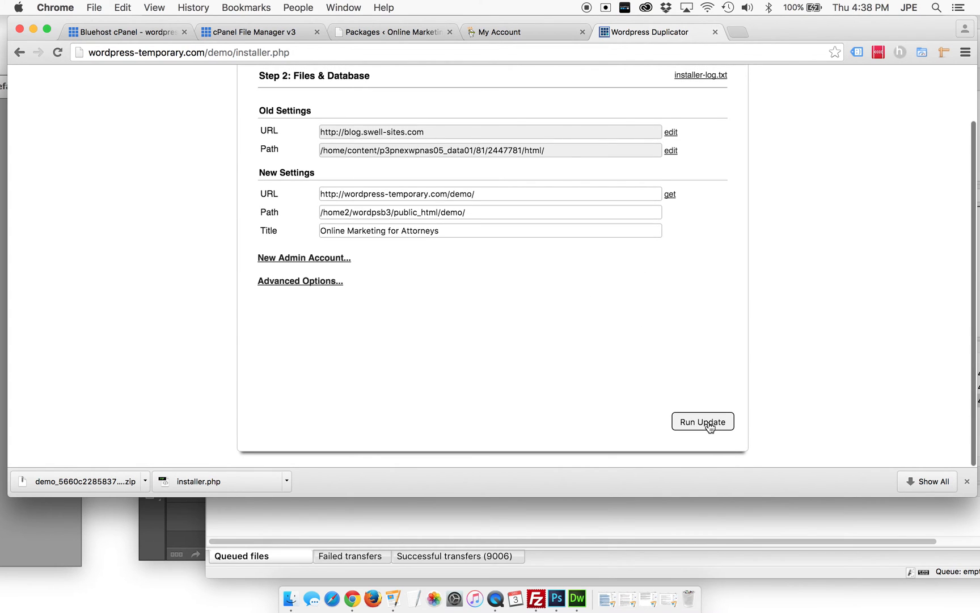
mouse_move(364, 147)
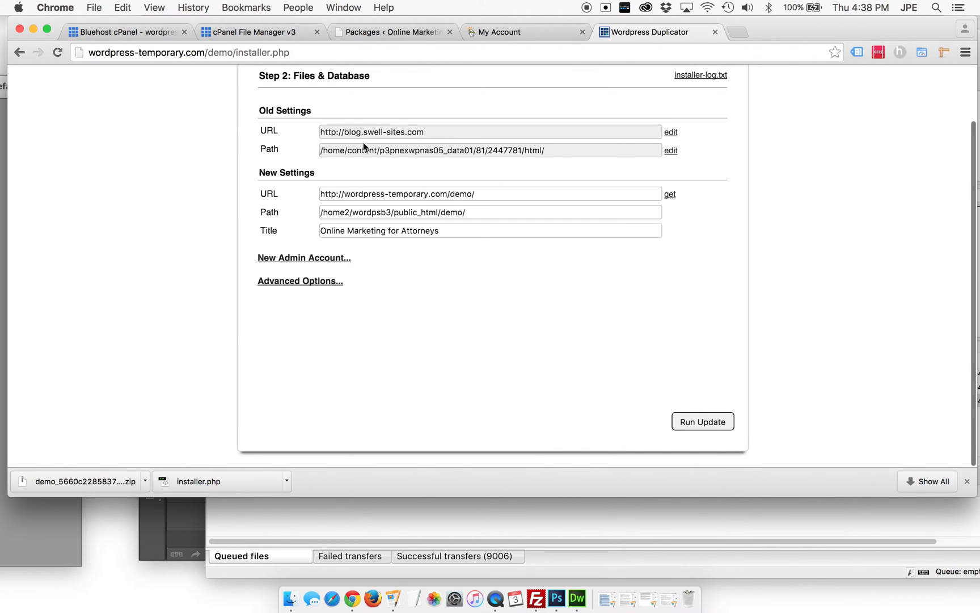
mouse_move(313, 244)
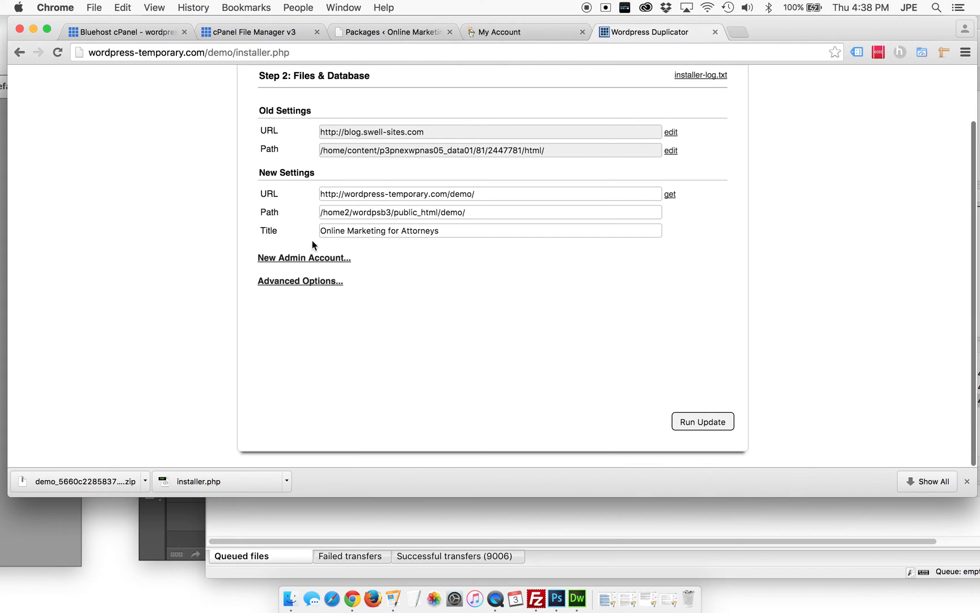
mouse_move(702, 421)
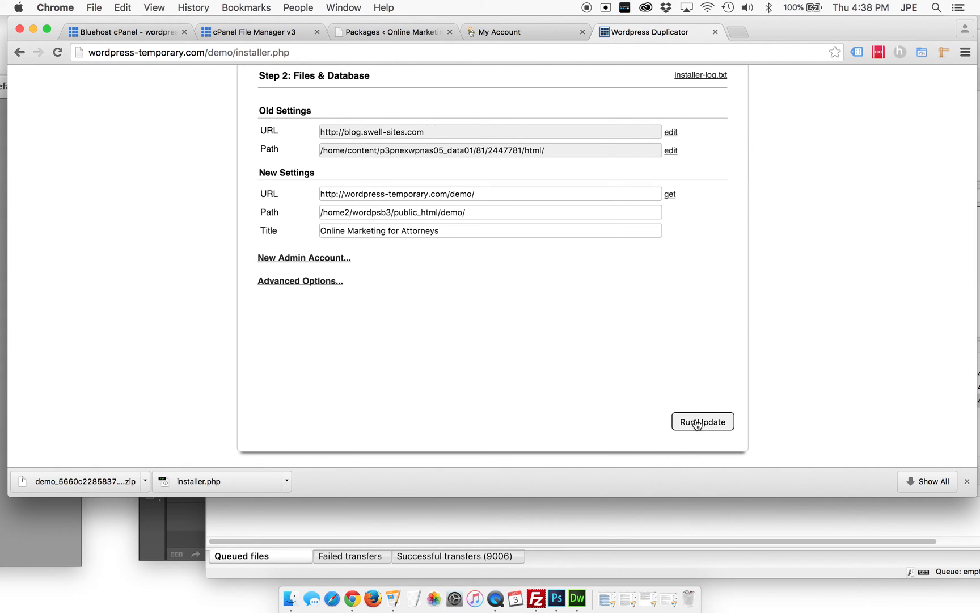
left_click(703, 421)
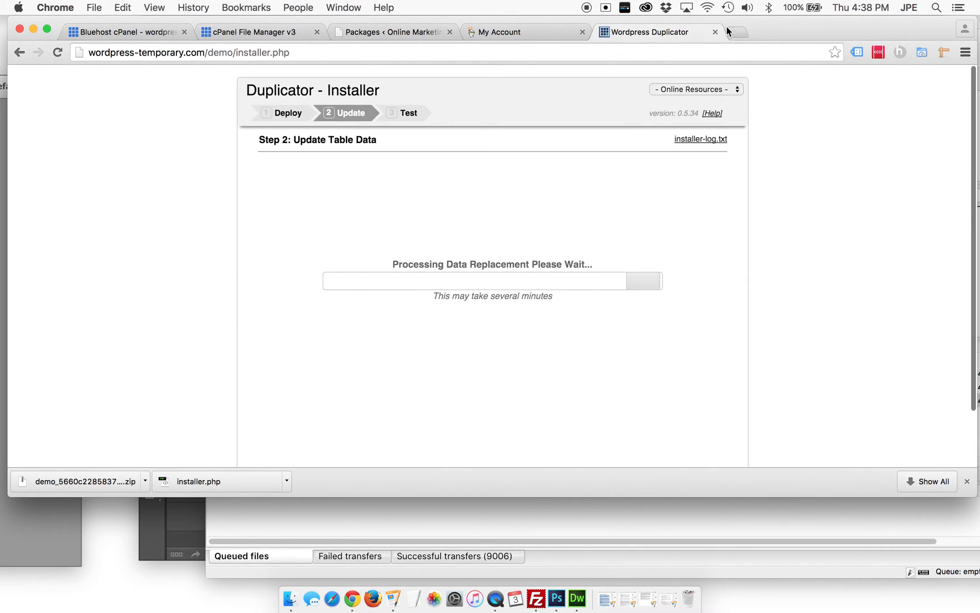
left_click(738, 31)
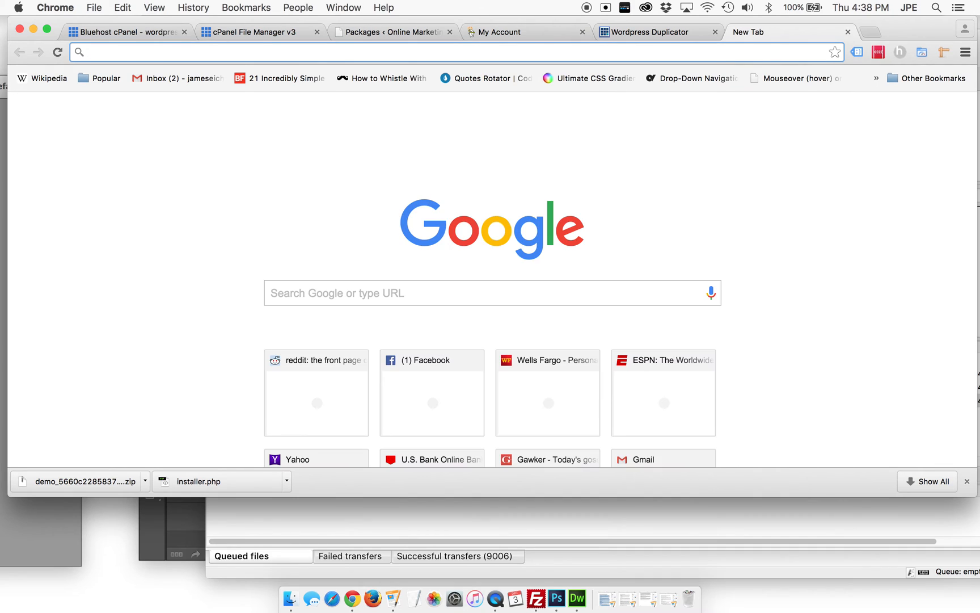
type("wordpress-temporary.com/swellblog/")
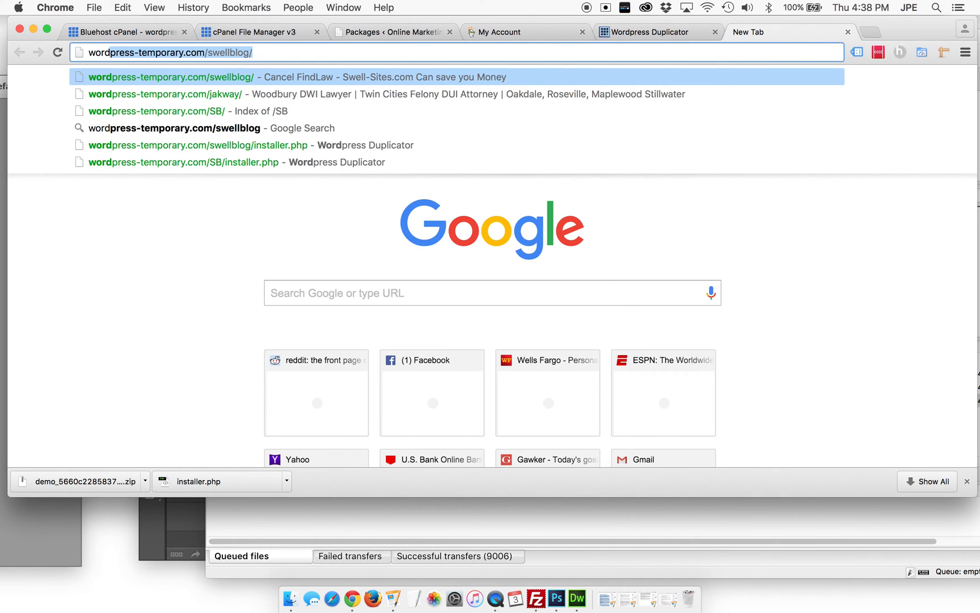
type("dem")
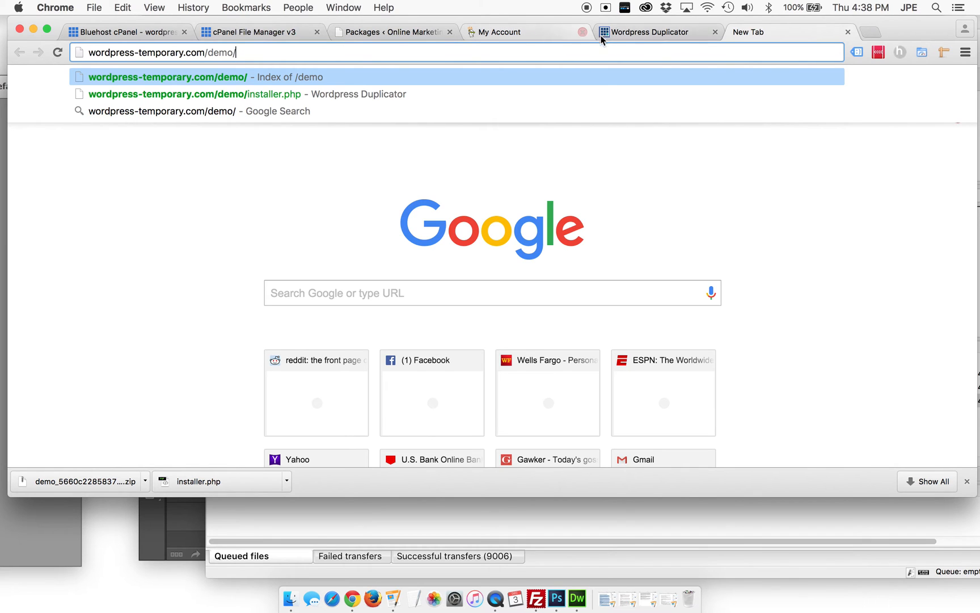
Step: Check Step 3 Test Site shows zero errors and open the new site's Save Permalinks
left_click(194, 94)
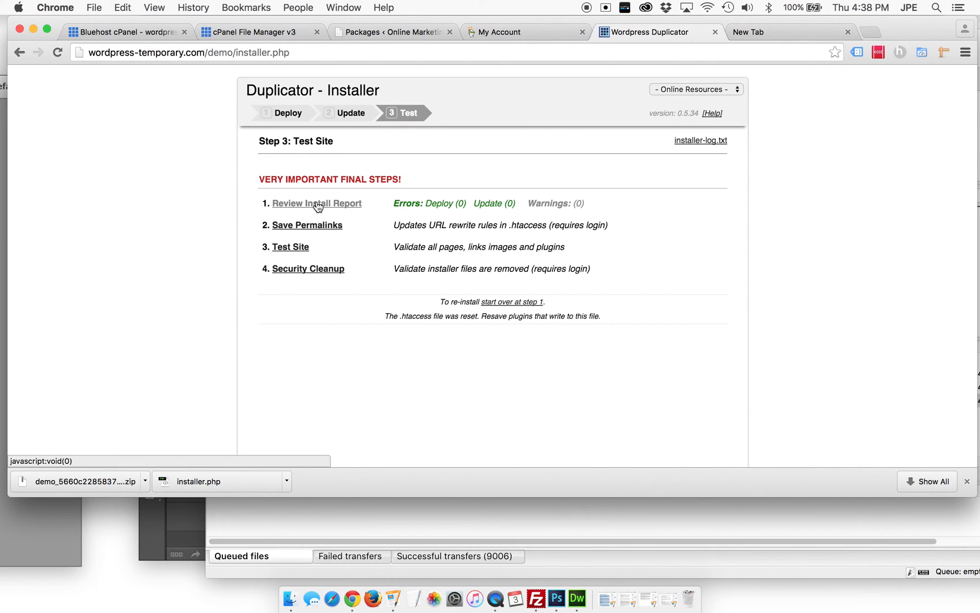
mouse_move(306, 225)
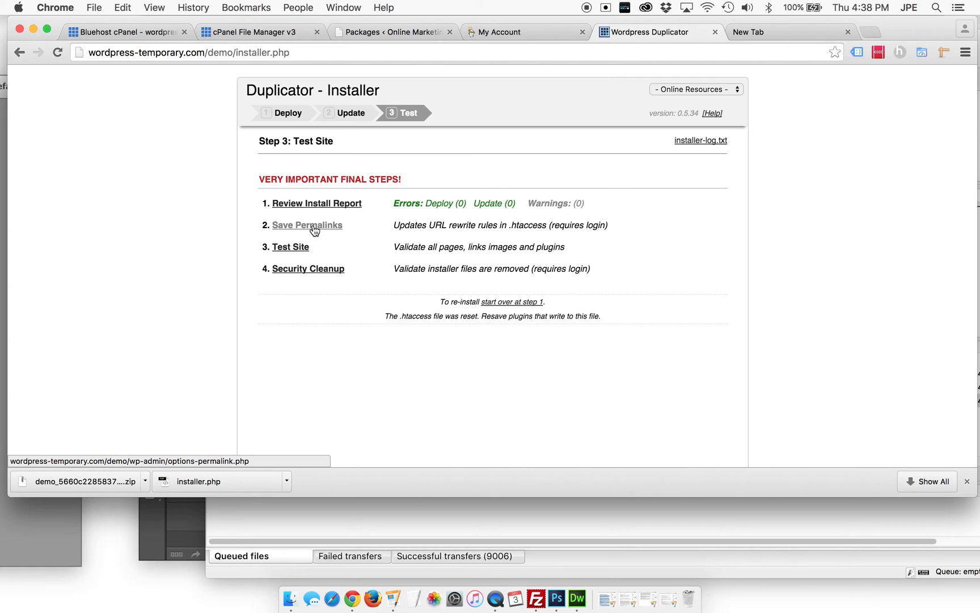
left_click(307, 226)
type("wordpress-temporary.com/demo")
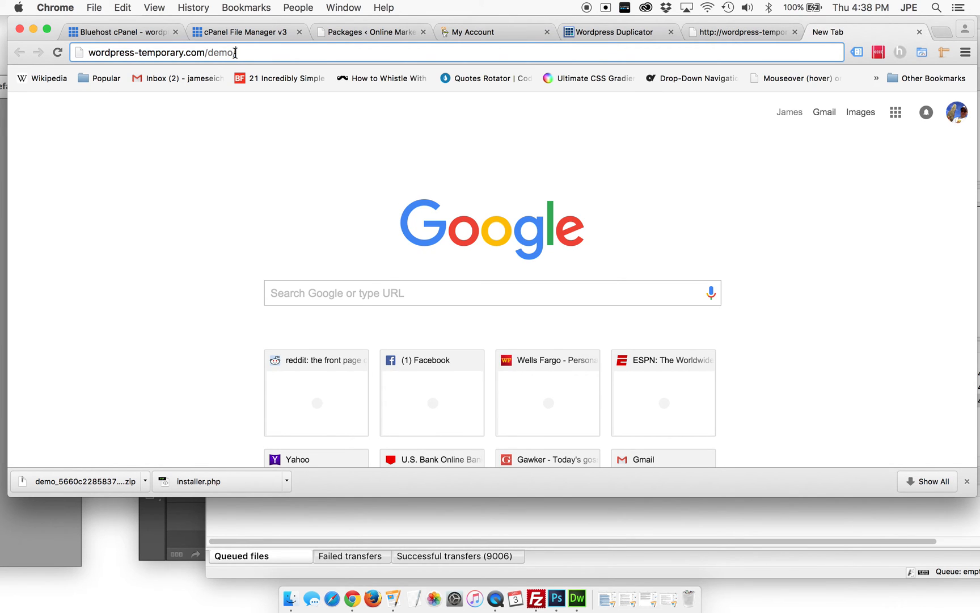
Step: Load wordpress-temporary.com/demo/, note the 500 server error, and switch to FileZilla
key("Return")
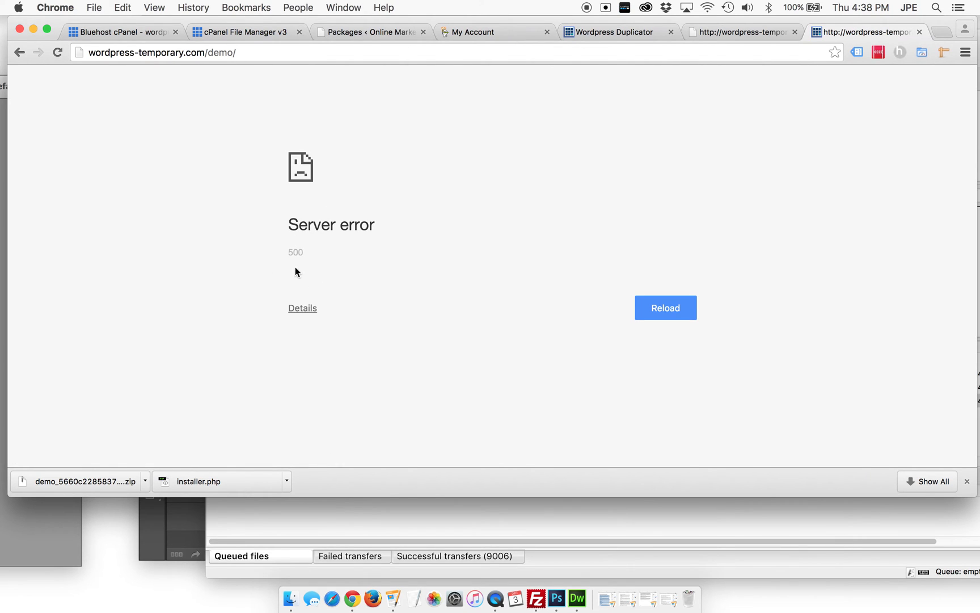
double_click(296, 252)
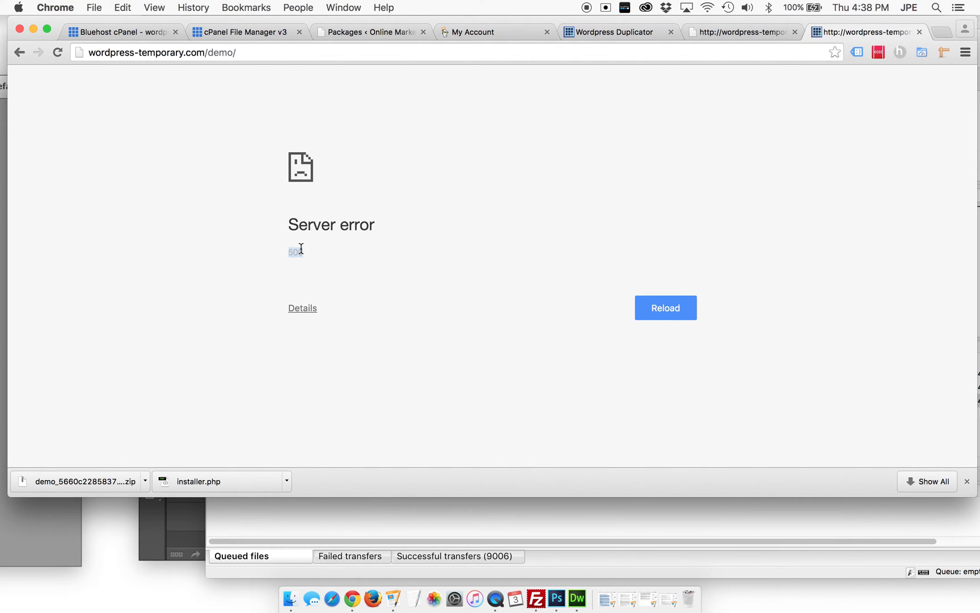
mouse_move(423, 307)
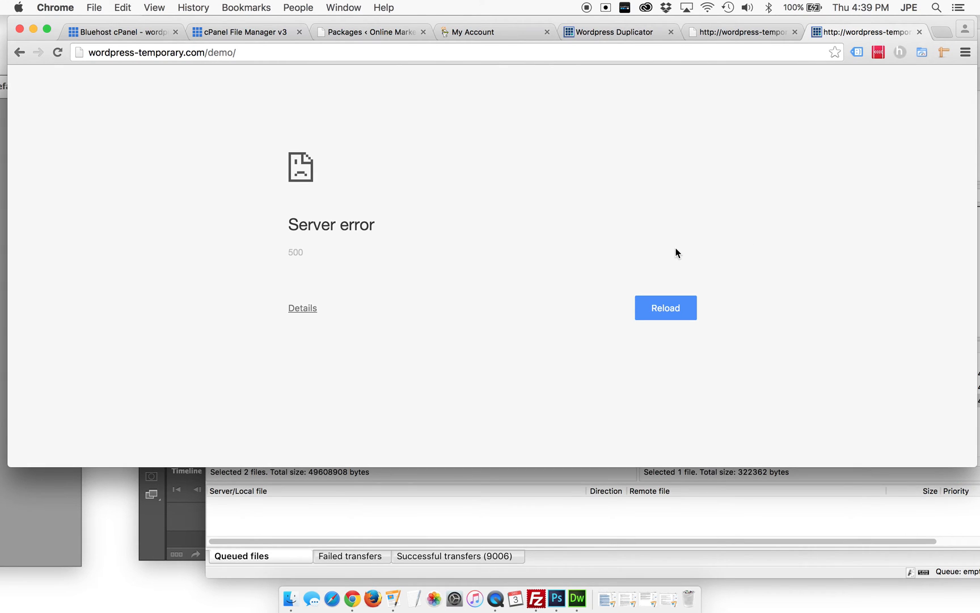
left_click(536, 599)
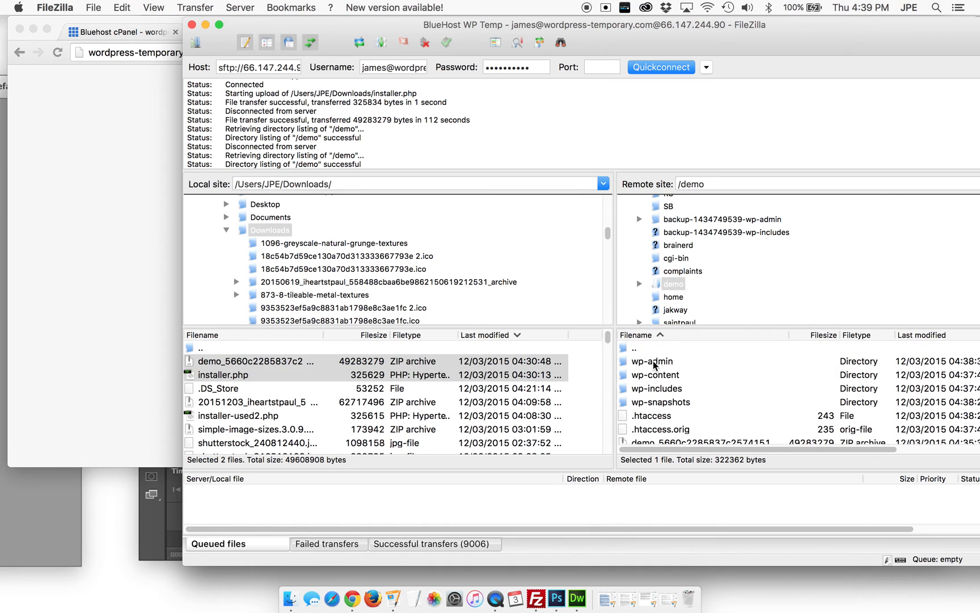
mouse_move(637, 410)
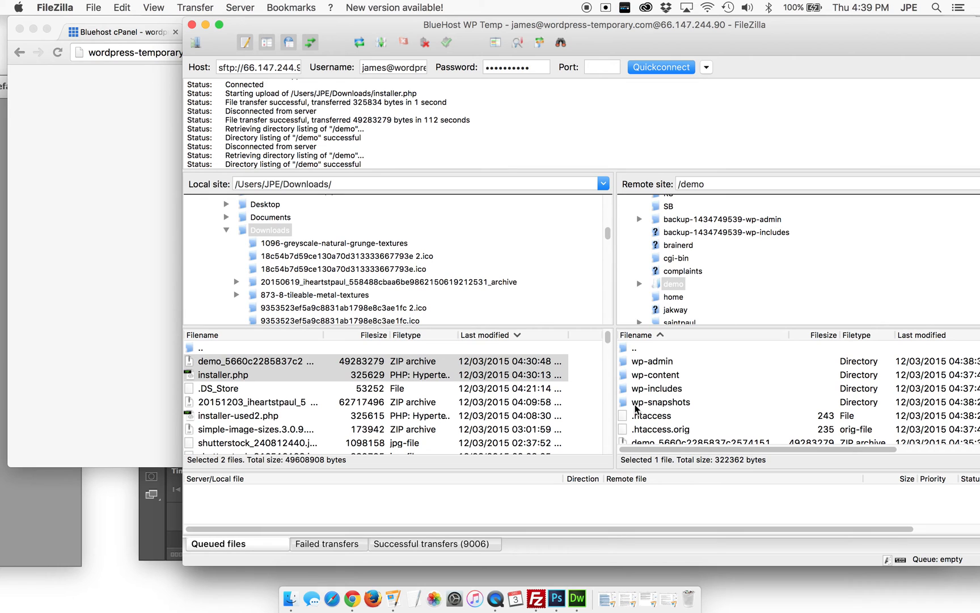
mouse_move(638, 375)
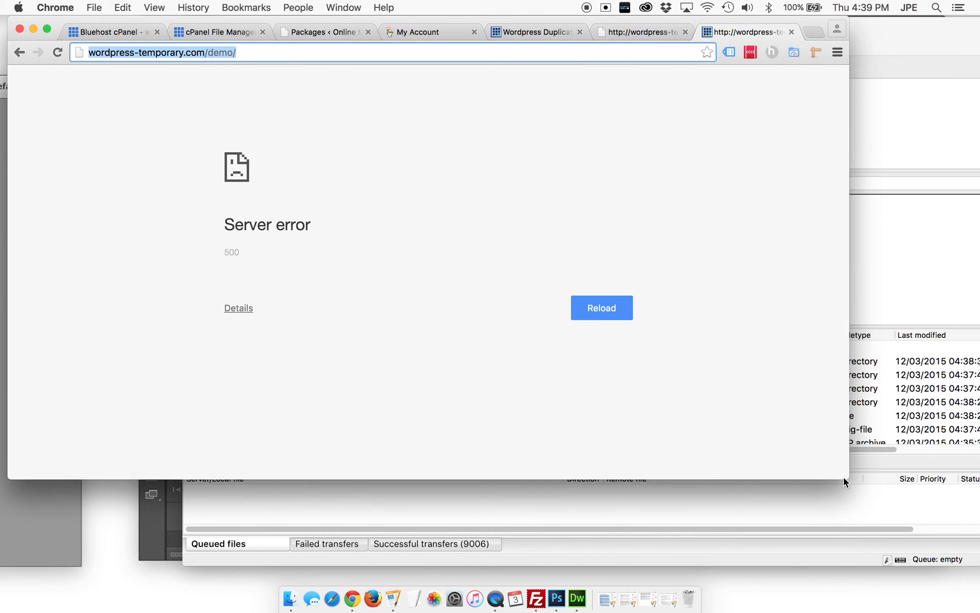
Step: Browse the remote tree to demo/wp-content/mu-plugins, listing gd-system-plugin and gd-system-plugin.php
left_click(536, 599)
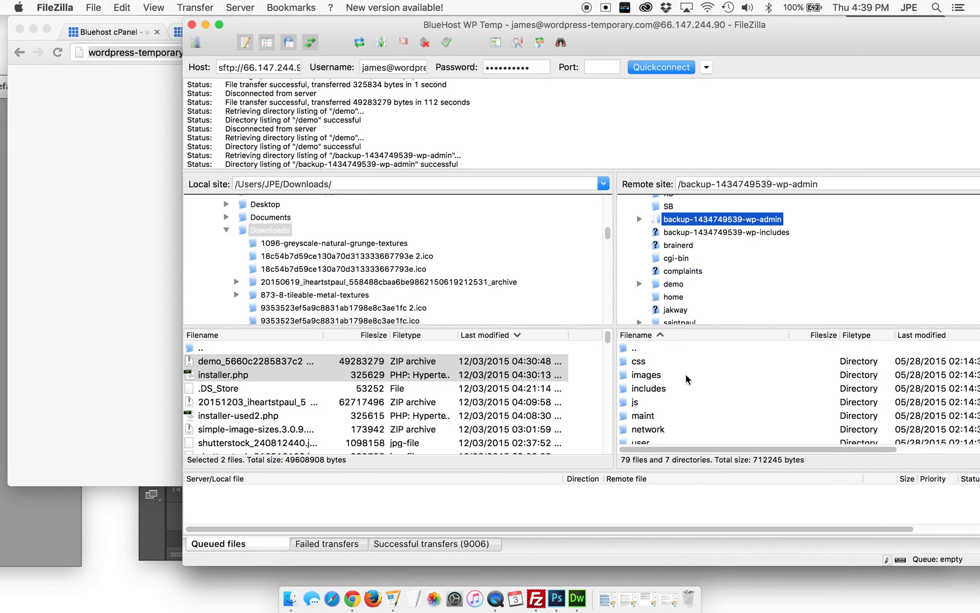
left_click(674, 284)
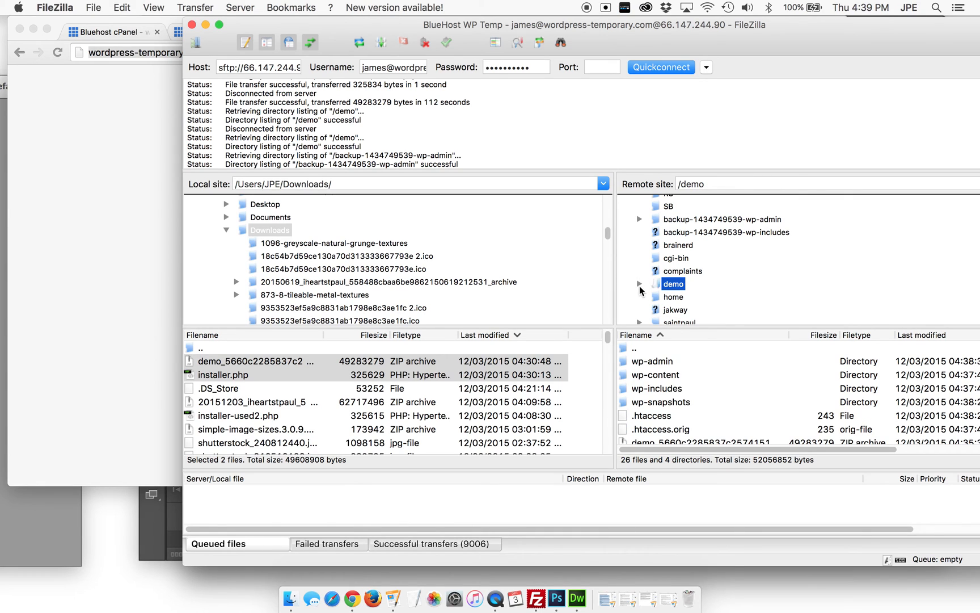
left_click(639, 283)
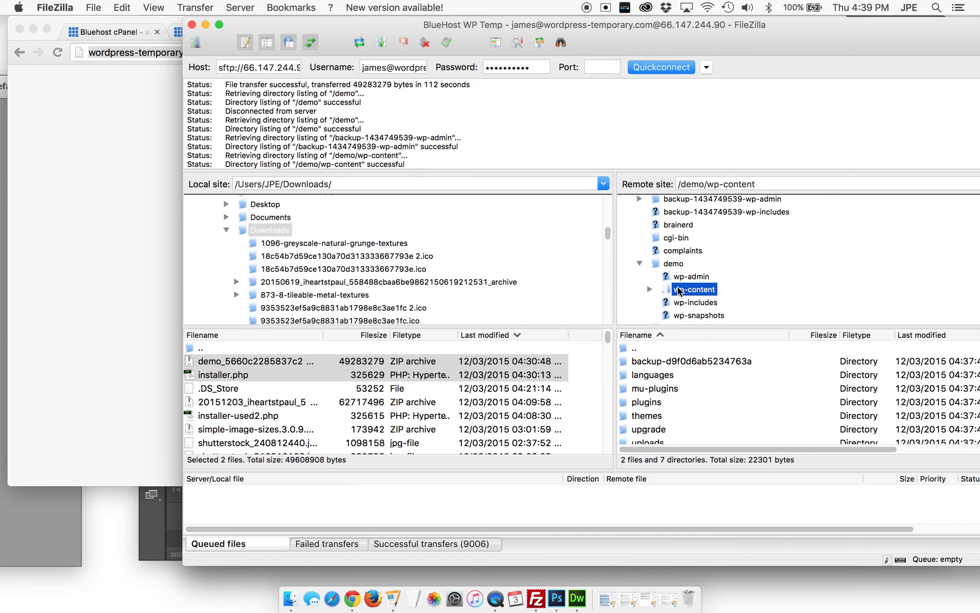
left_click(650, 289)
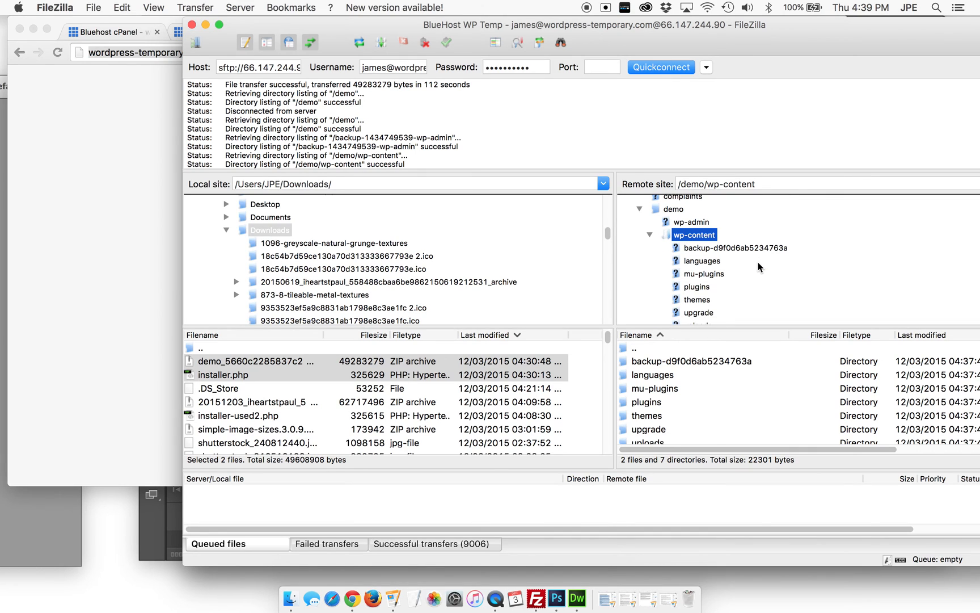
left_click(655, 388)
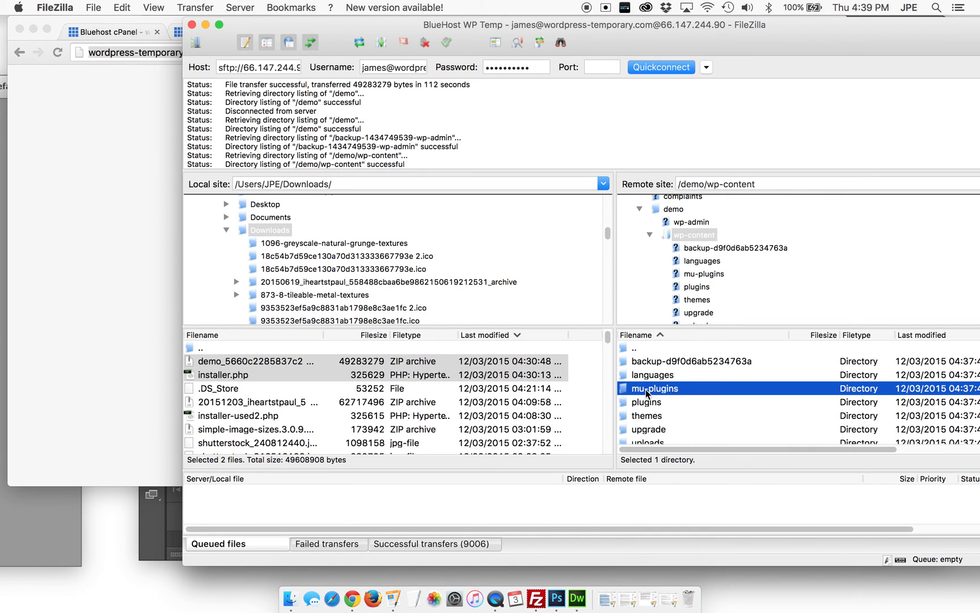
double_click(655, 387)
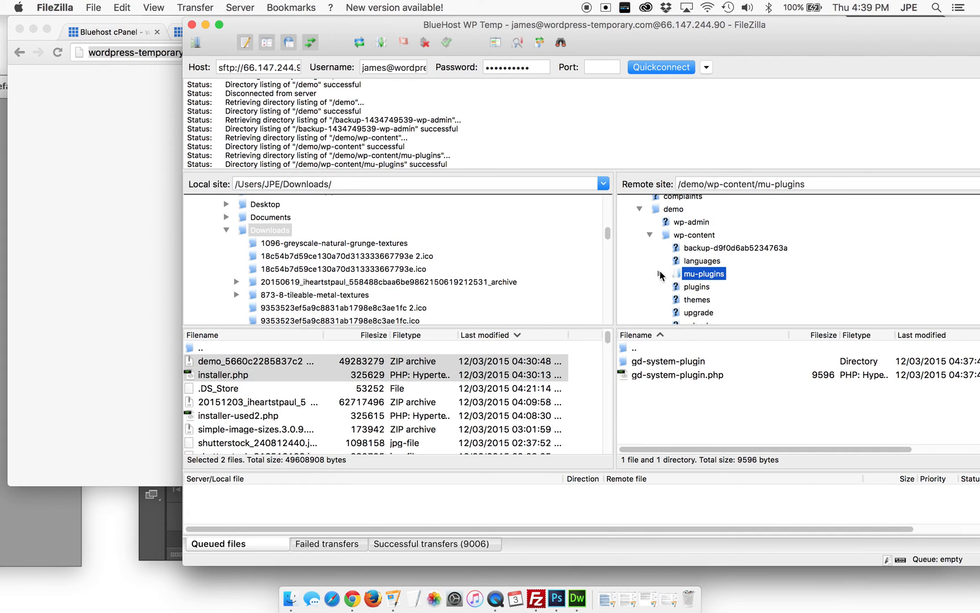
left_click(660, 273)
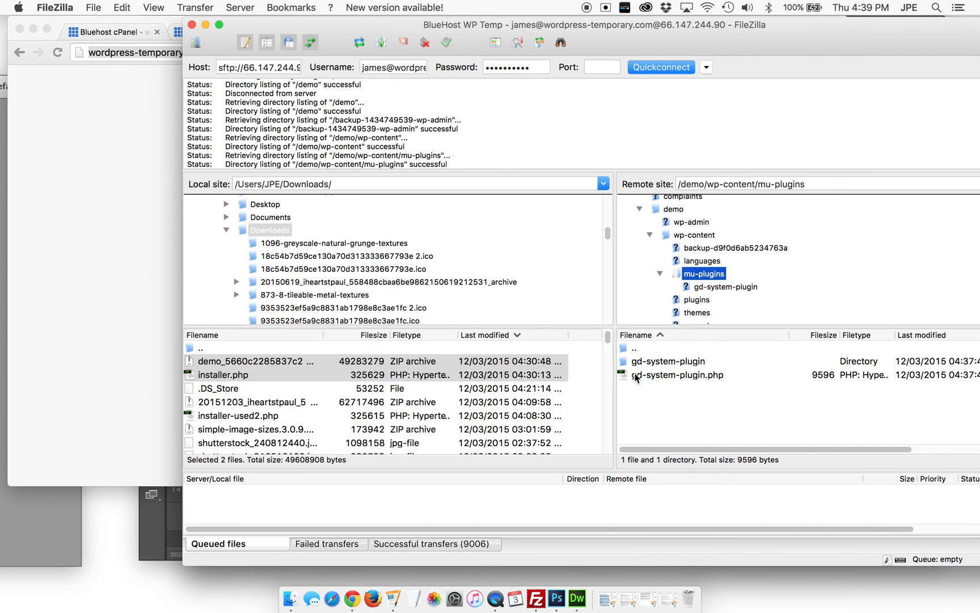
mouse_move(710, 386)
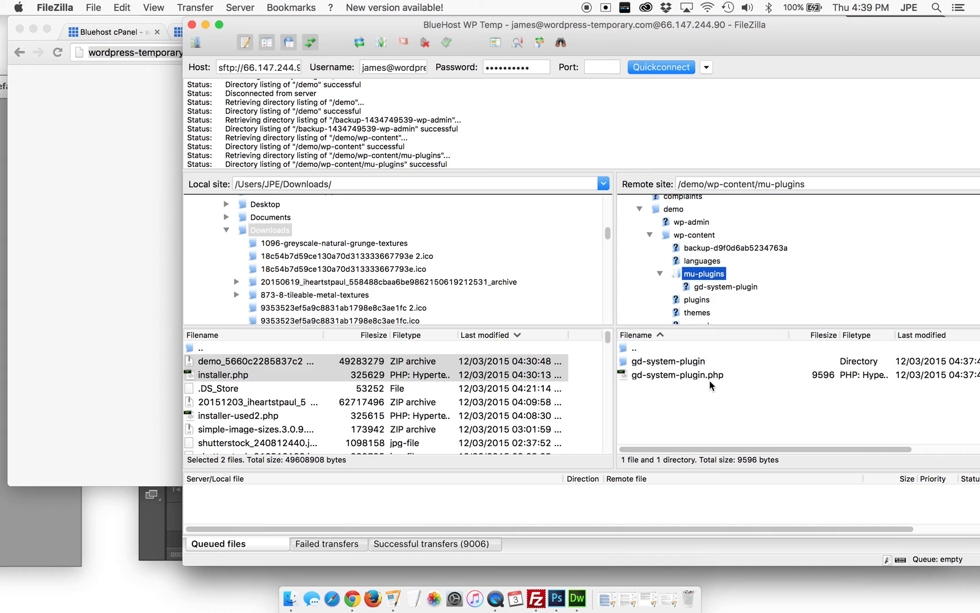
mouse_move(647, 366)
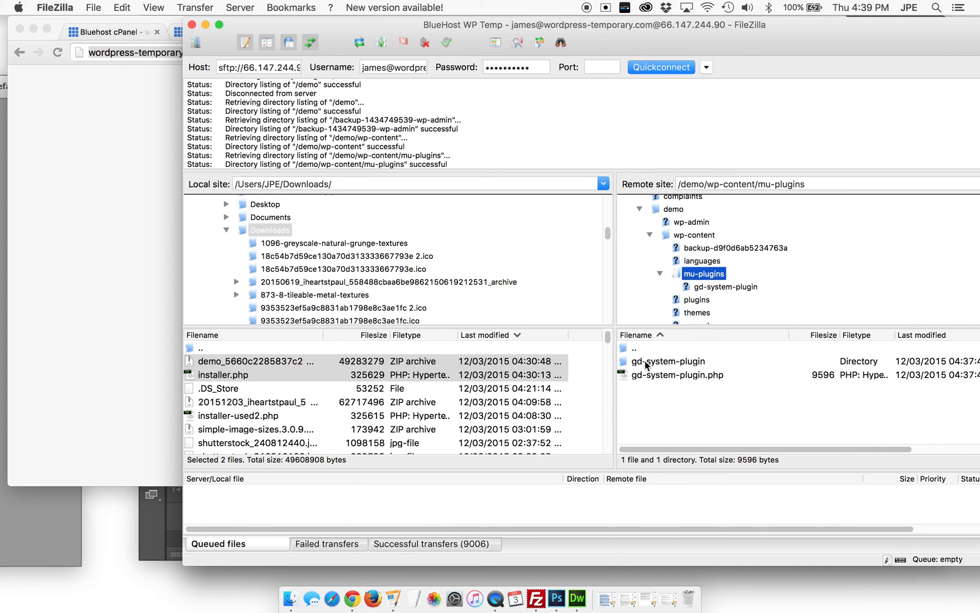
left_click(660, 273)
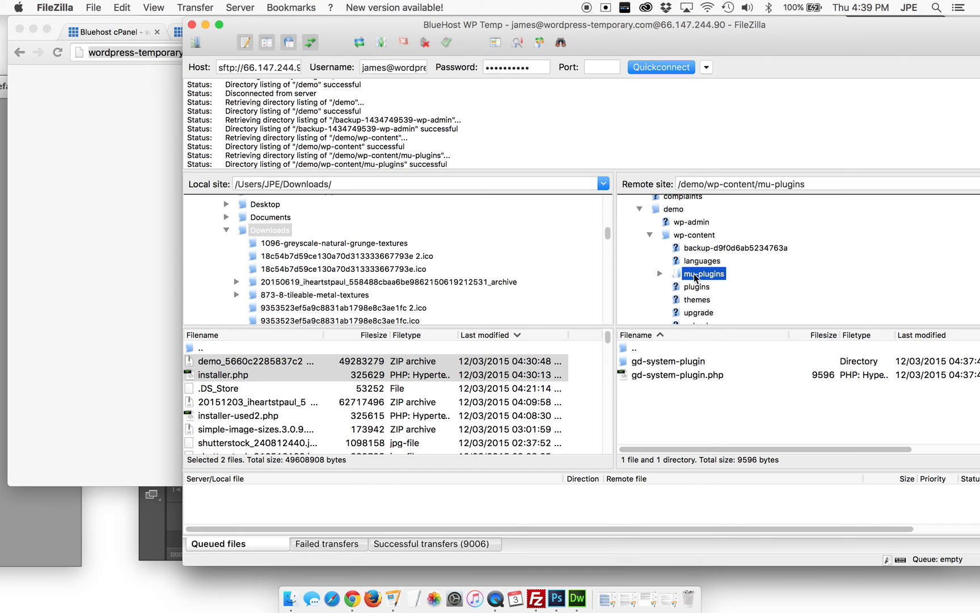
Step: Delete the remote mu-plugins folder and its gd-system-plugin contents, confirming with Yes
right_click(704, 273)
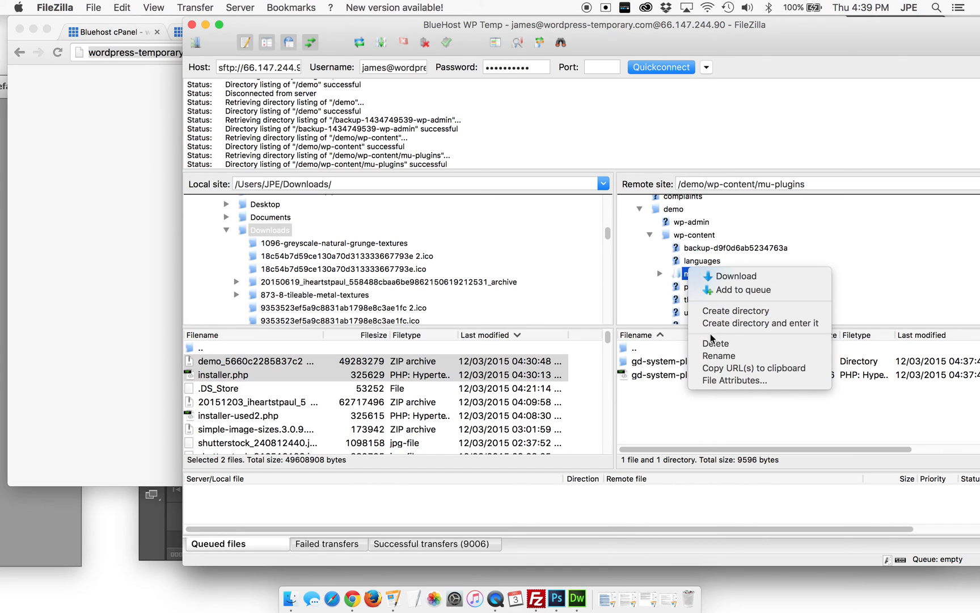
left_click(715, 342)
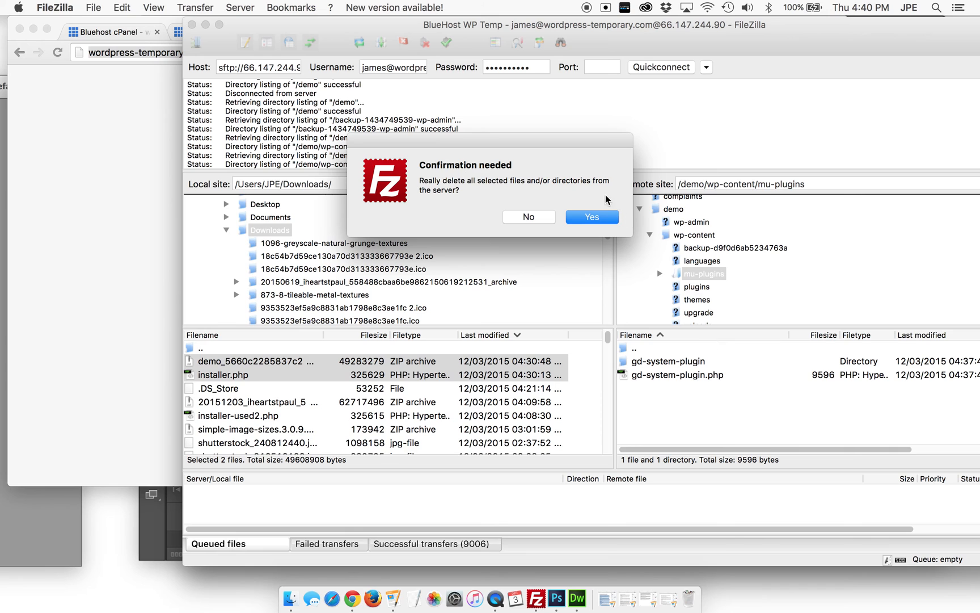
left_click(590, 216)
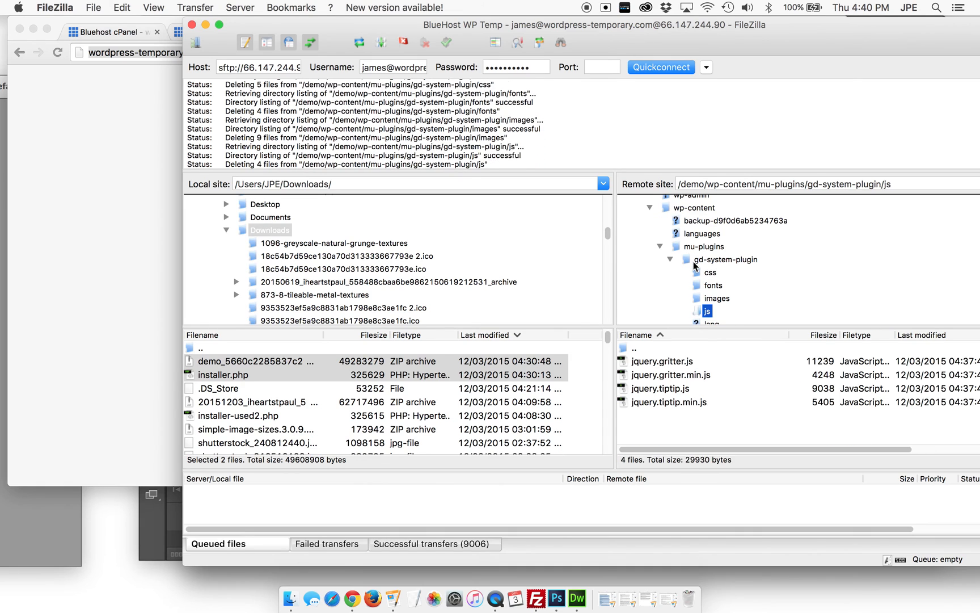
left_click(711, 311)
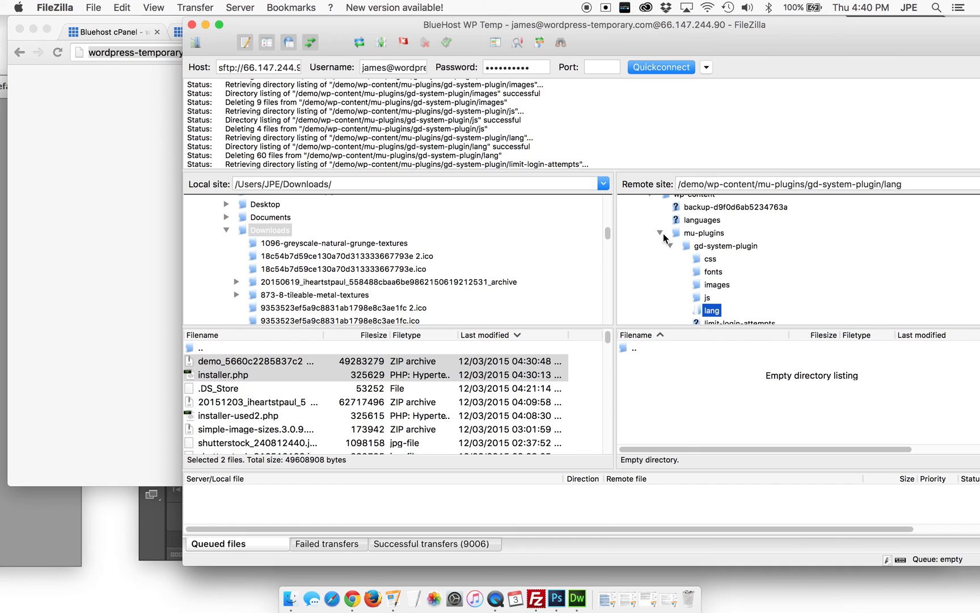
left_click(742, 310)
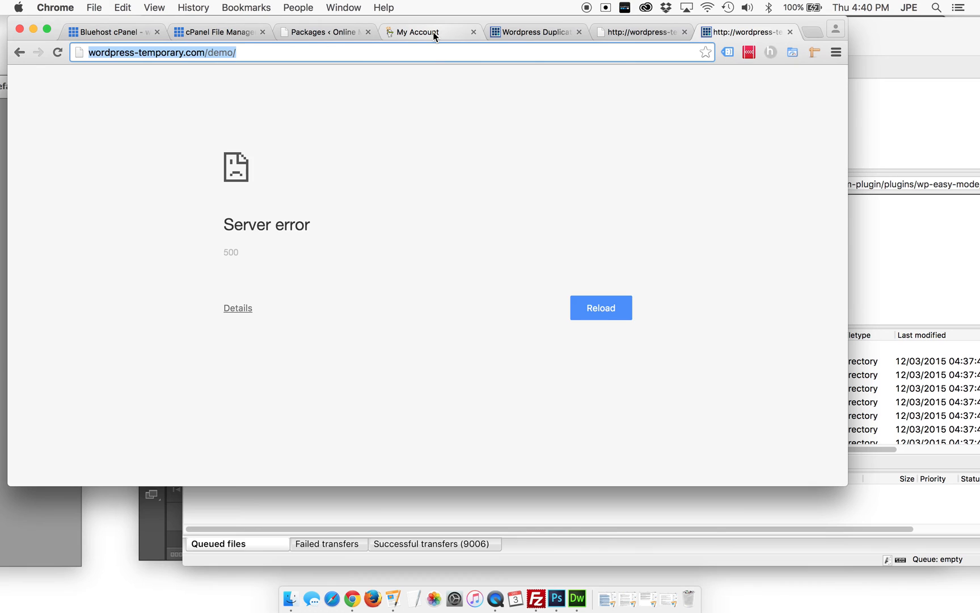
Step: Reload the cPanel File Manager's public_html/demo listing to show the extracted WordPress files
left_click(219, 32)
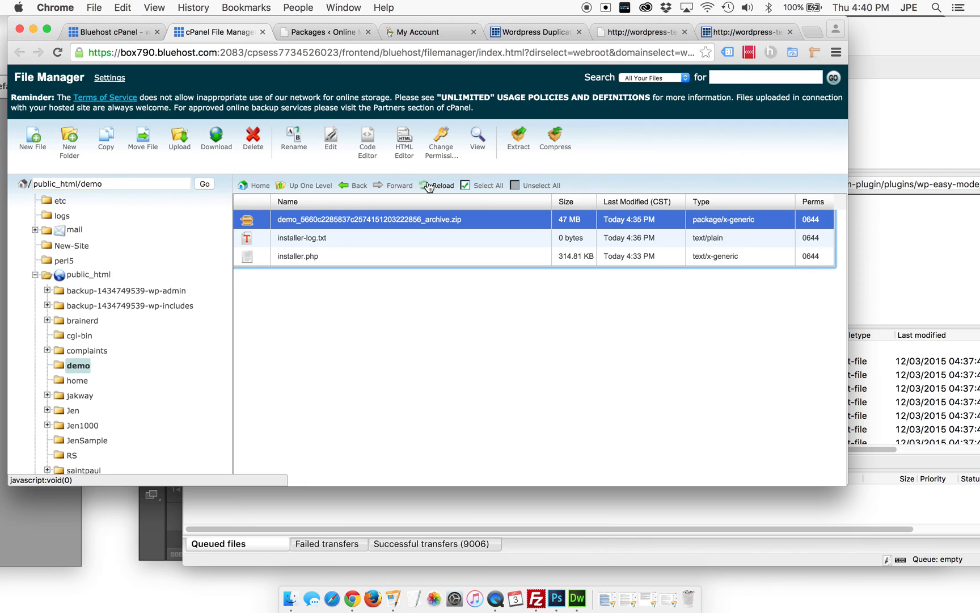
left_click(437, 185)
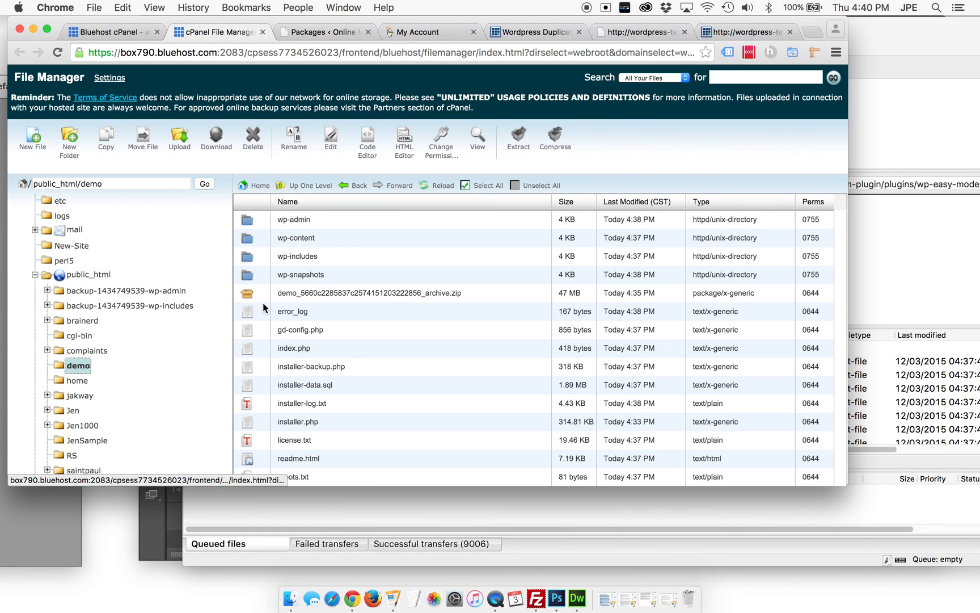
mouse_move(324, 252)
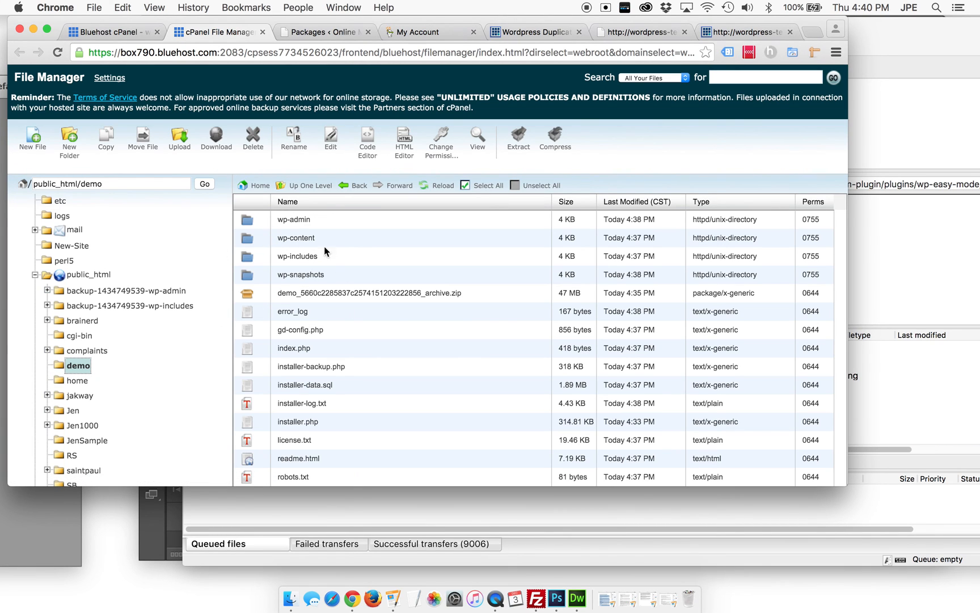
mouse_move(53, 379)
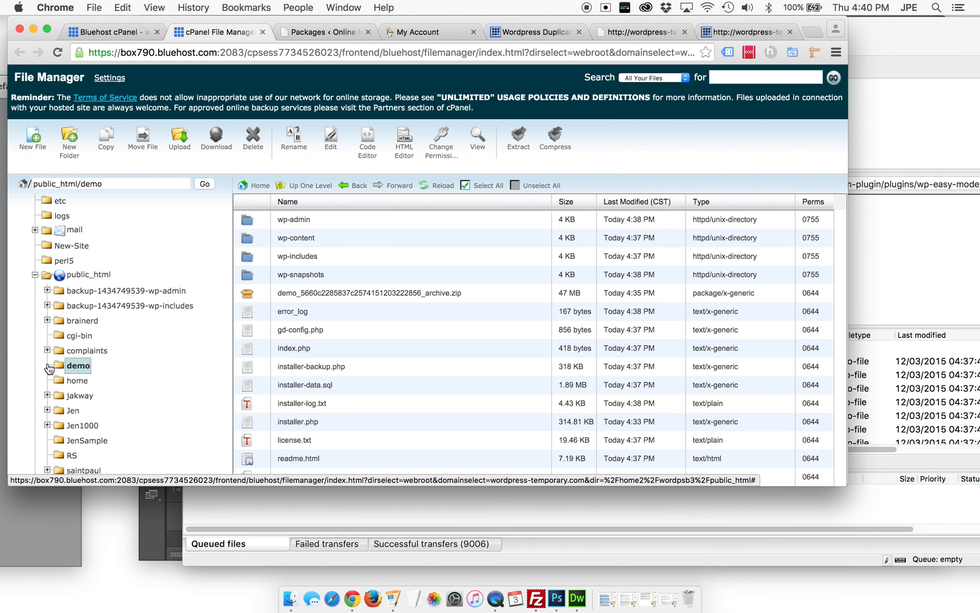
mouse_move(915, 251)
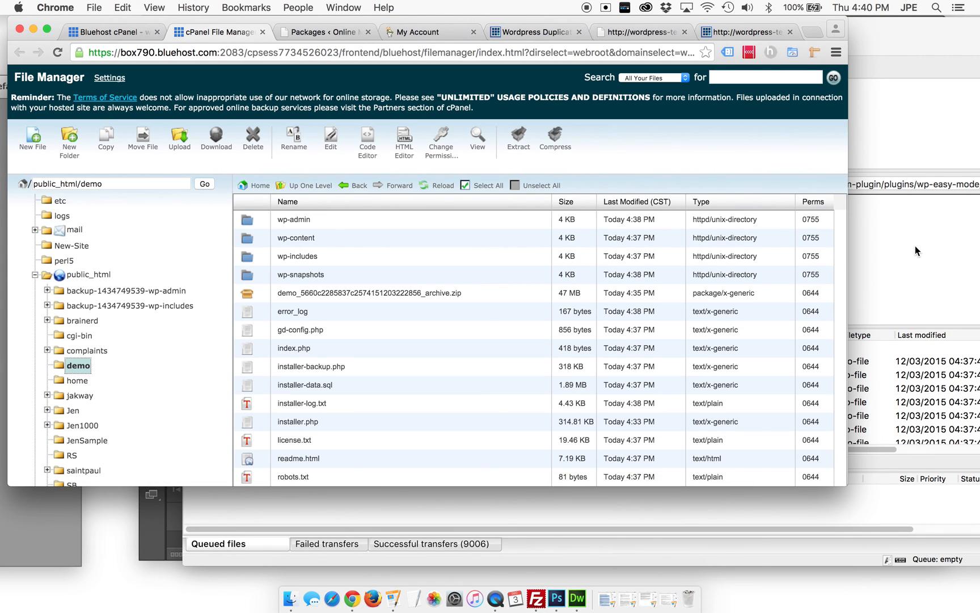
left_click(535, 600)
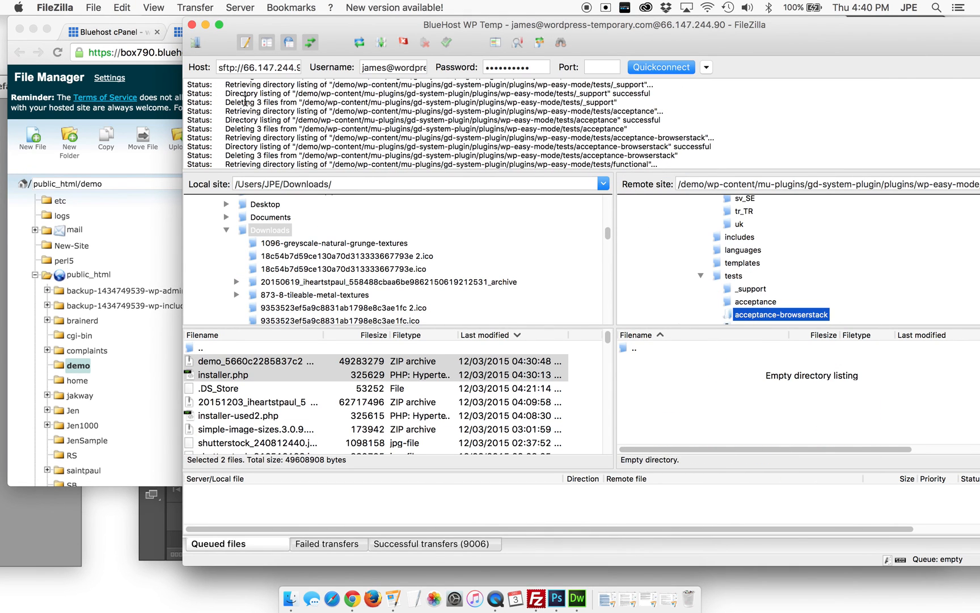
left_click(694, 207)
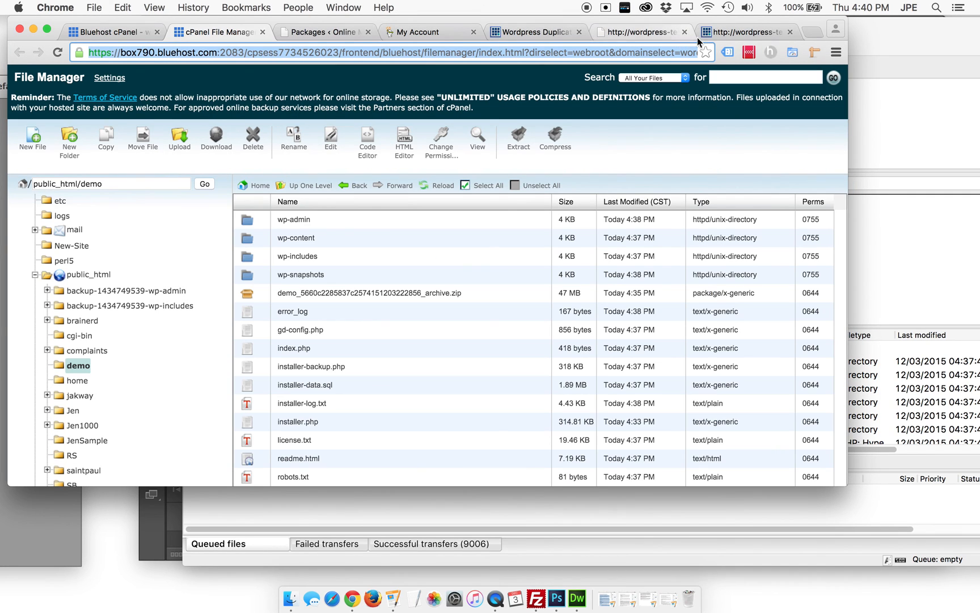
left_click(744, 32)
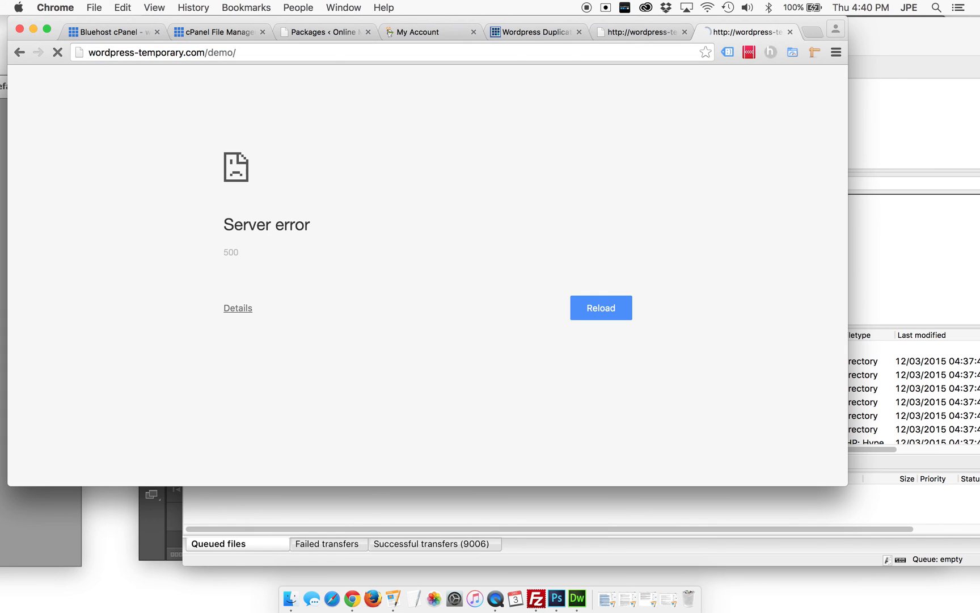
Step: Reload the wordpress-temporary.com/demo/ tab that was showing the 500 error
left_click(600, 308)
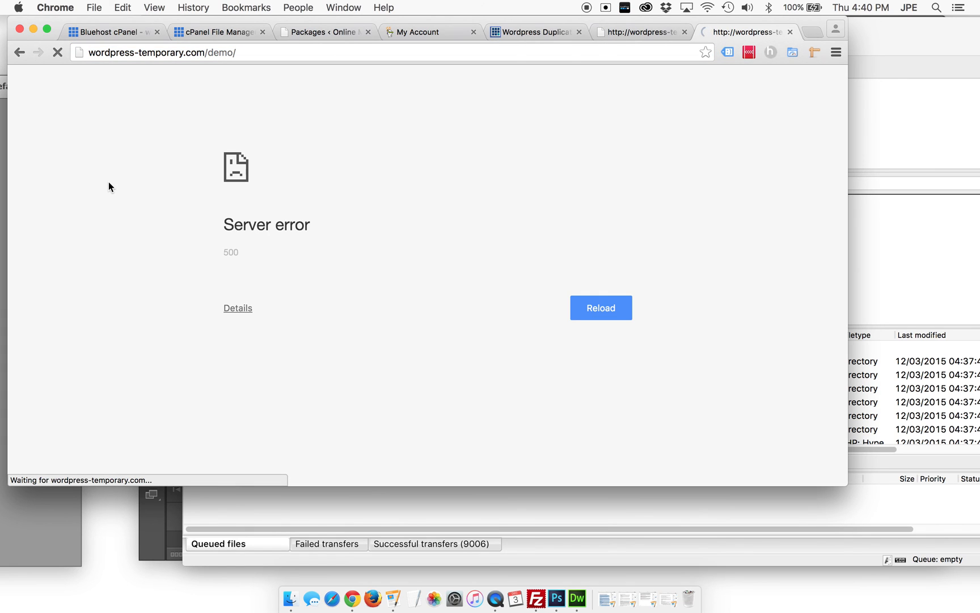
mouse_move(120, 173)
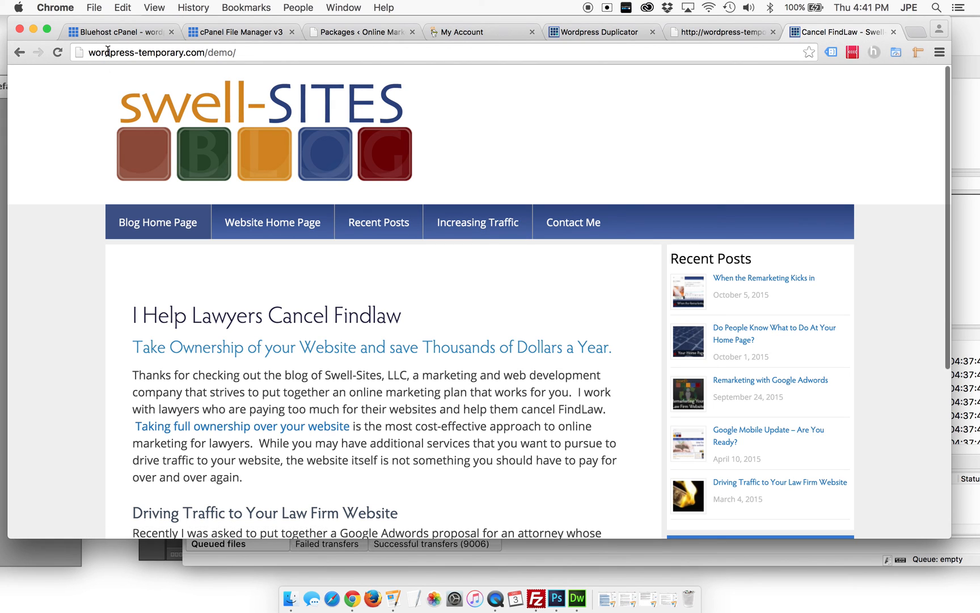
Step: Verify the Swell-Sites blog now loads at wordpress-temporary.com/demo/
left_click(184, 51)
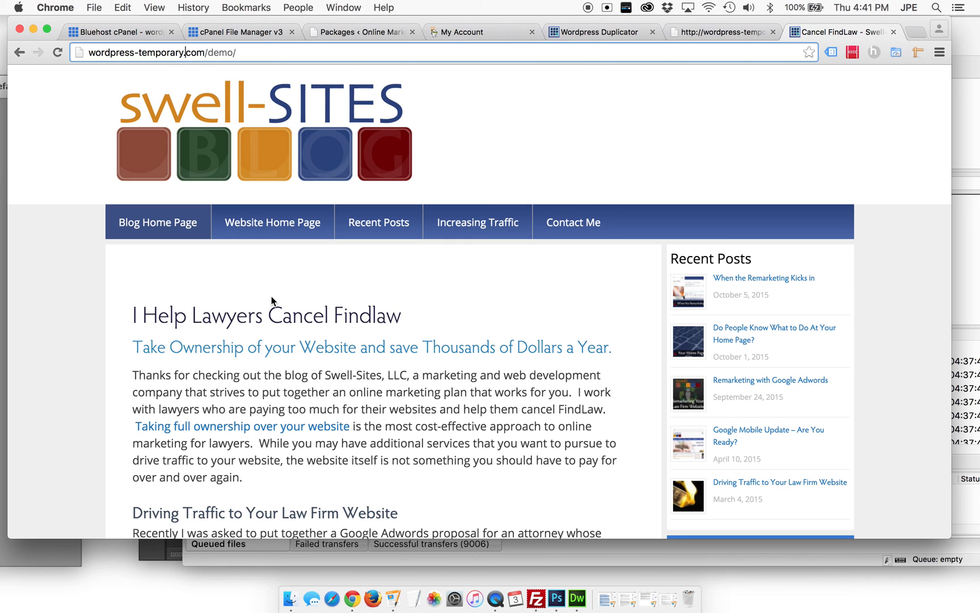
mouse_move(902, 407)
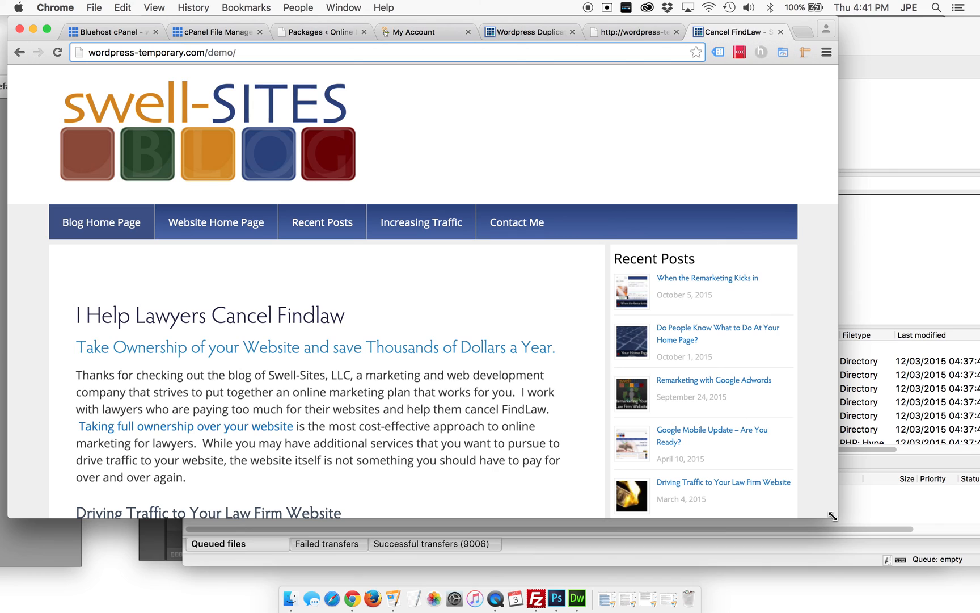
mouse_move(790, 382)
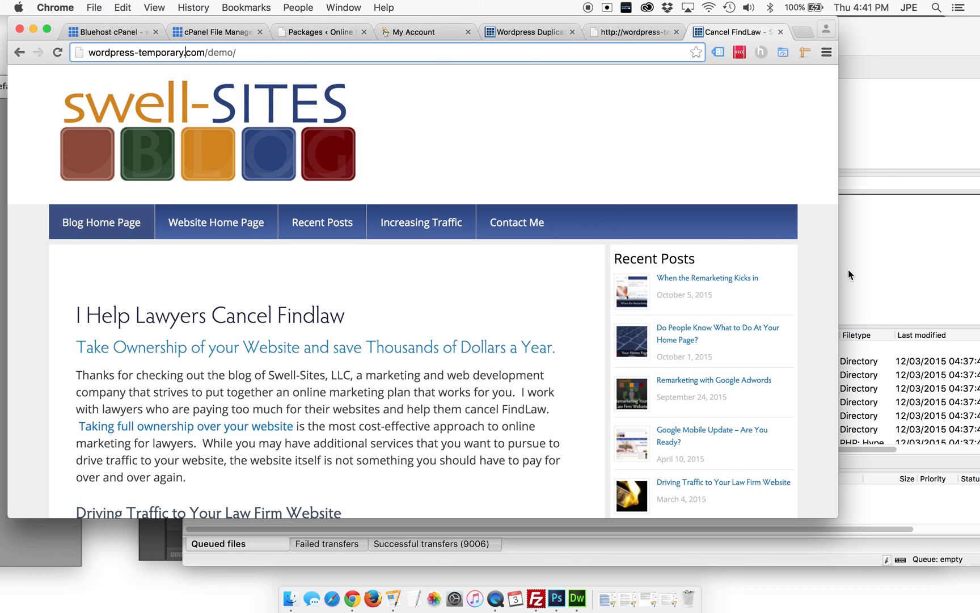
mouse_move(496, 446)
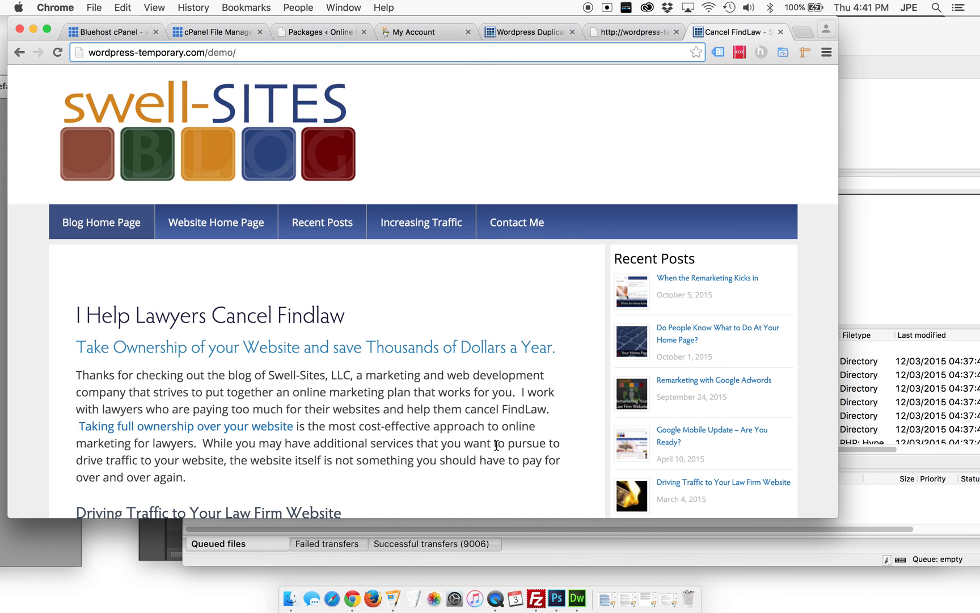
mouse_move(514, 196)
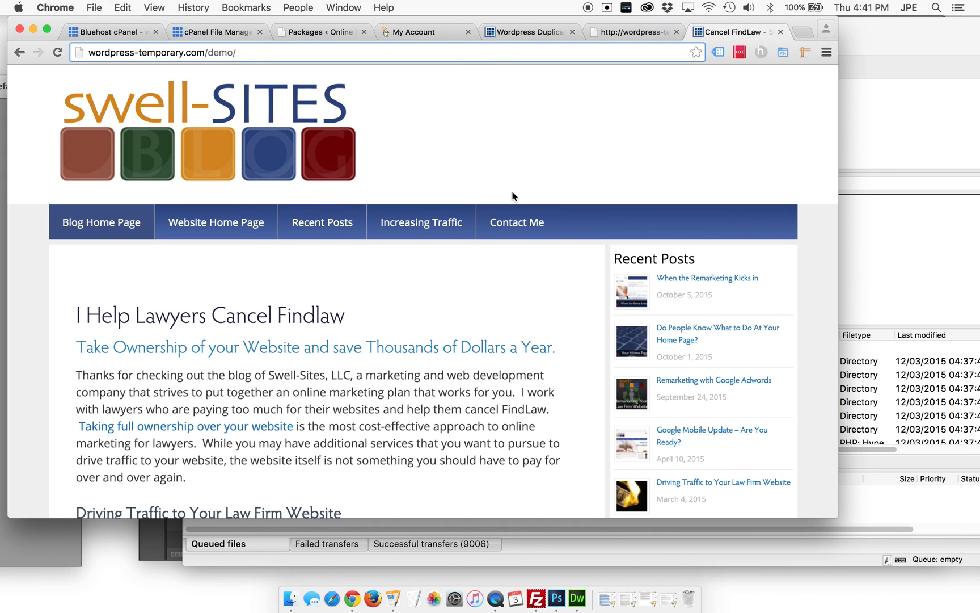